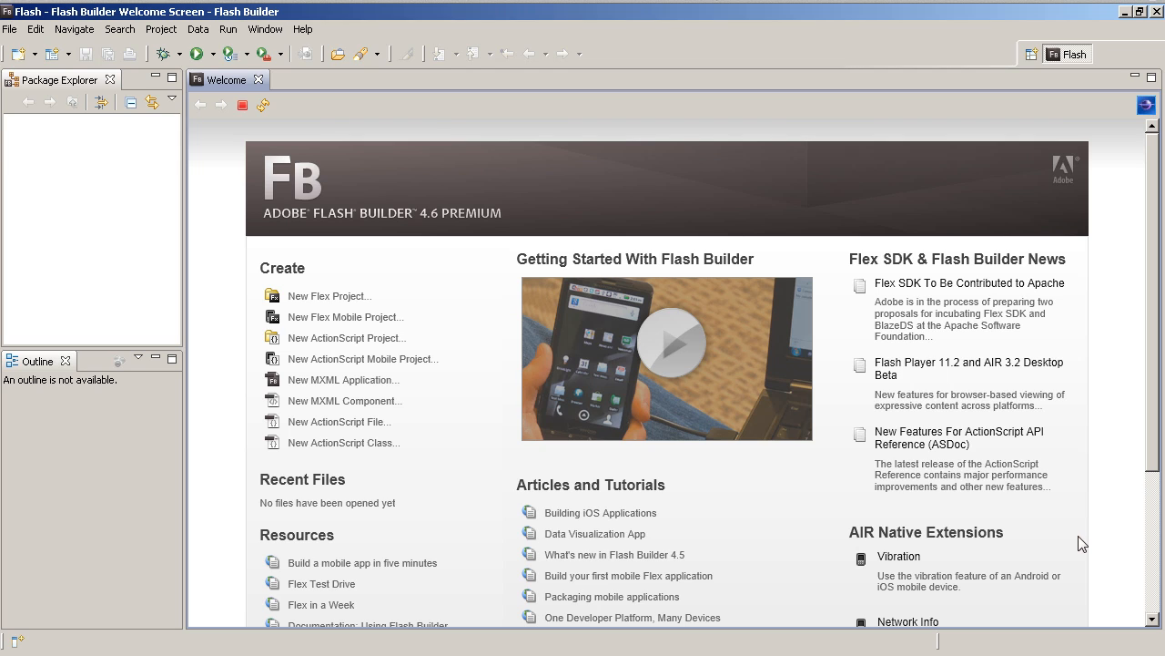
mouse_move(881, 517)
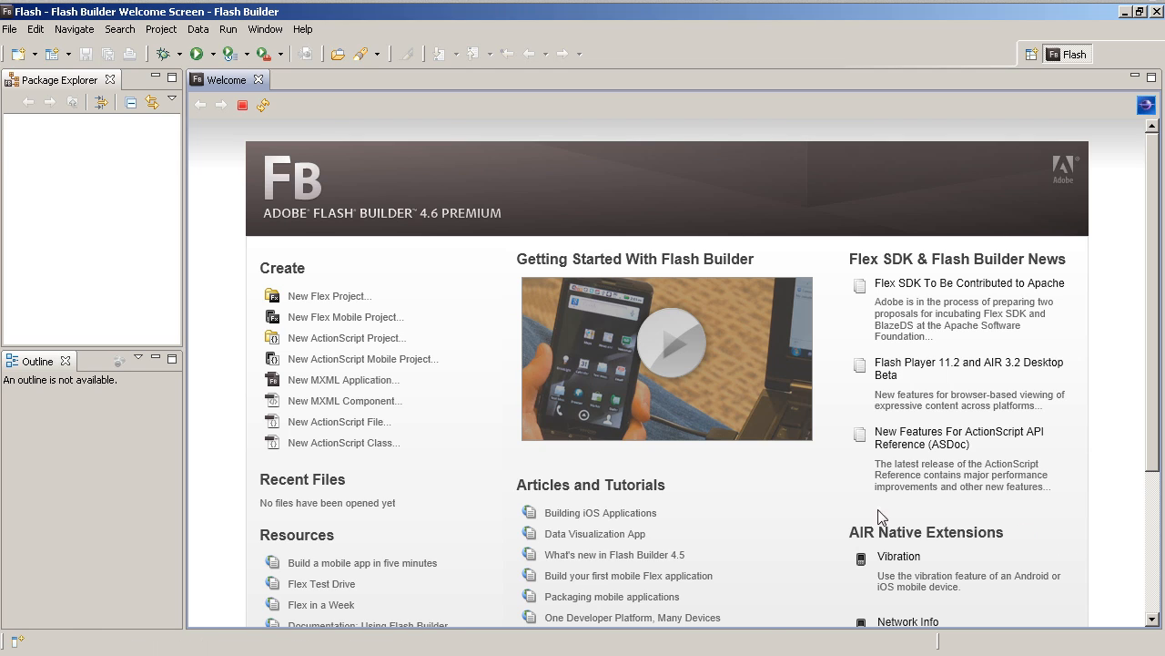
mouse_move(524, 132)
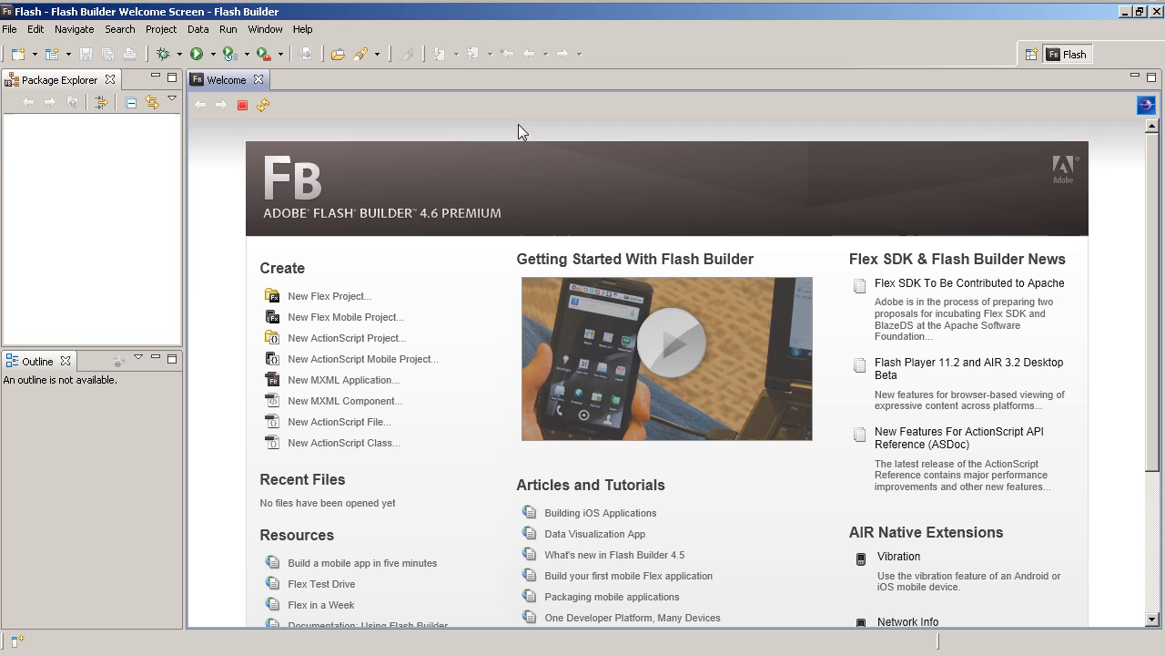
mouse_move(736, 65)
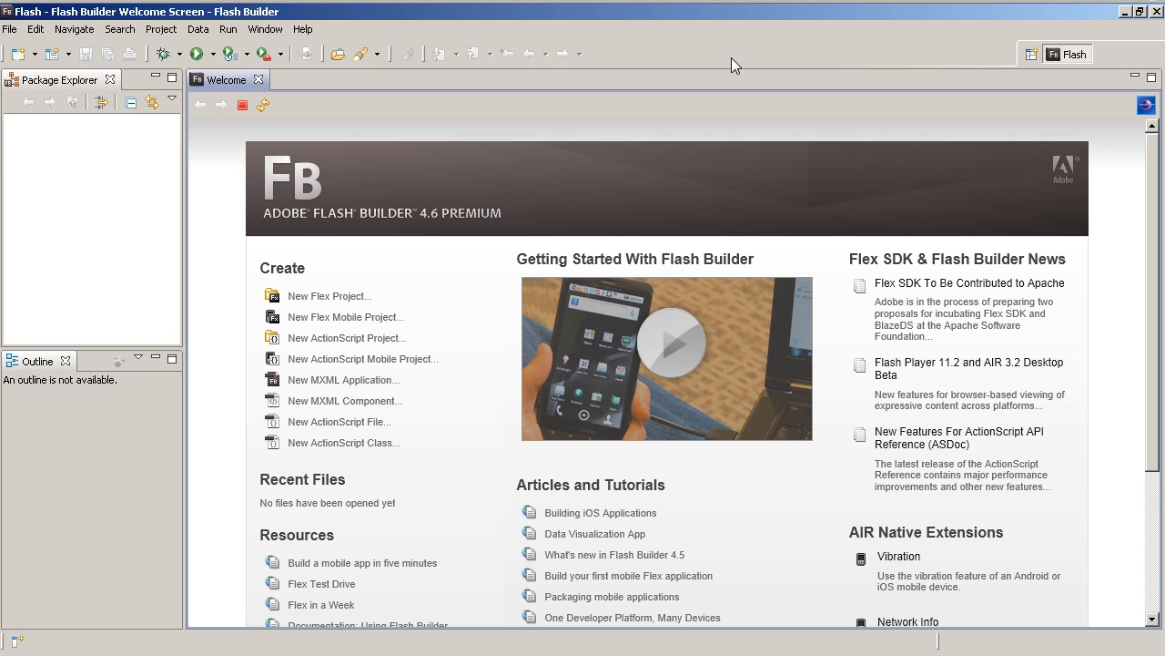
mouse_move(741, 73)
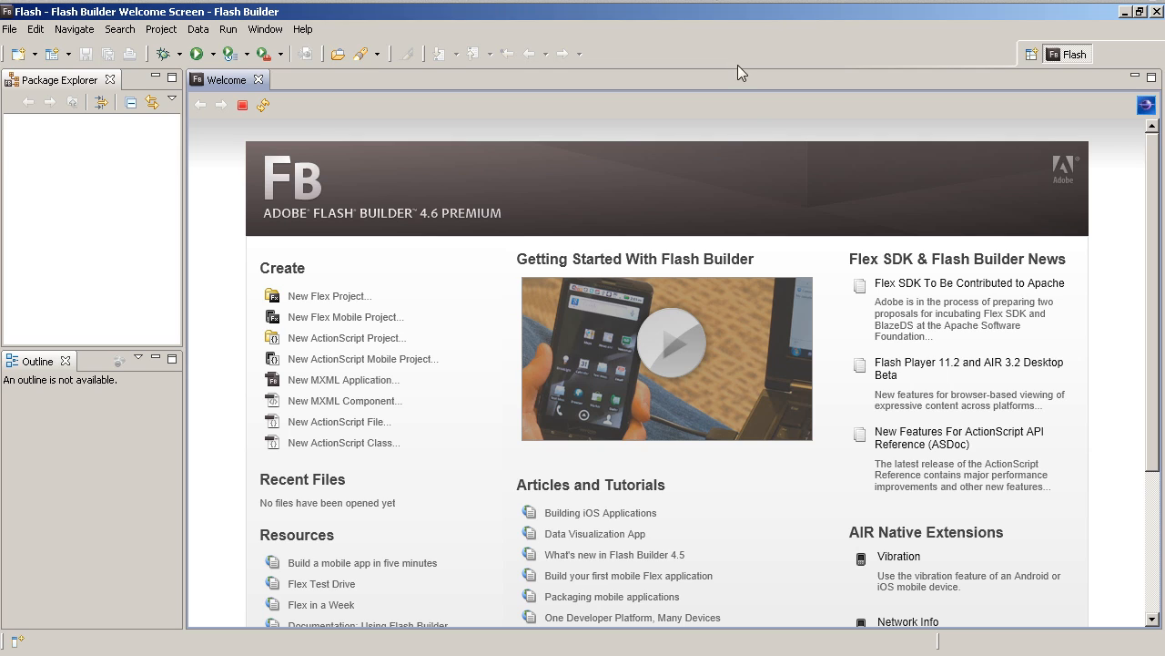
mouse_move(226, 236)
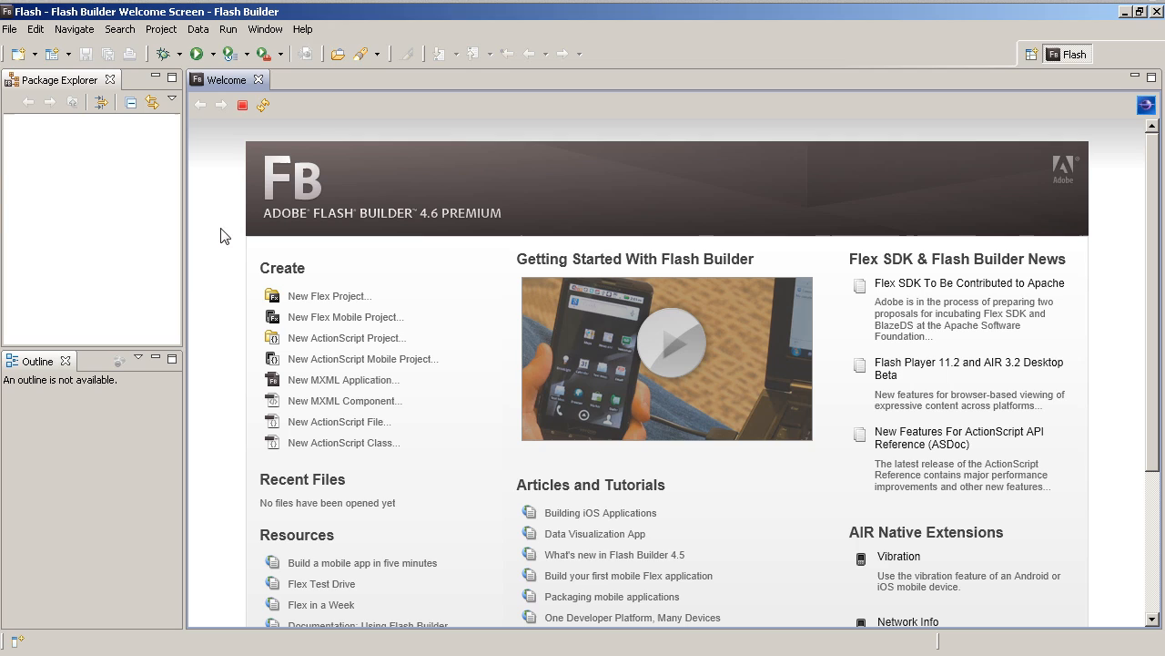
mouse_move(1161, 345)
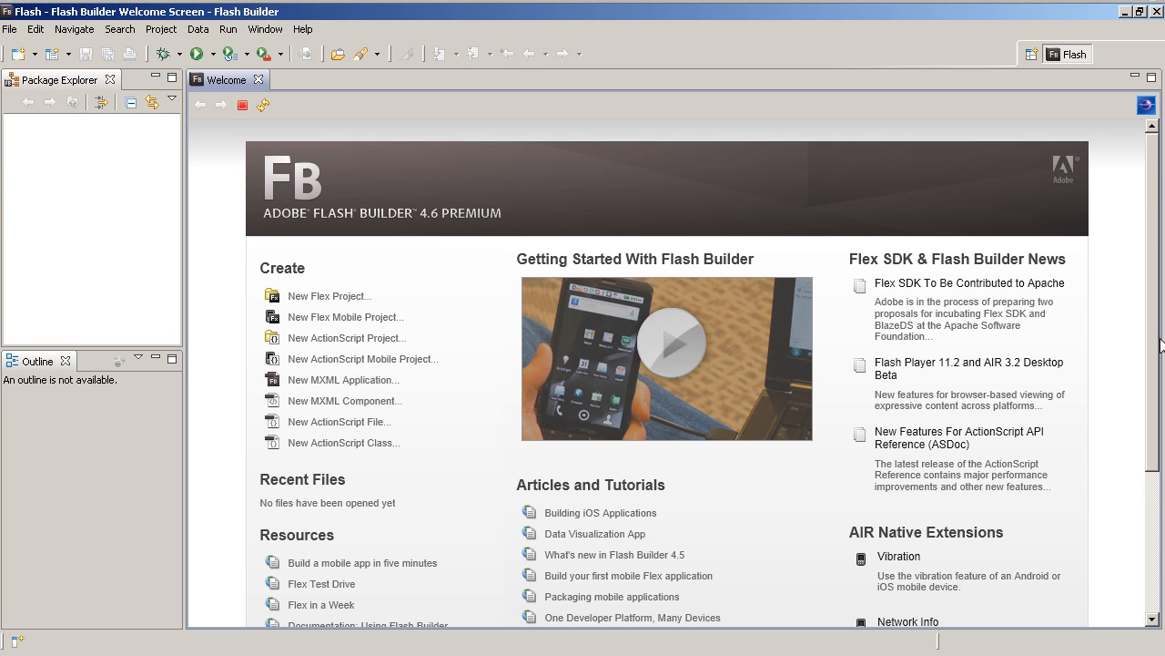
mouse_move(1141, 377)
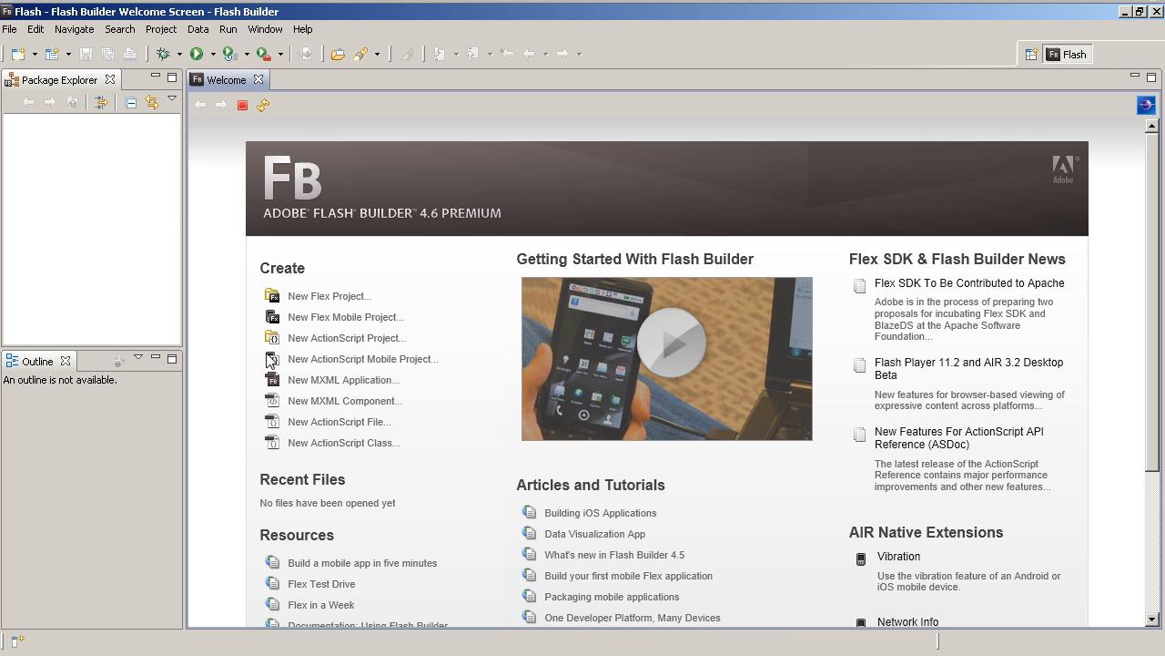
- Create a new Flex Mobile project from the Welcome page and name it TestApp
scroll("down", 3)
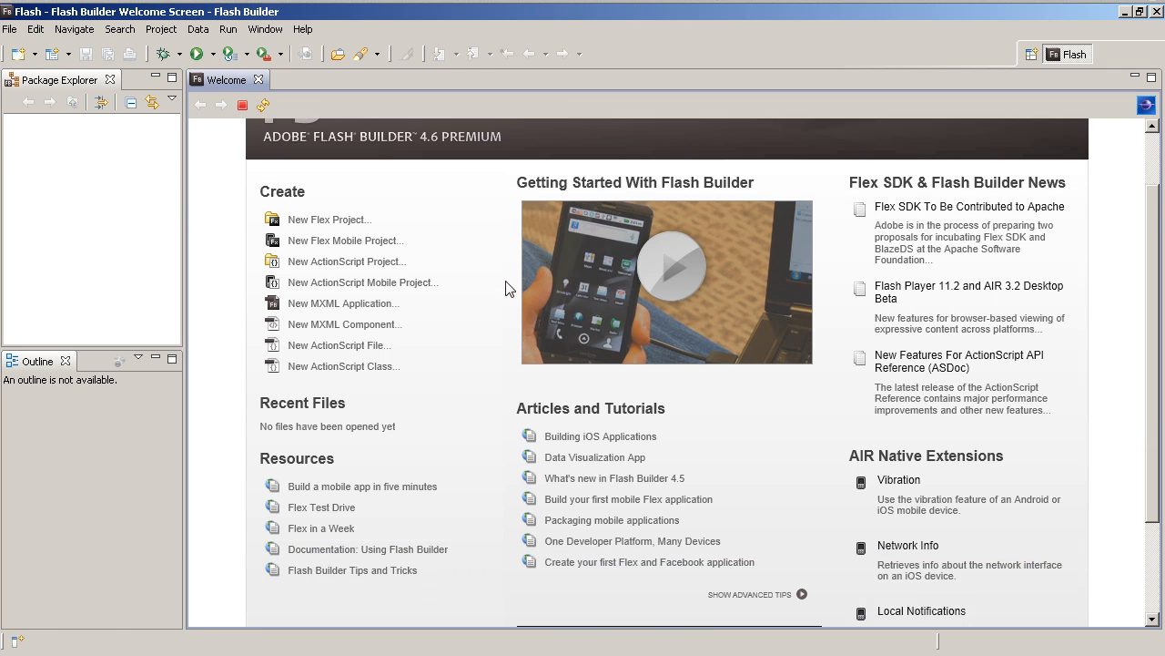
mouse_move(285, 233)
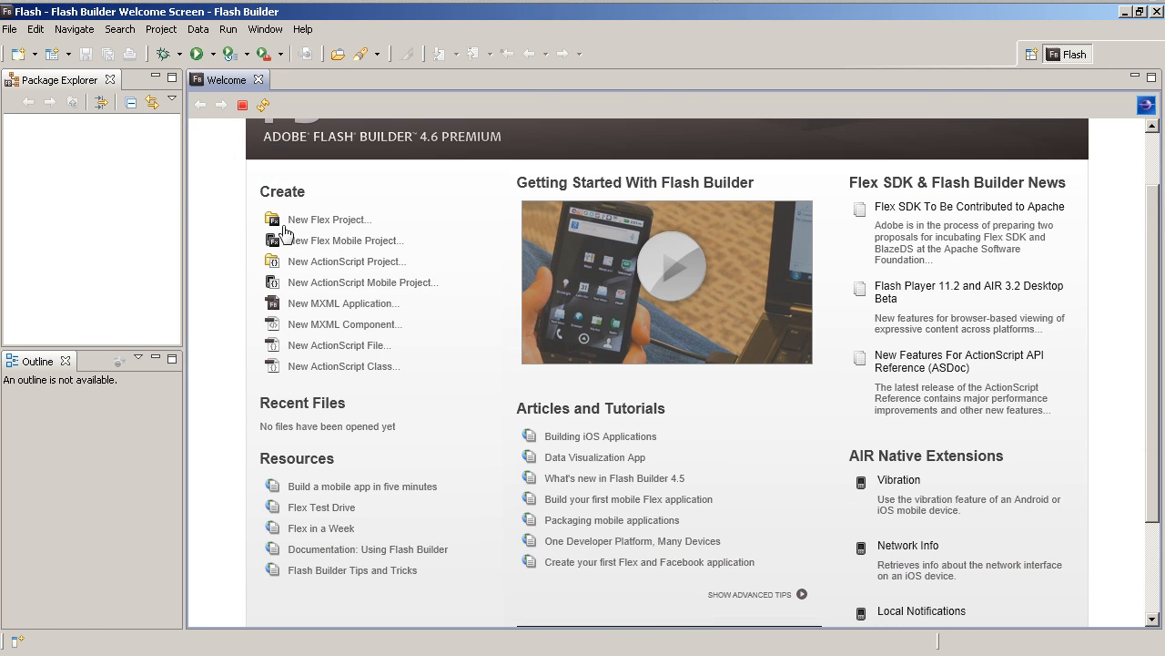
mouse_move(383, 221)
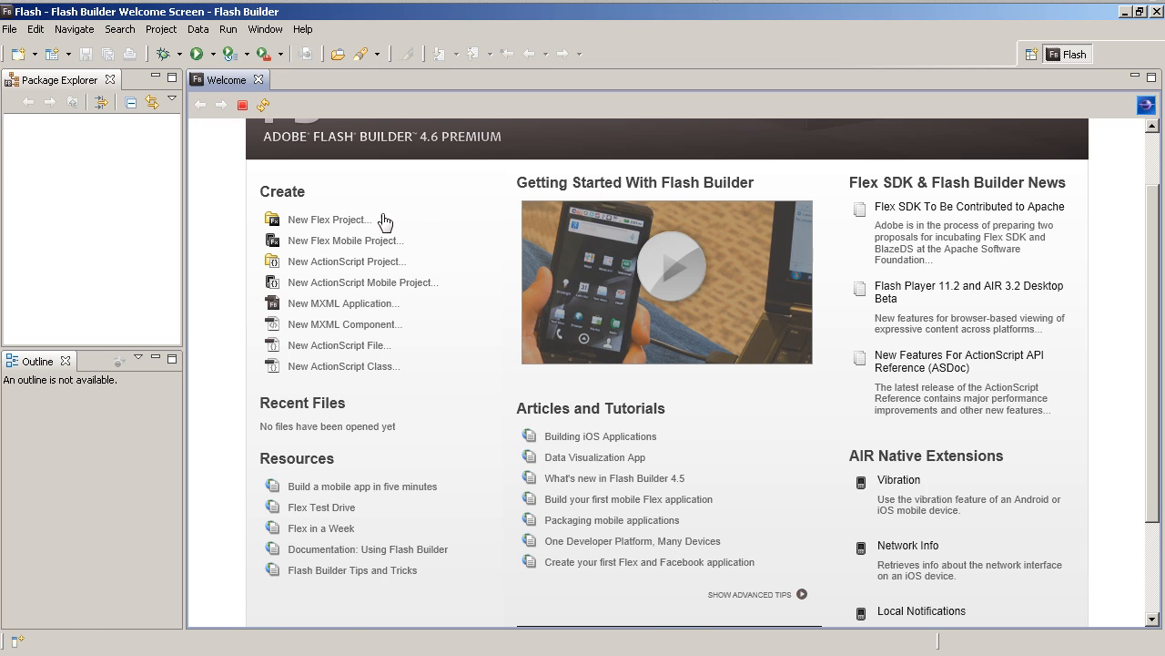
mouse_move(434, 349)
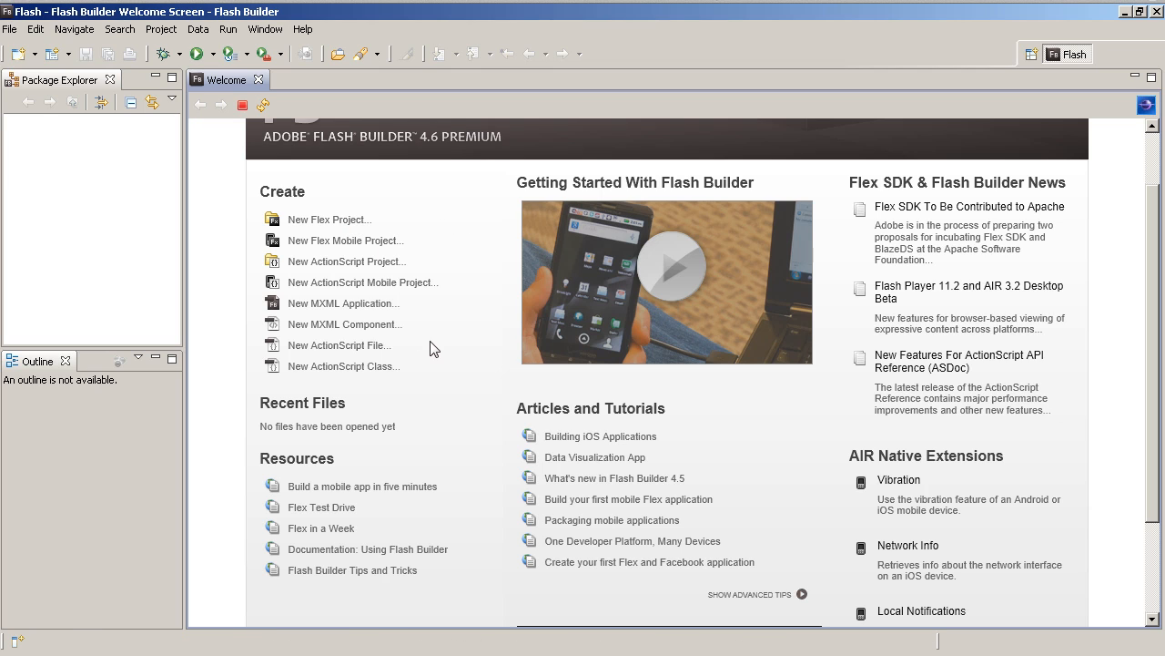
mouse_move(380, 229)
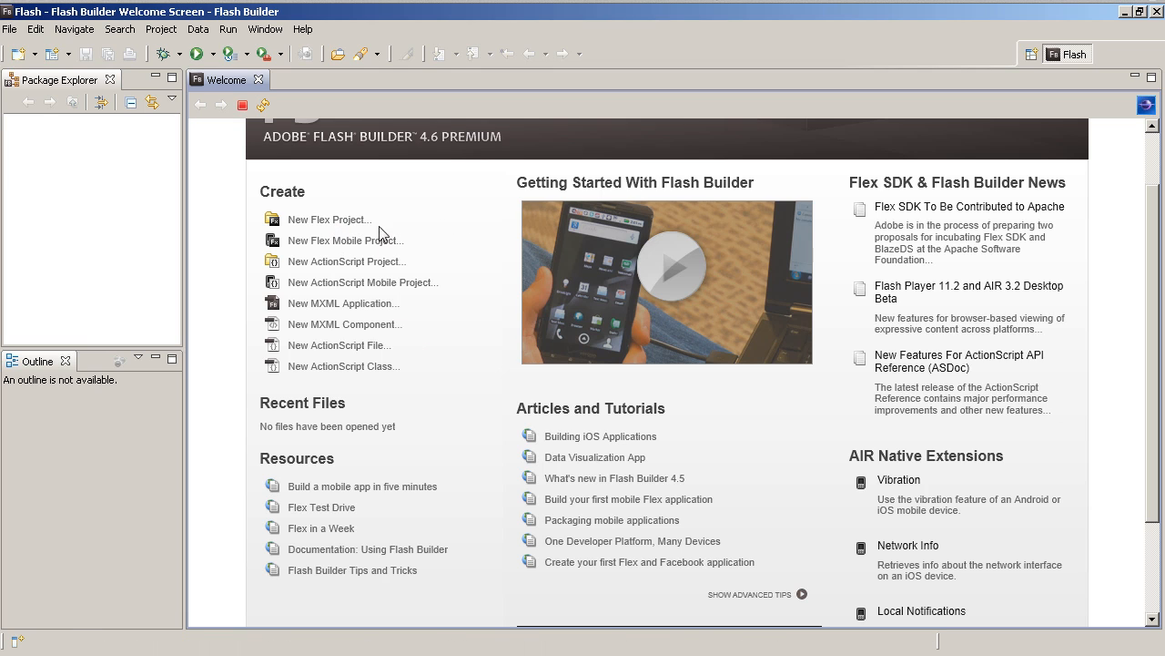
mouse_move(514, 264)
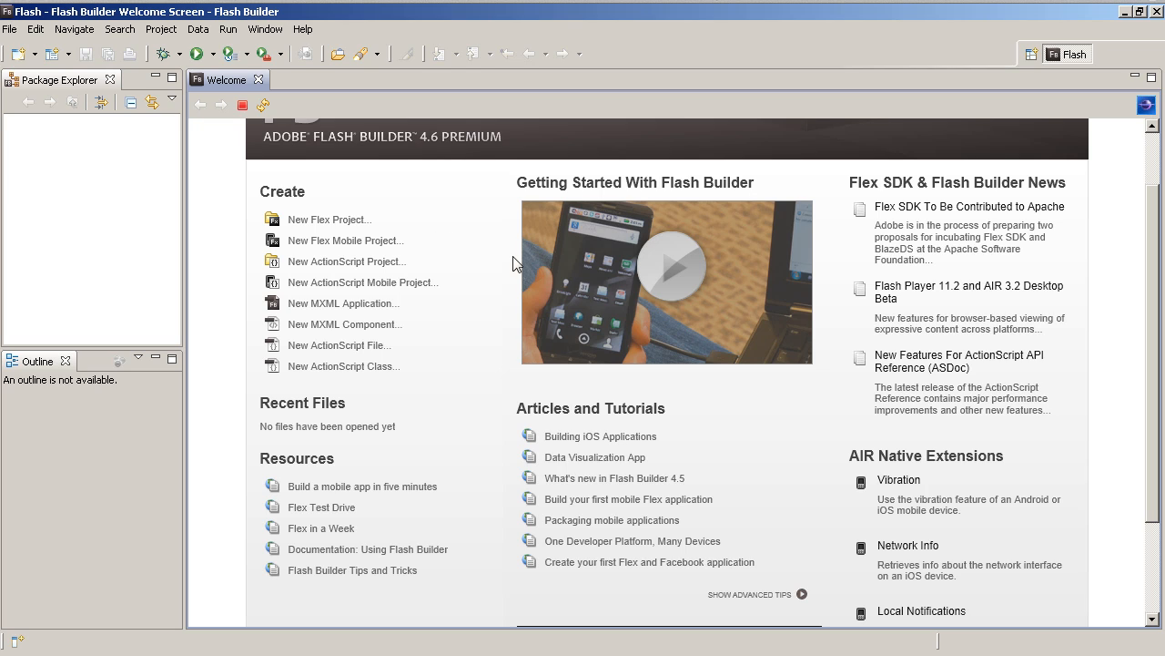
mouse_move(494, 278)
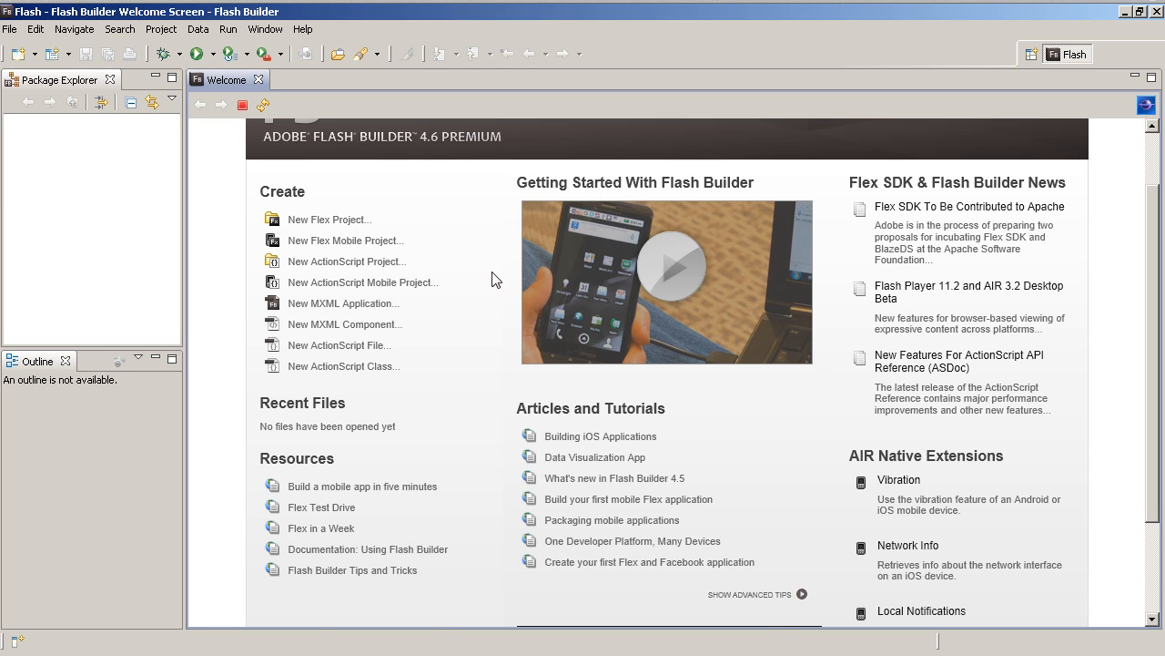
mouse_move(1082, 268)
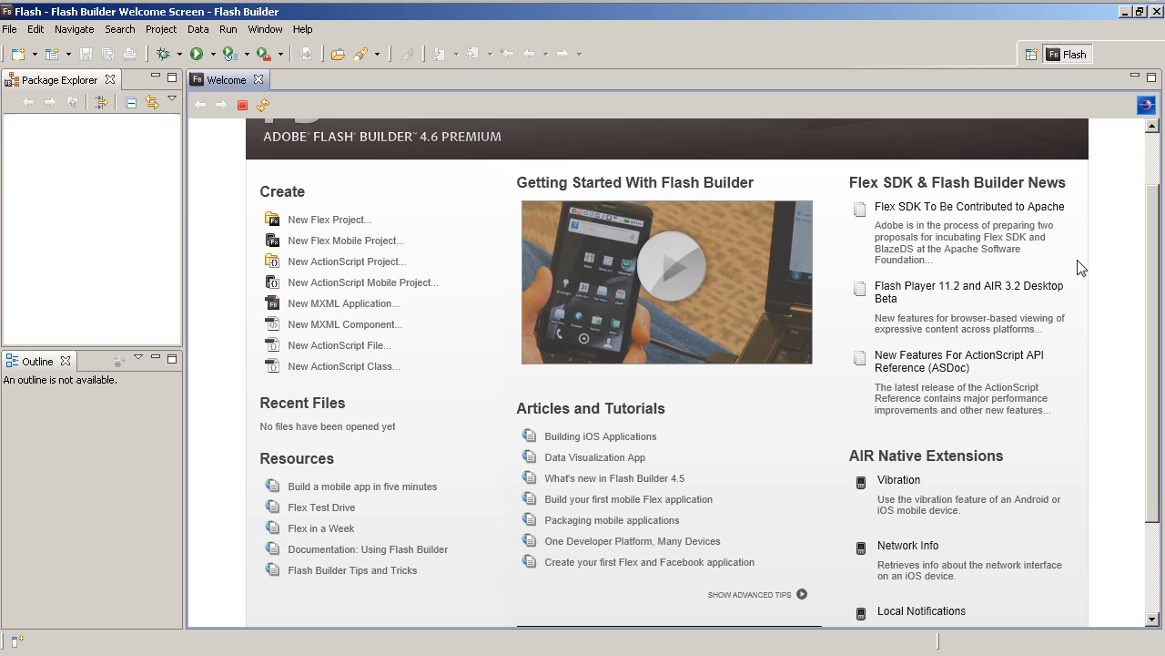
mouse_move(1002, 456)
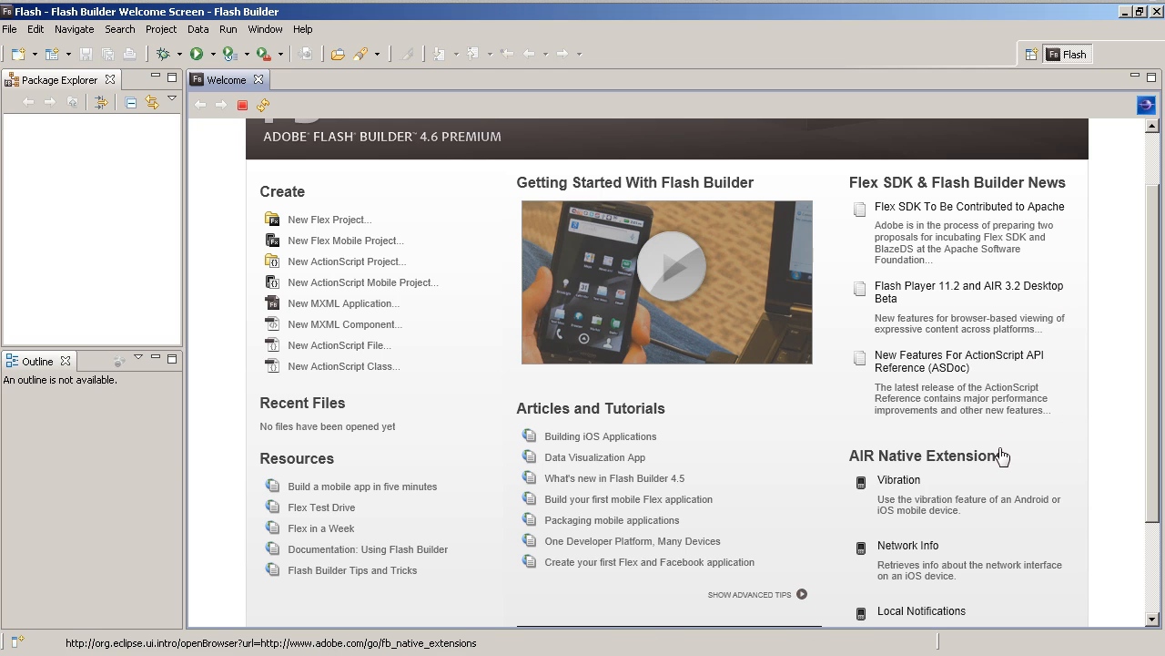
mouse_move(814, 485)
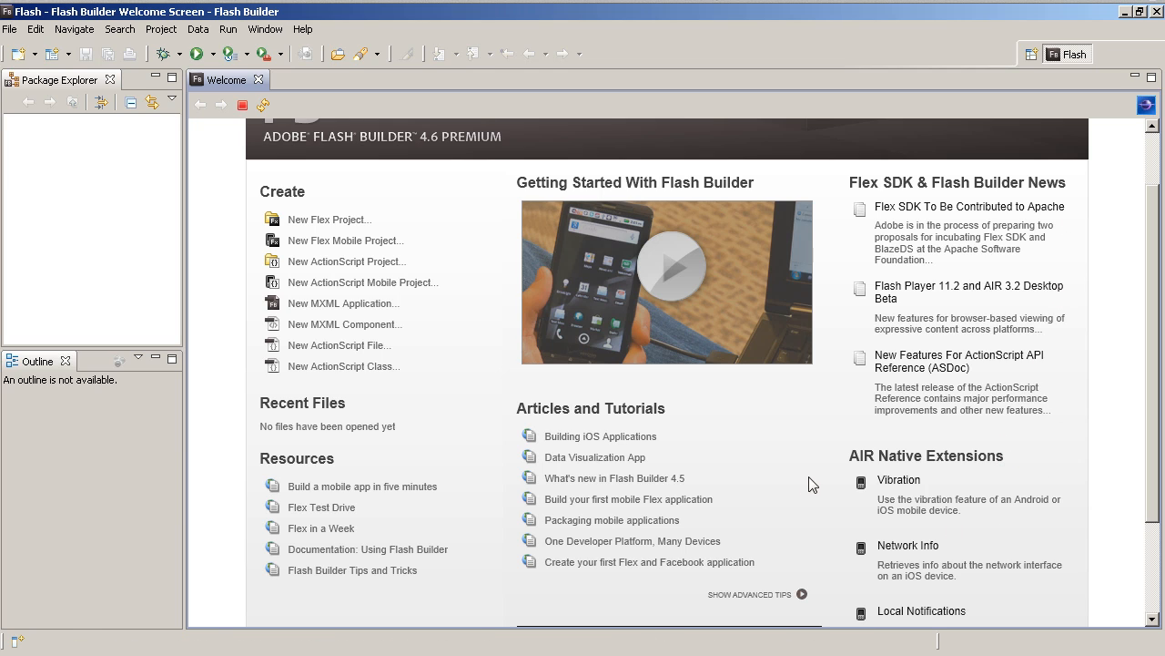
mouse_move(672, 431)
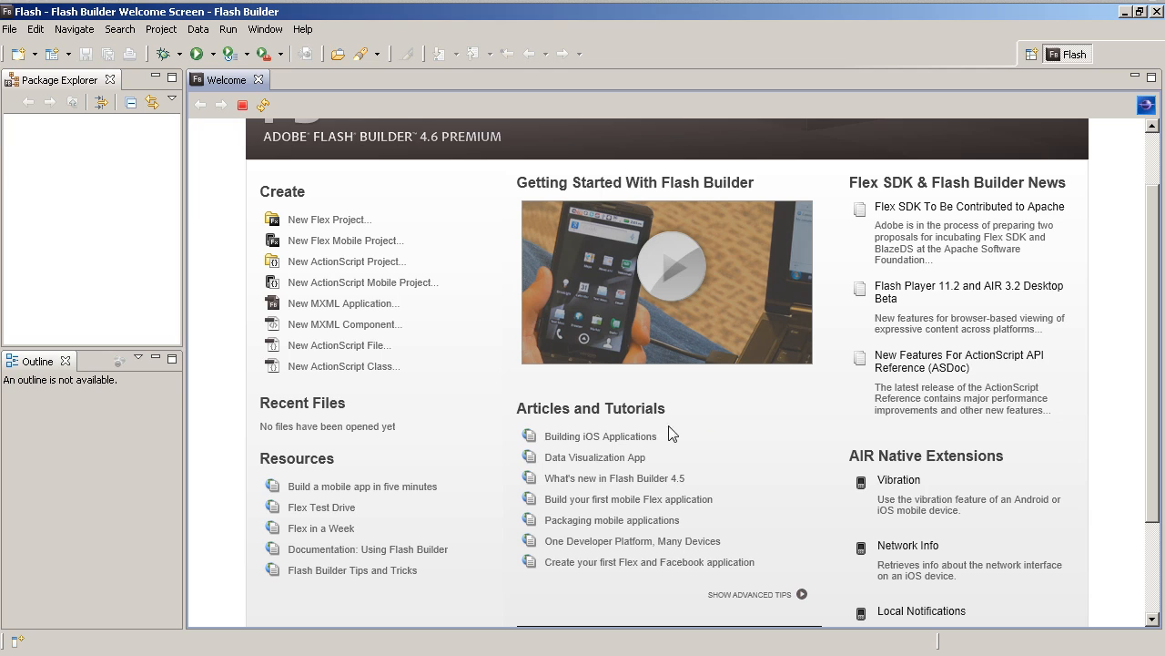
scroll("up", 3)
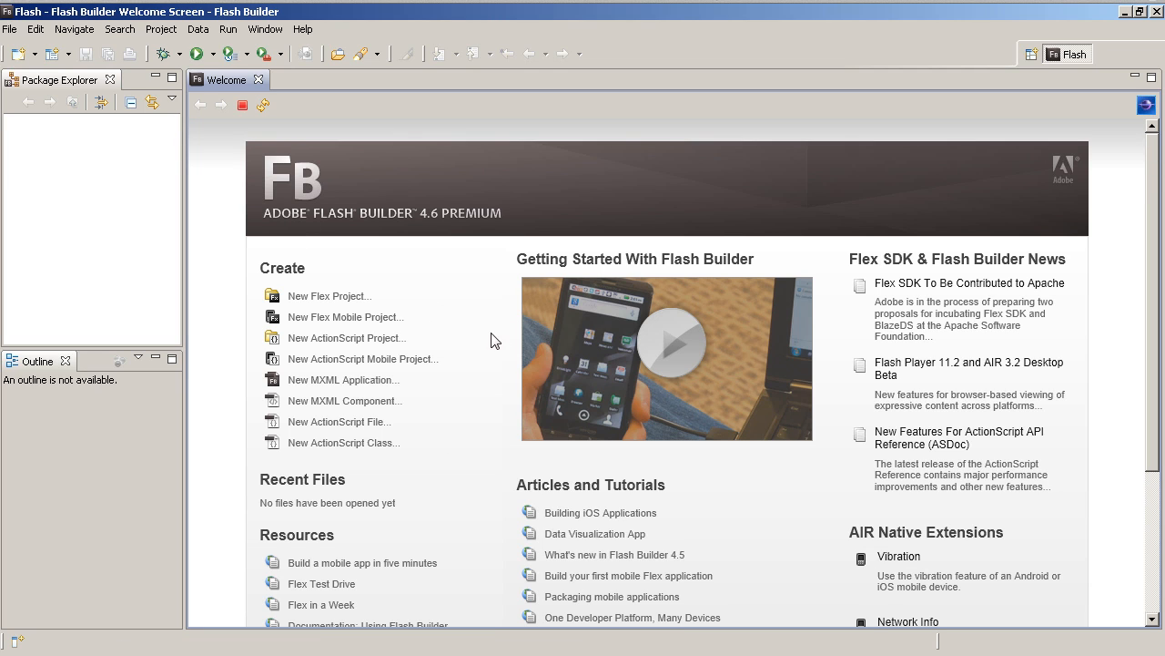
mouse_move(473, 356)
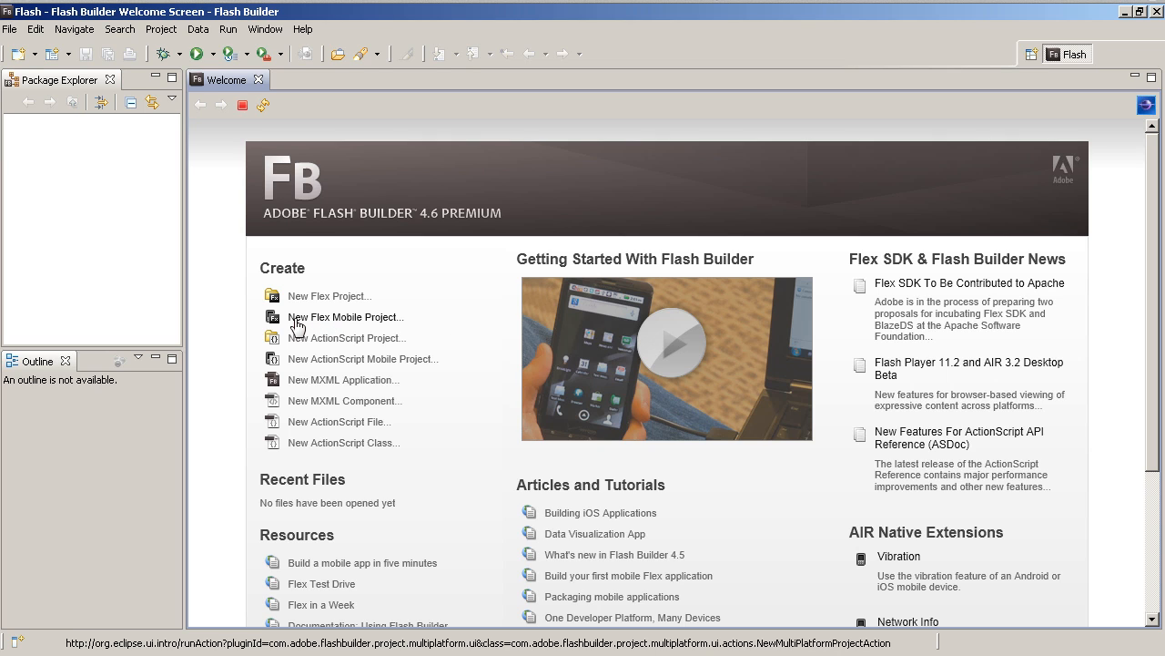
mouse_move(351, 320)
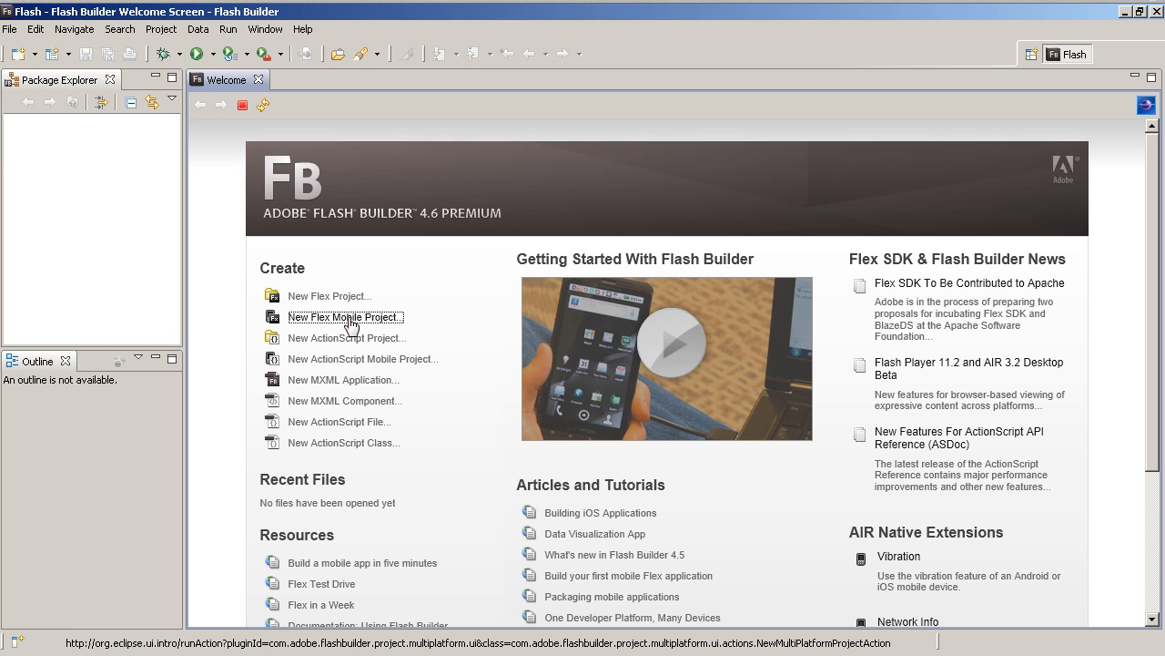
left_click(344, 316)
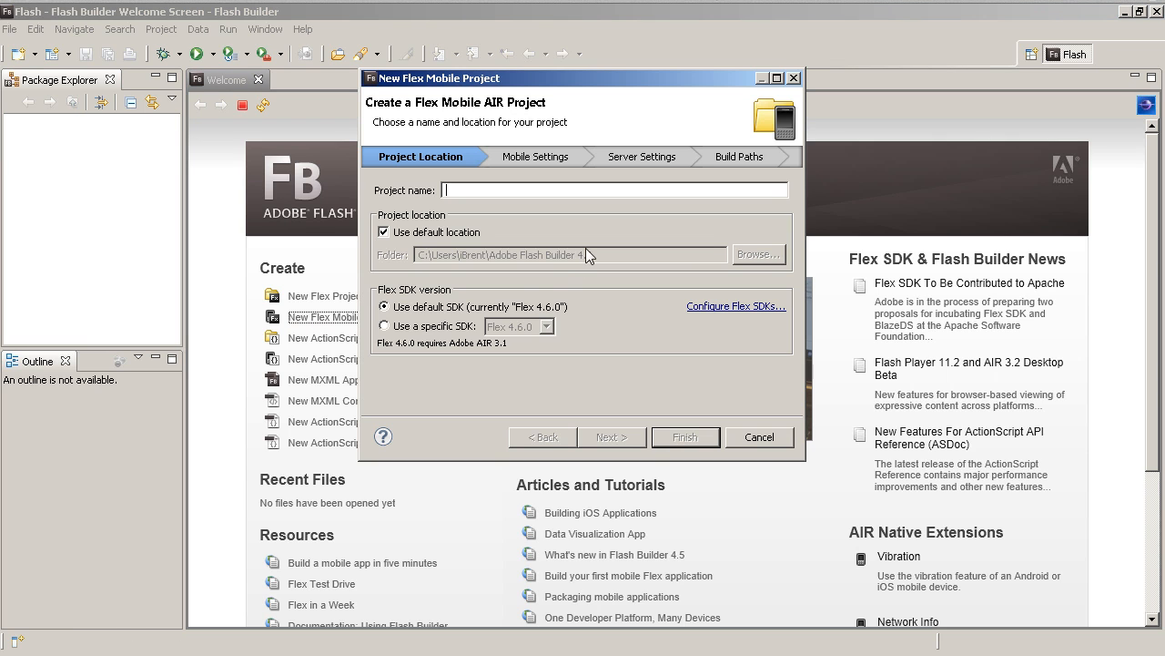
mouse_move(669, 240)
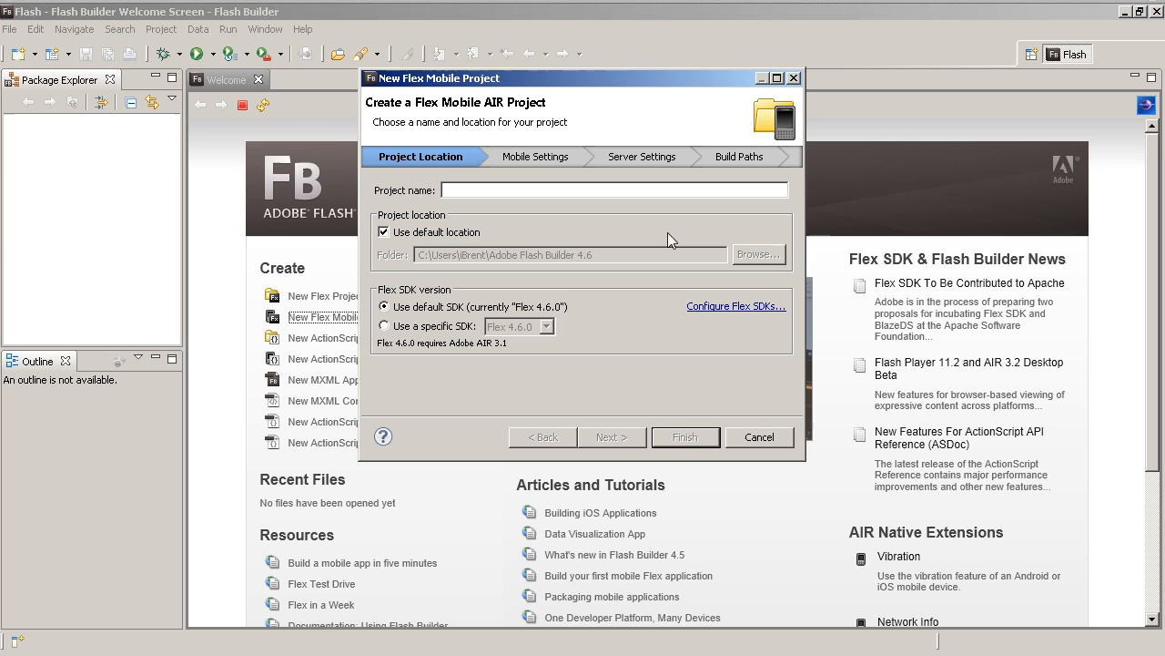
type("TestAp")
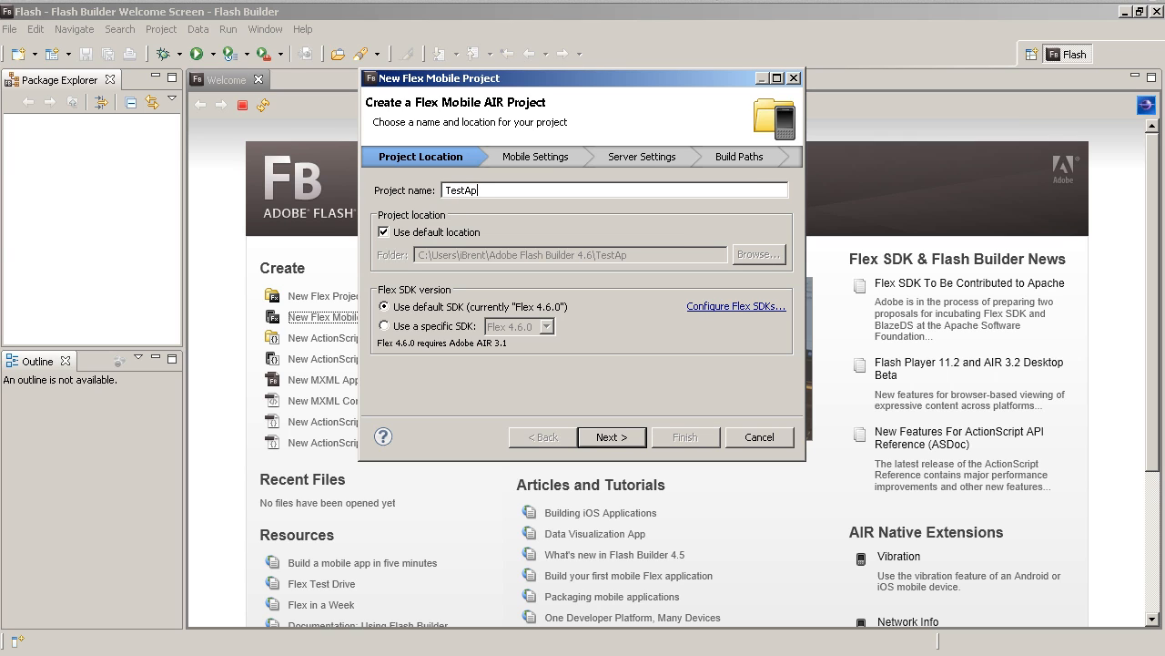
type("p")
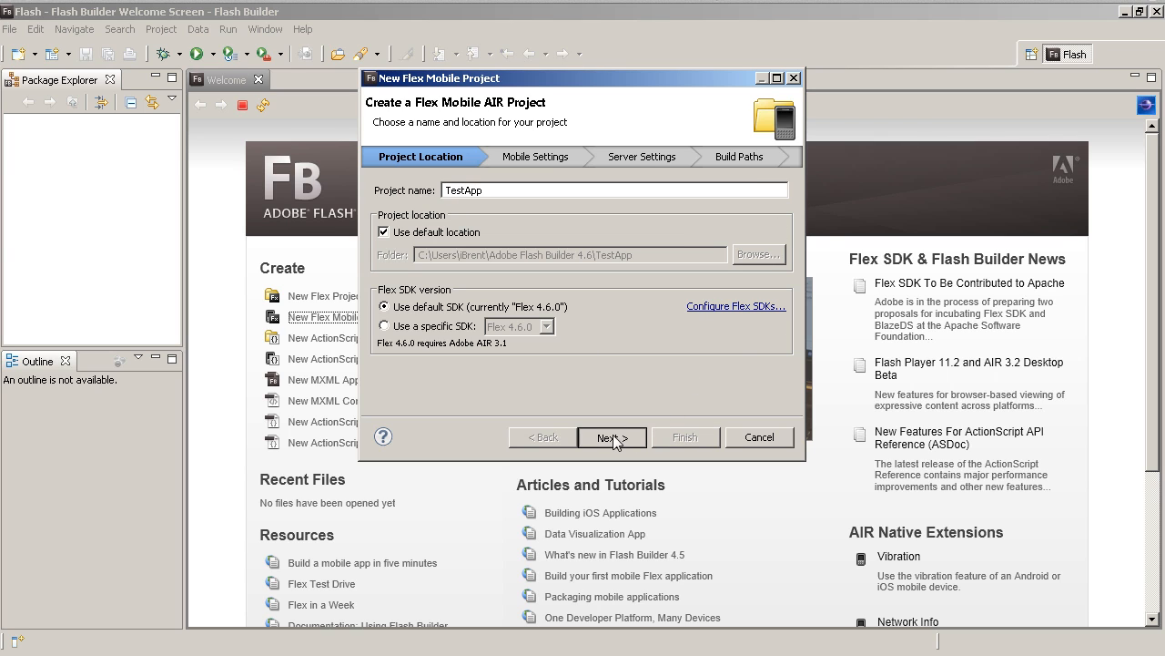
- Compare the Blank, View-Based and Tabbed templates, keeping View-Based Application
left_click(612, 438)
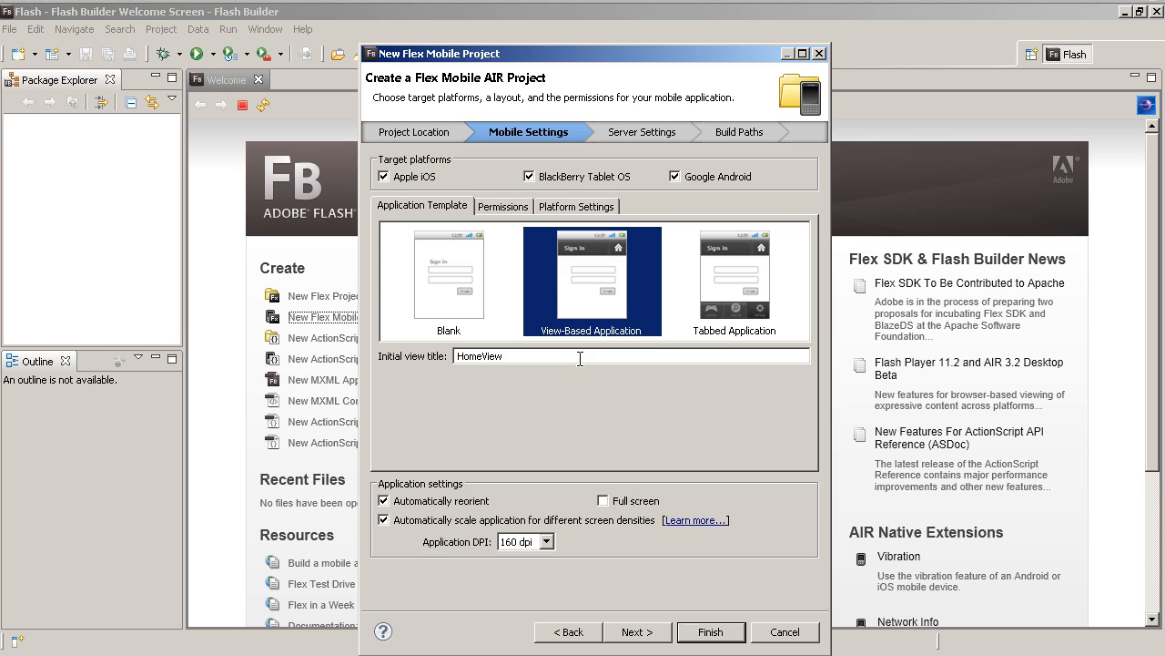
mouse_move(396, 195)
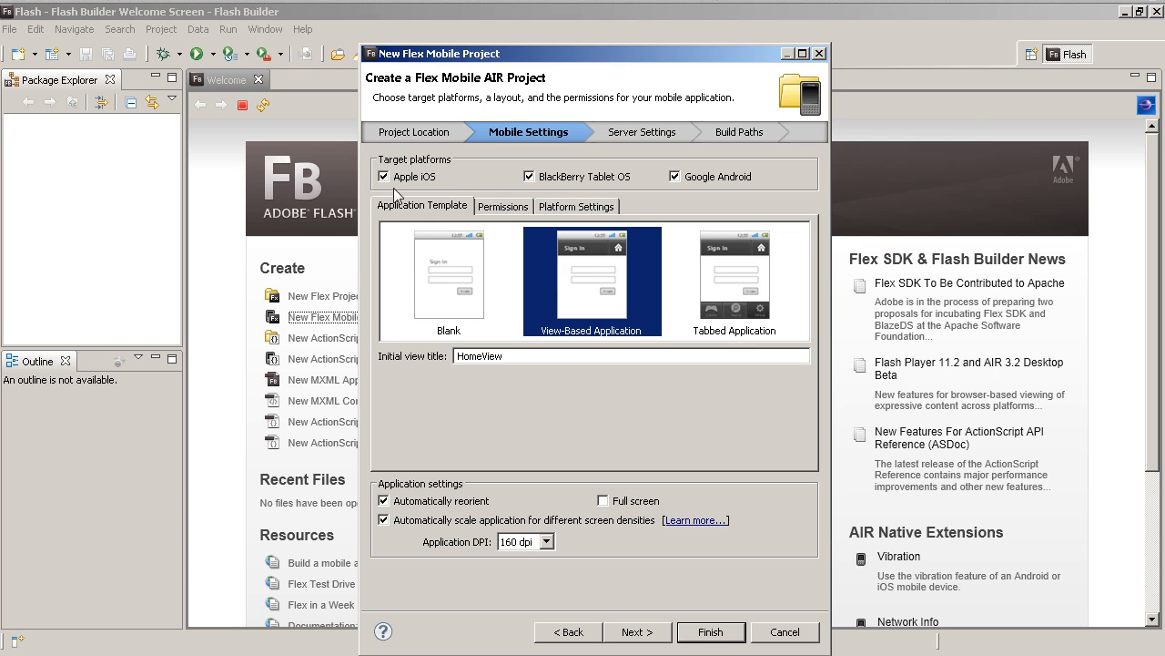
mouse_move(545, 184)
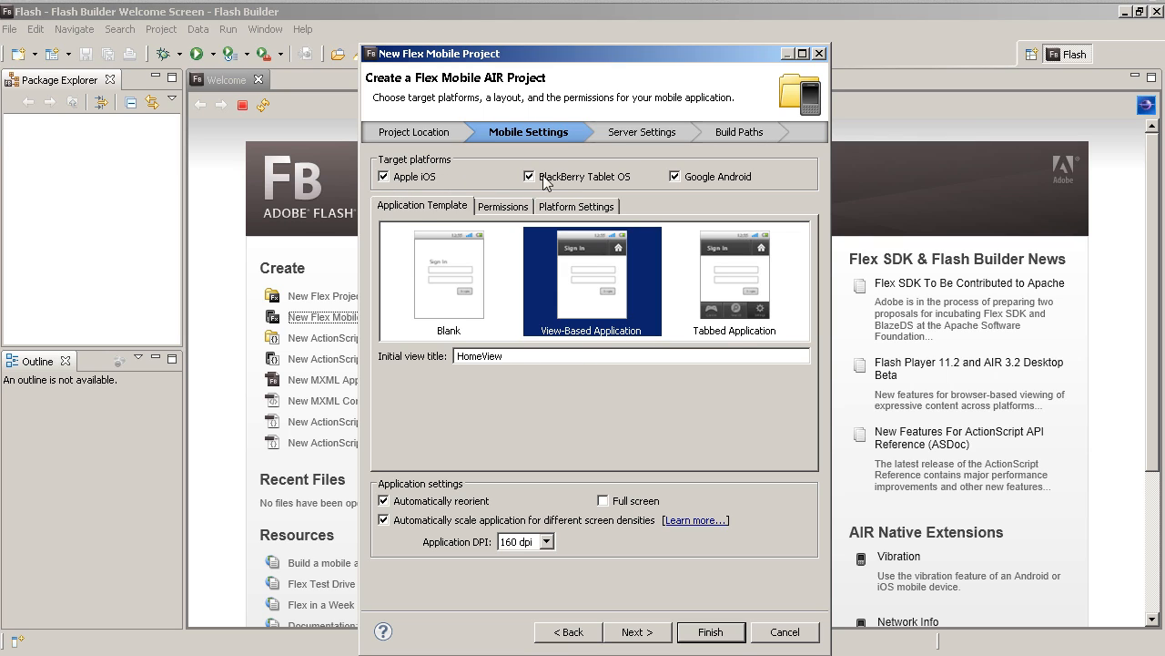
mouse_move(761, 194)
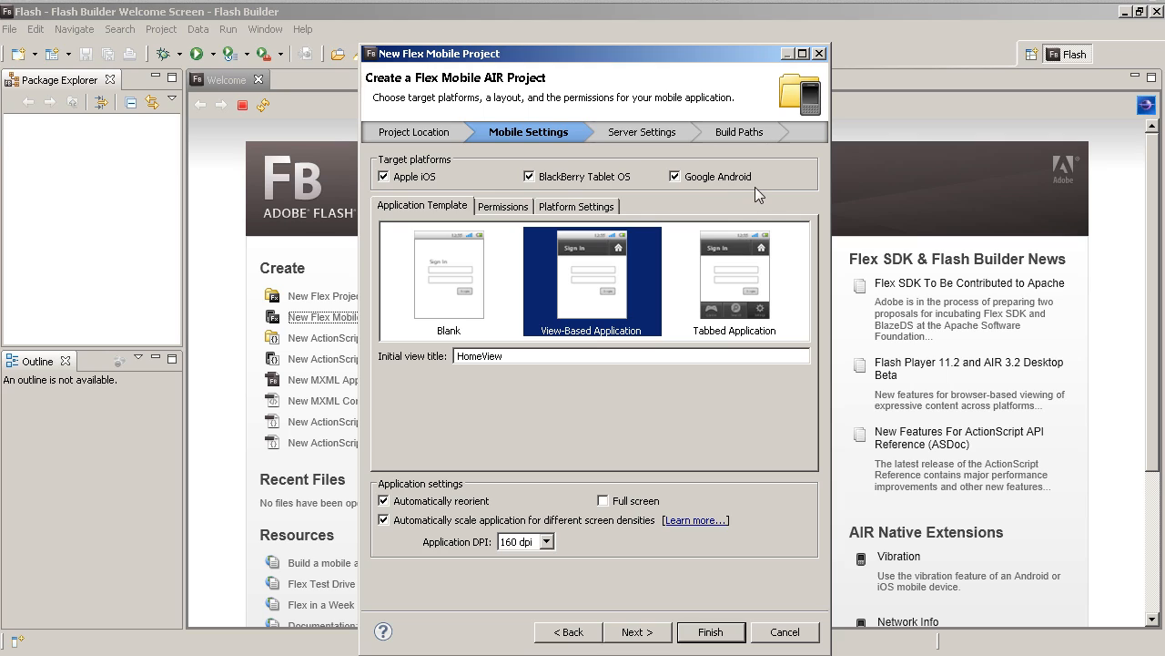
mouse_move(428, 193)
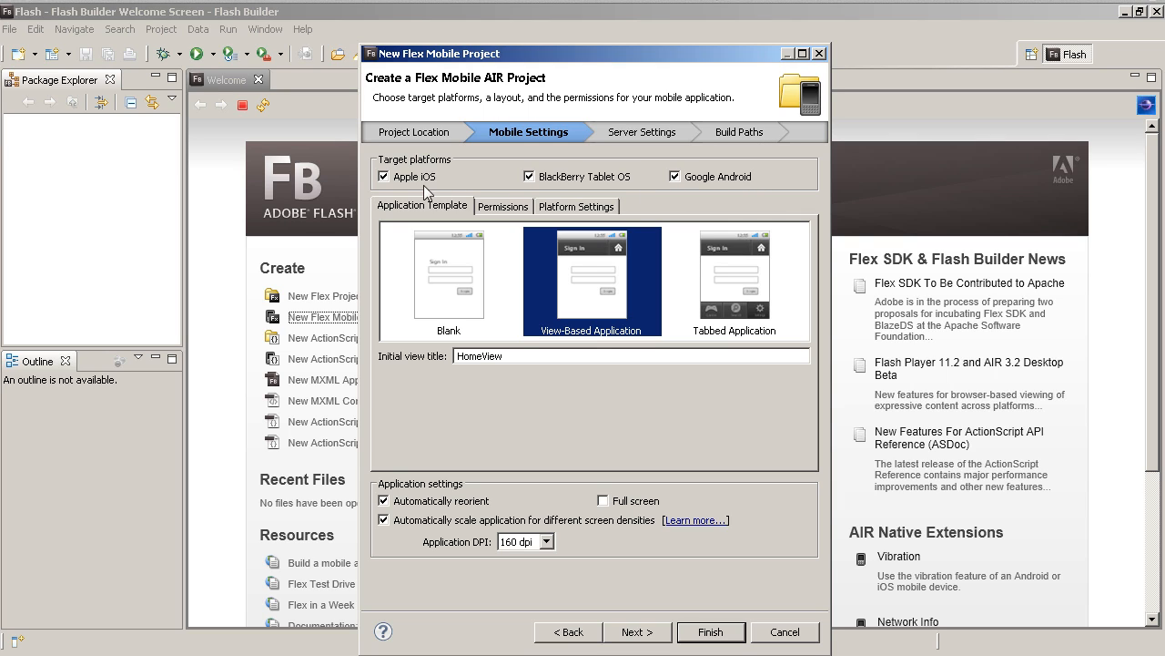
mouse_move(470, 205)
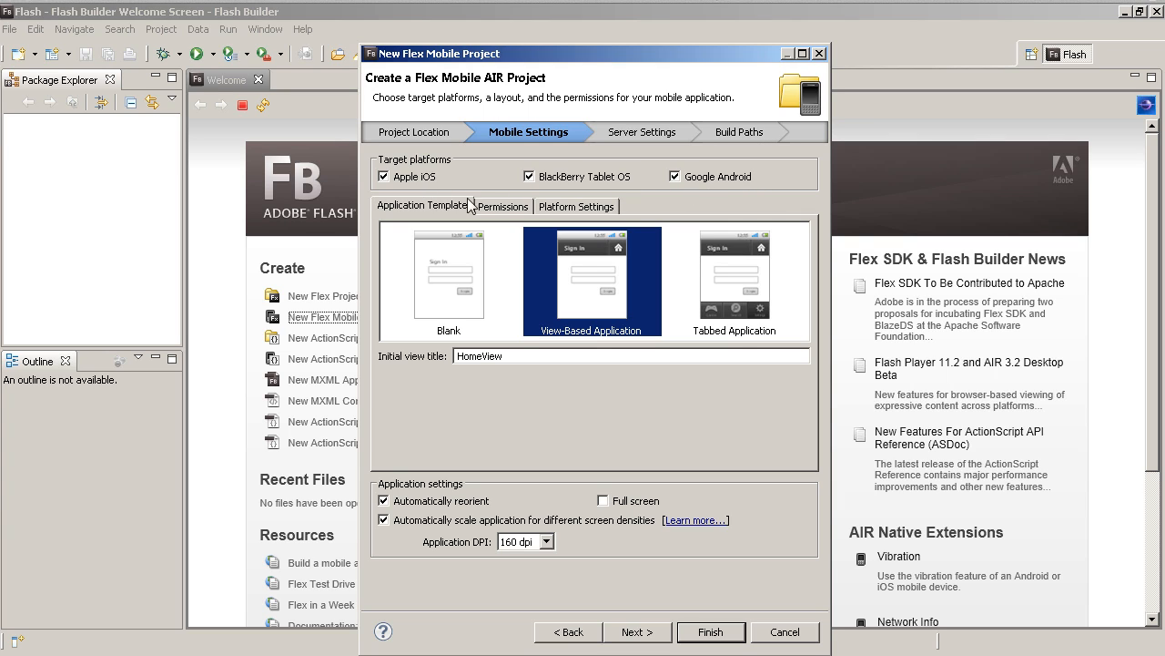
mouse_move(458, 322)
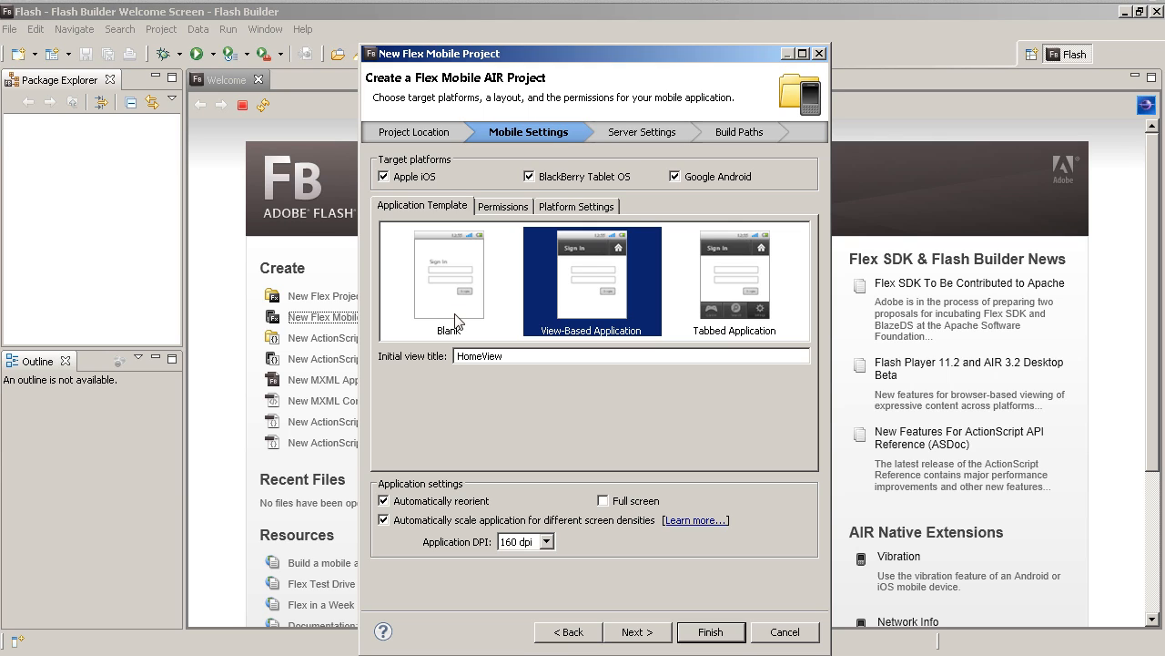
left_click(447, 280)
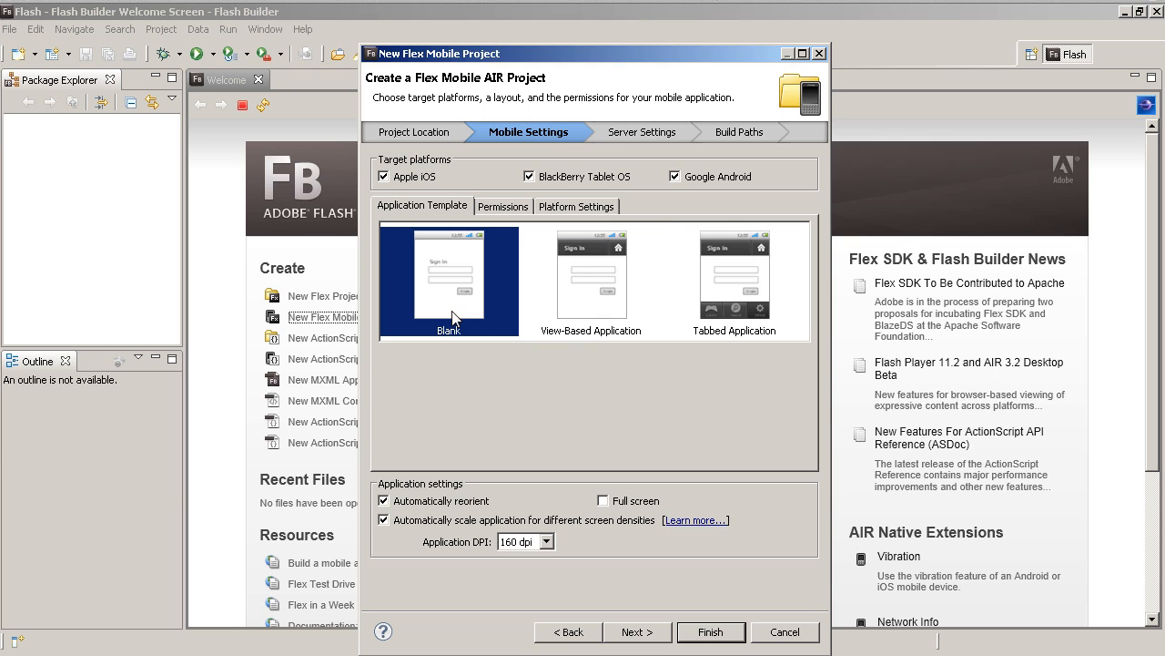
left_click(591, 273)
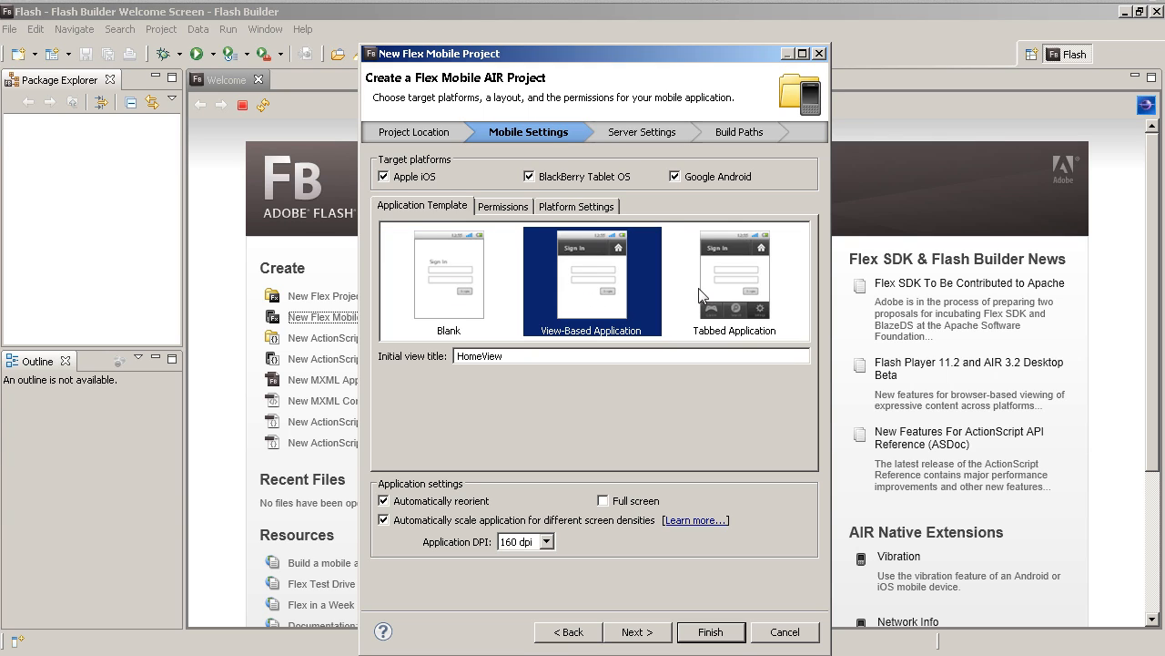
left_click(735, 279)
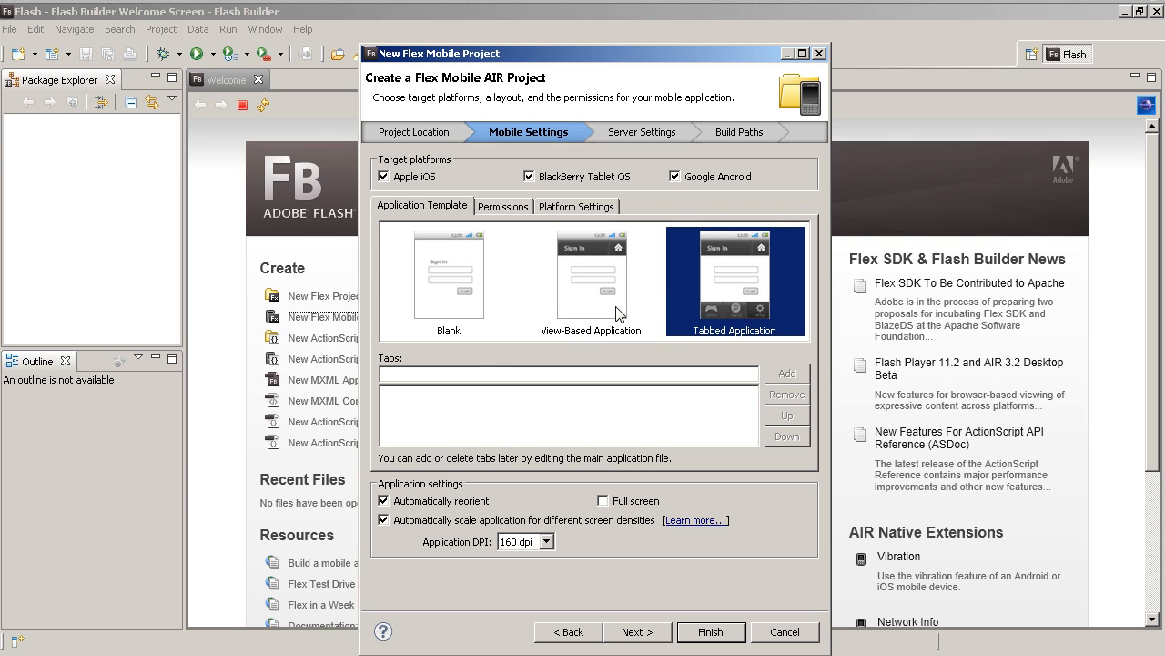
left_click(592, 282)
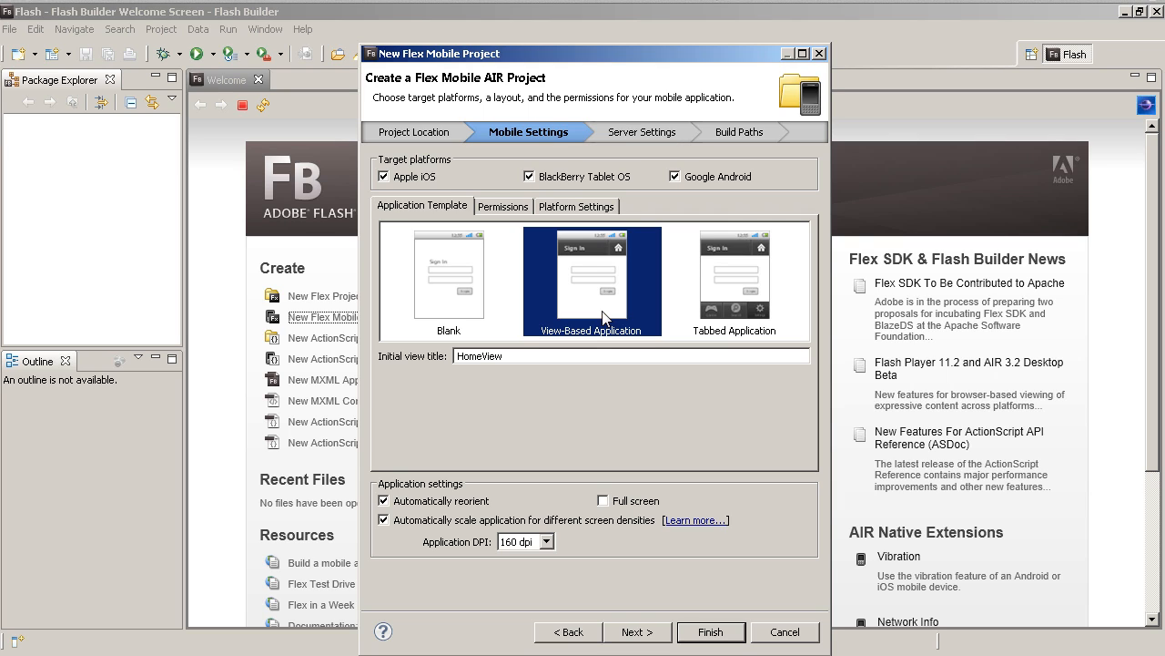
mouse_move(414, 188)
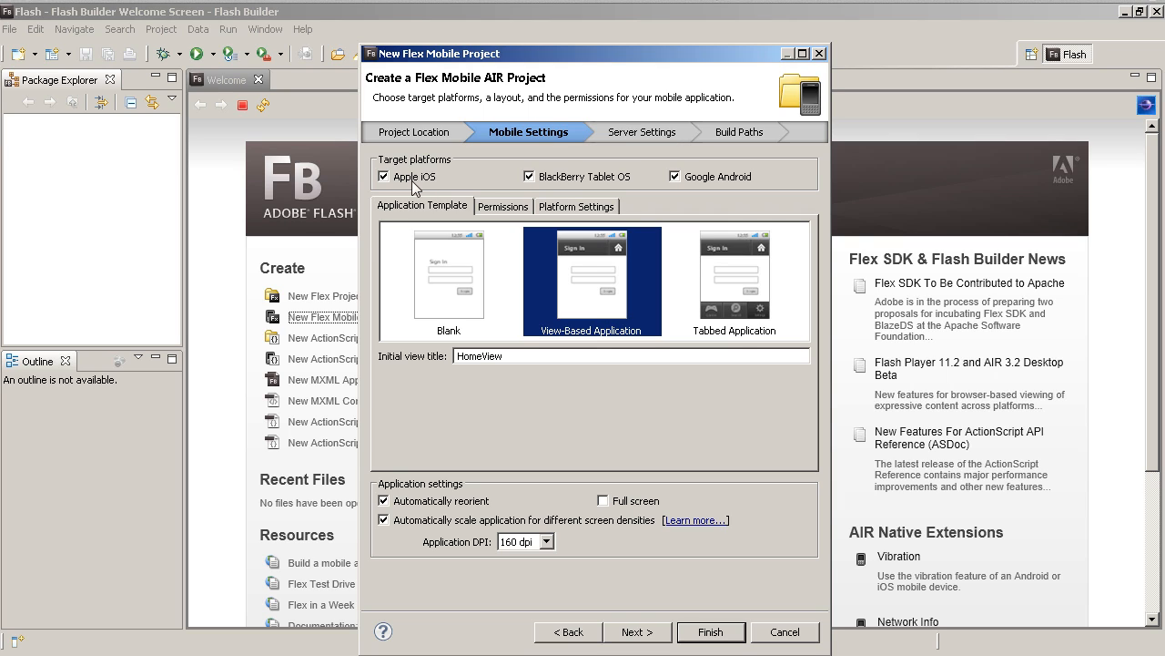
mouse_move(488, 208)
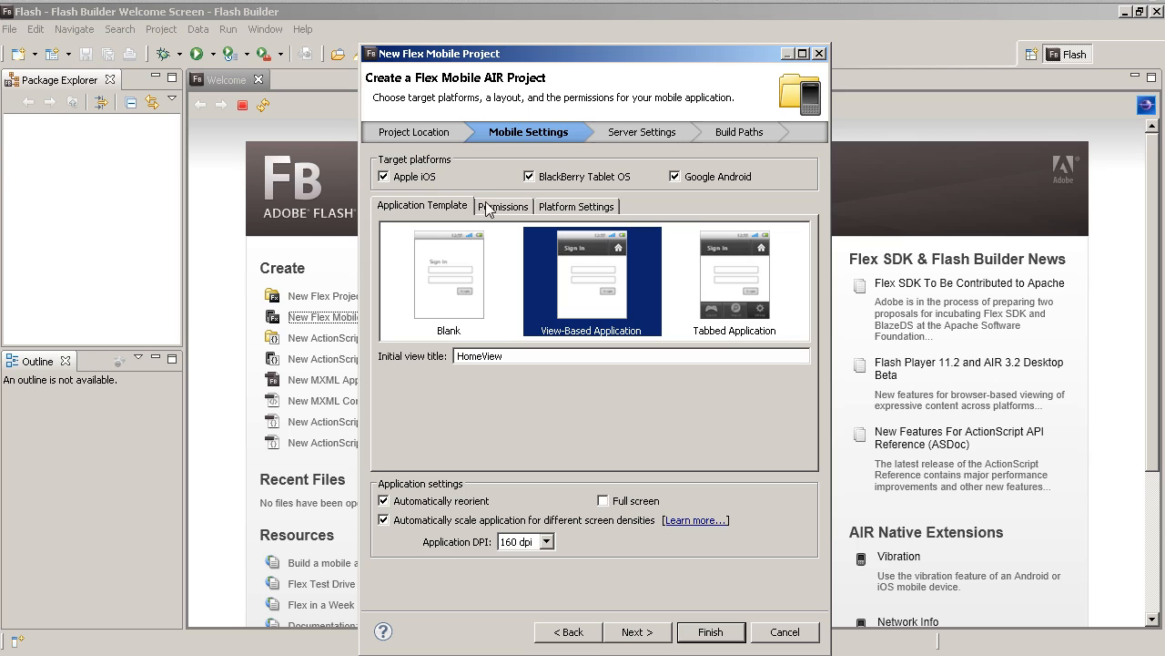
- Show the Google Android permissions for the project, with INTERNET enabled
left_click(503, 206)
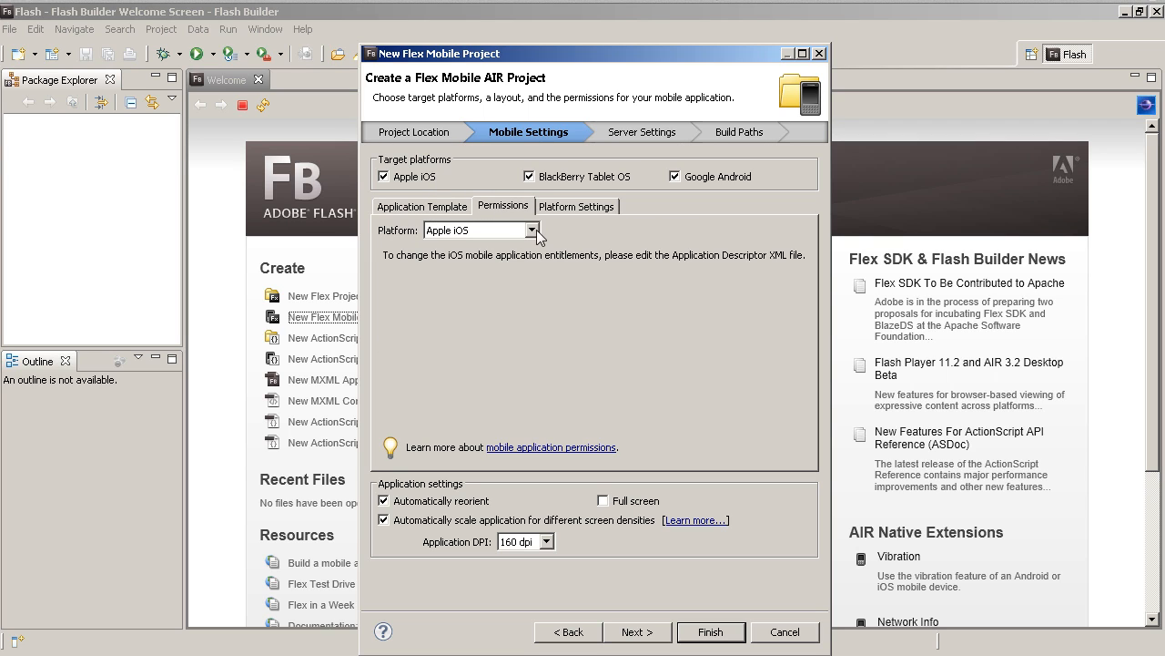
left_click(536, 229)
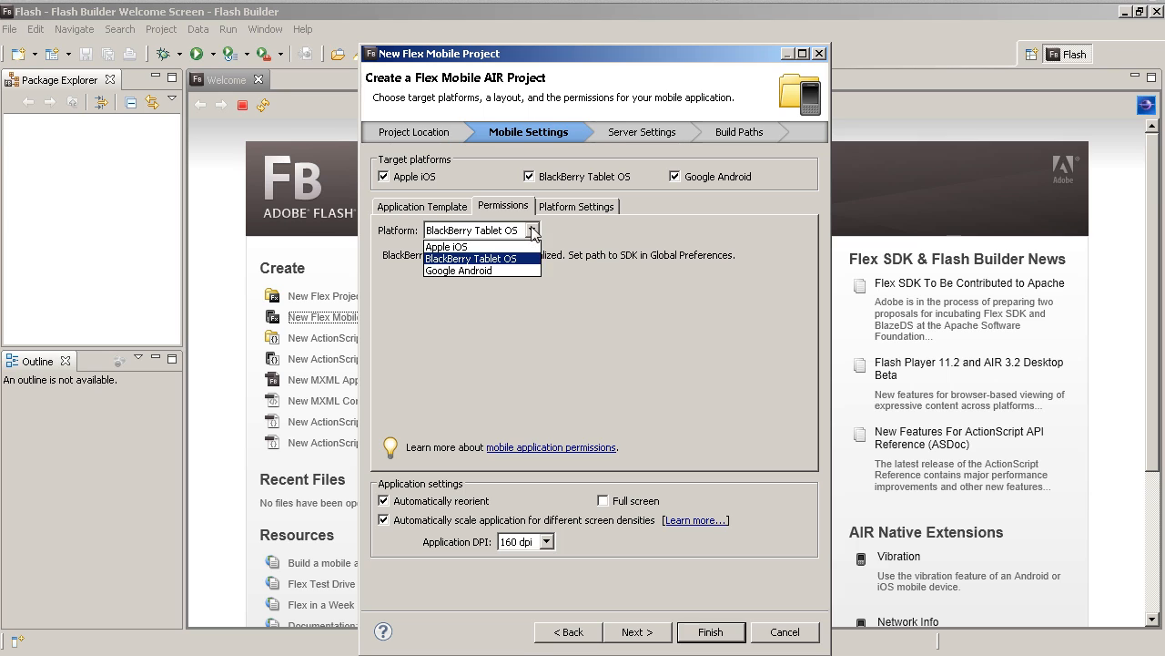
left_click(460, 270)
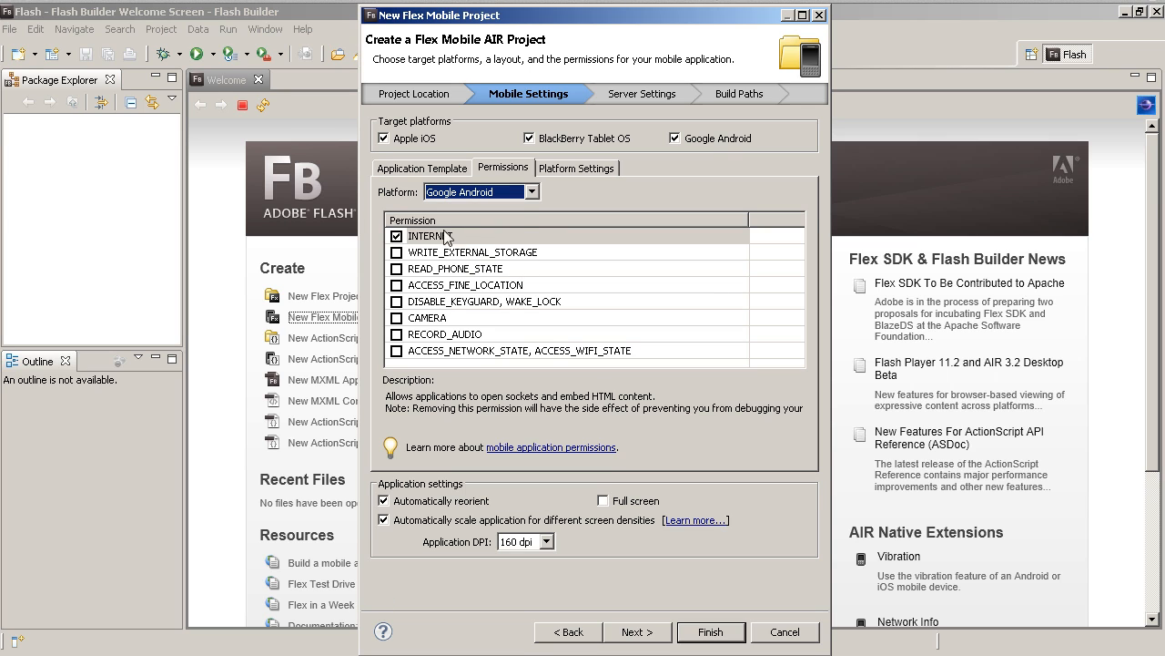
mouse_move(541, 481)
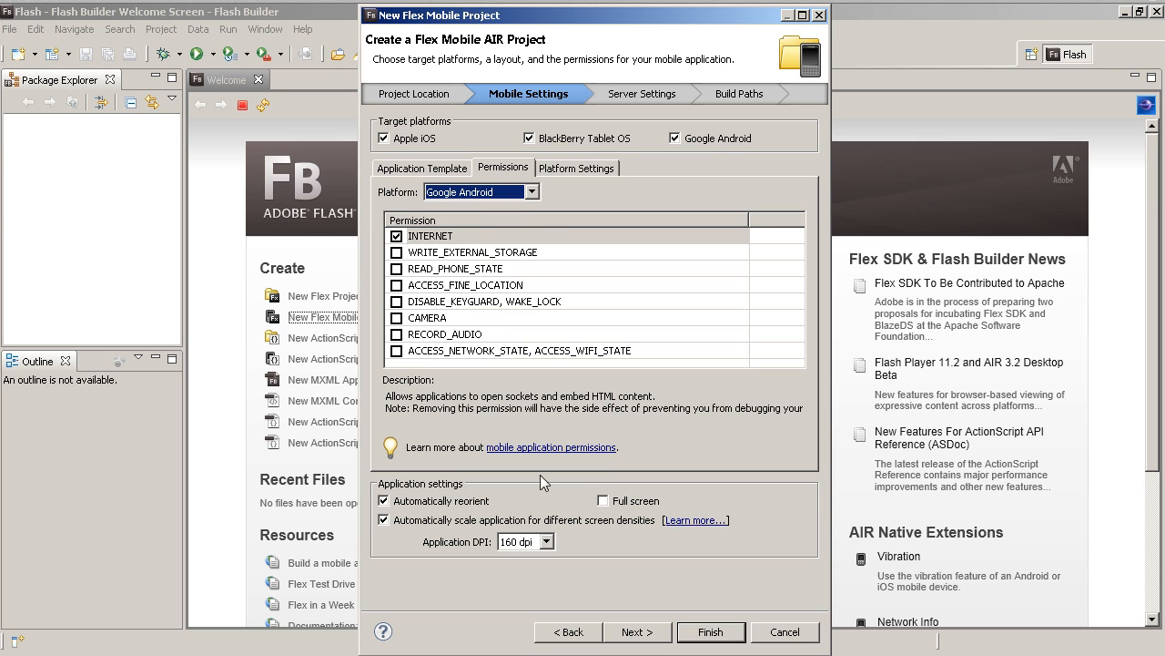
mouse_move(578, 226)
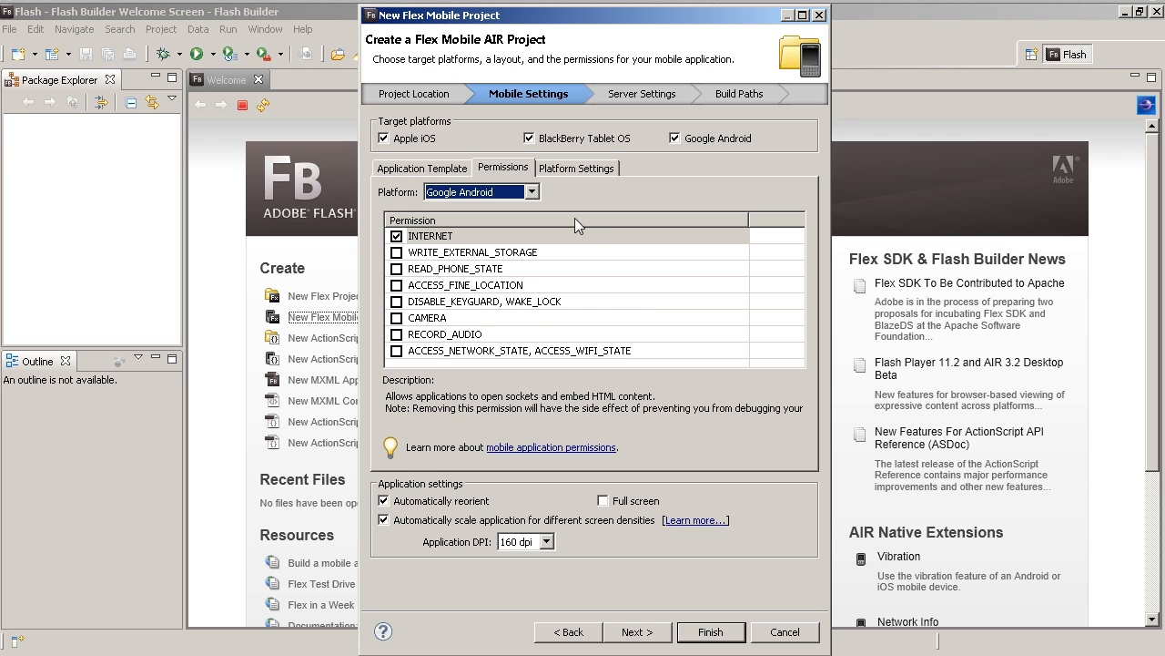
mouse_move(414, 160)
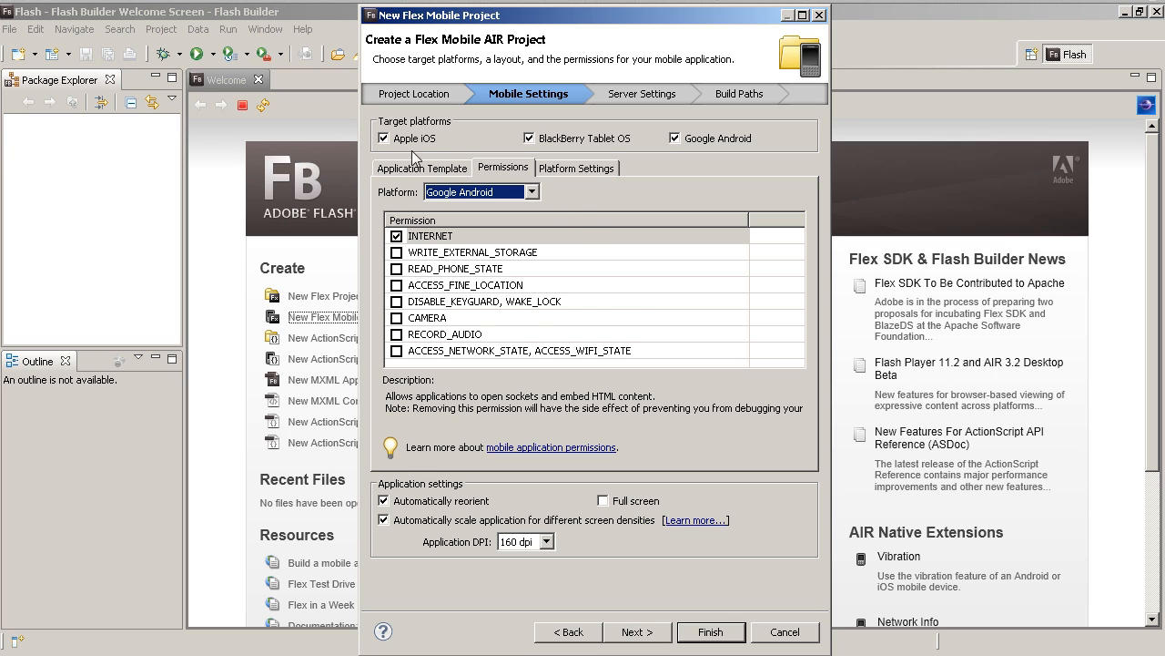
mouse_move(684, 648)
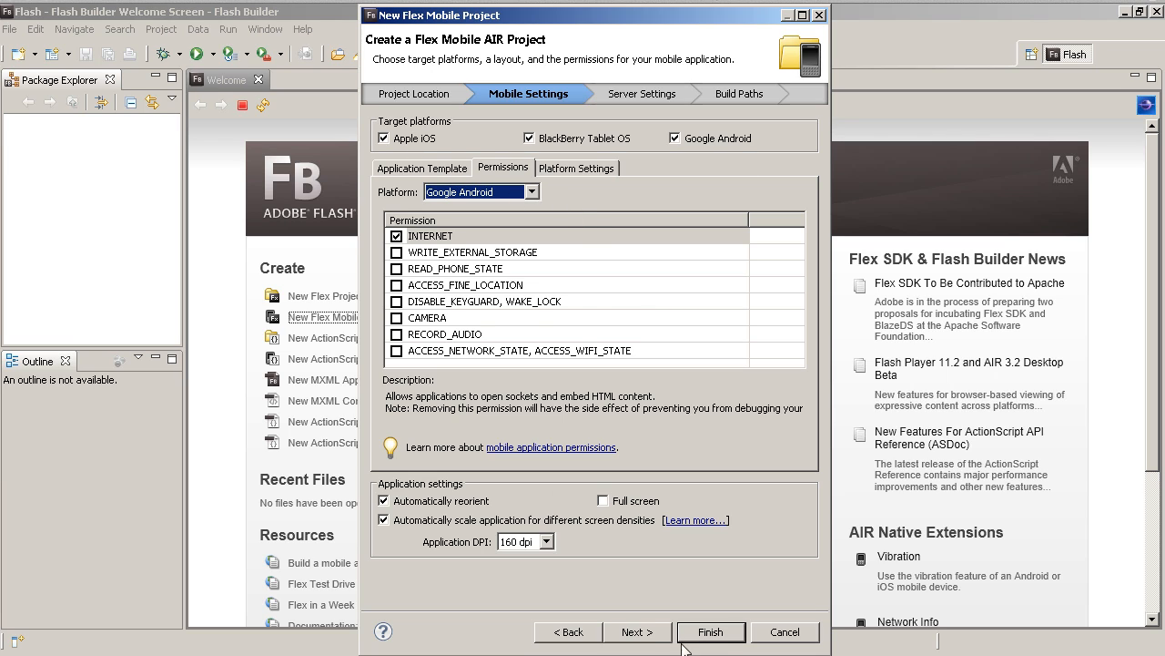
mouse_move(545, 228)
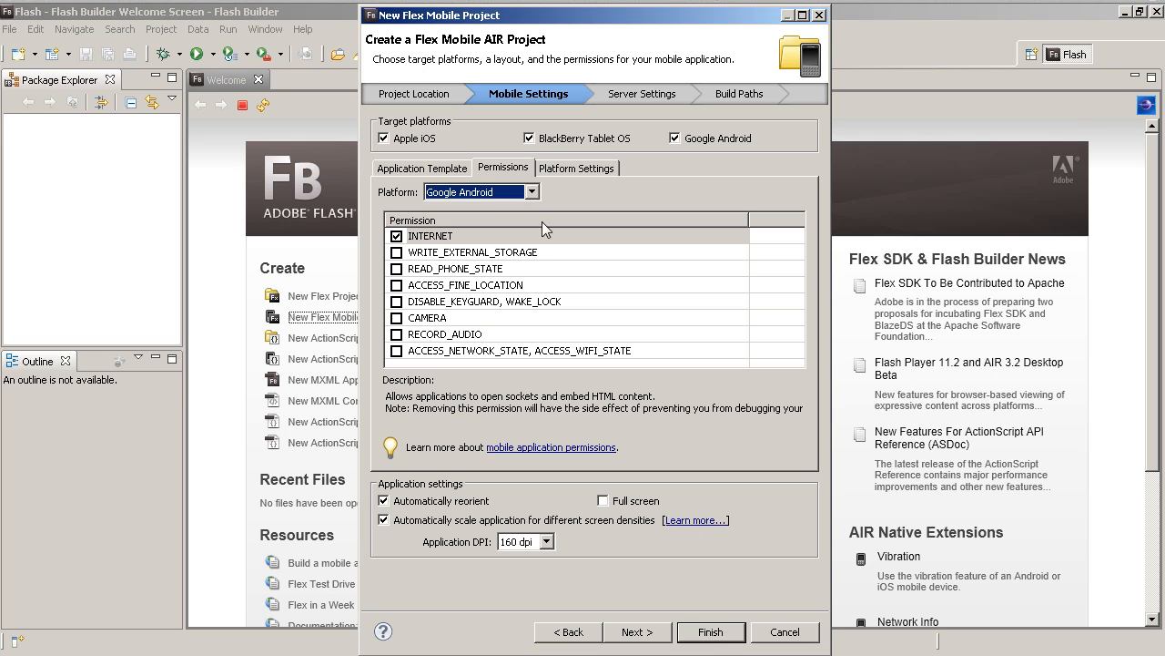
left_click(711, 631)
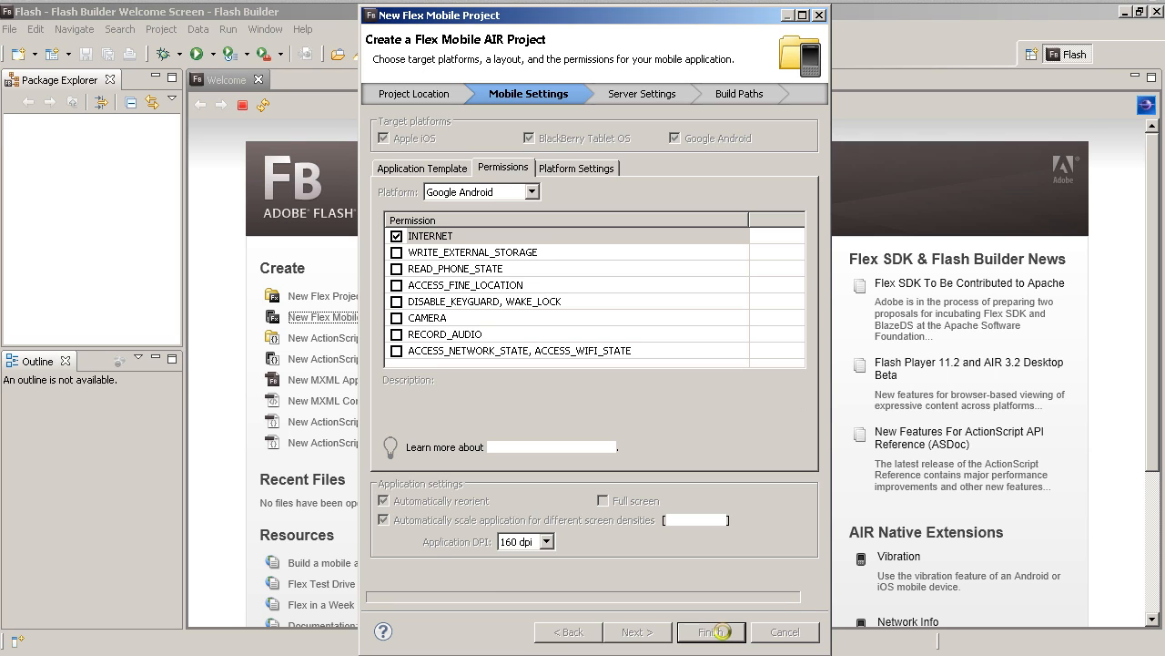
left_click(711, 631)
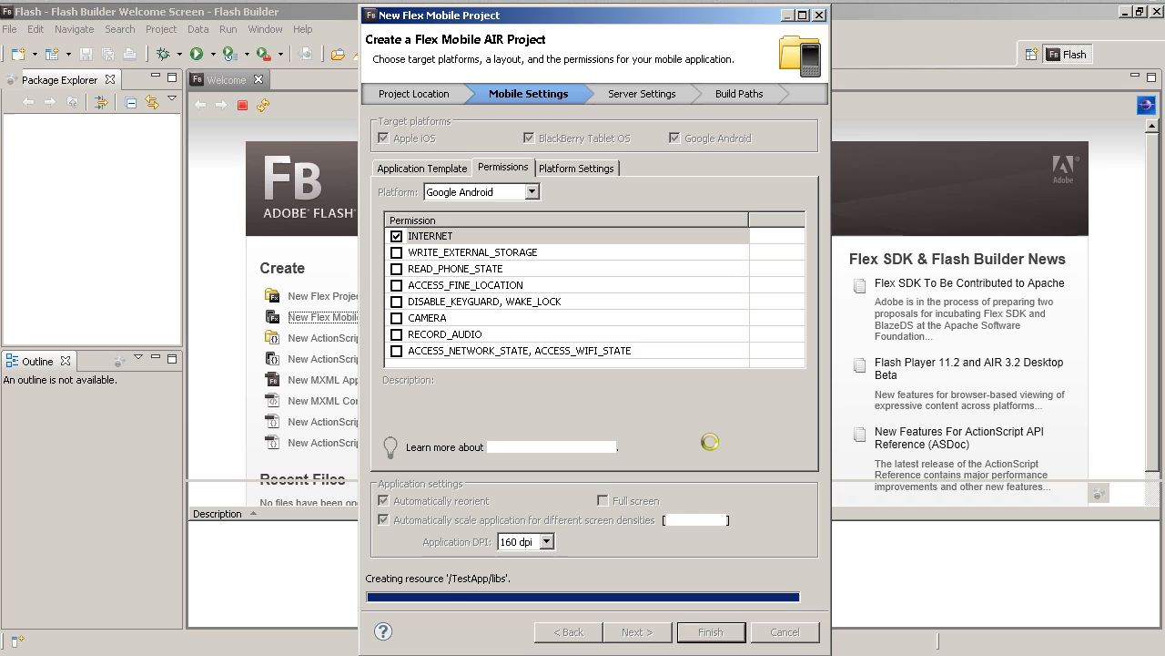
left_click(711, 631)
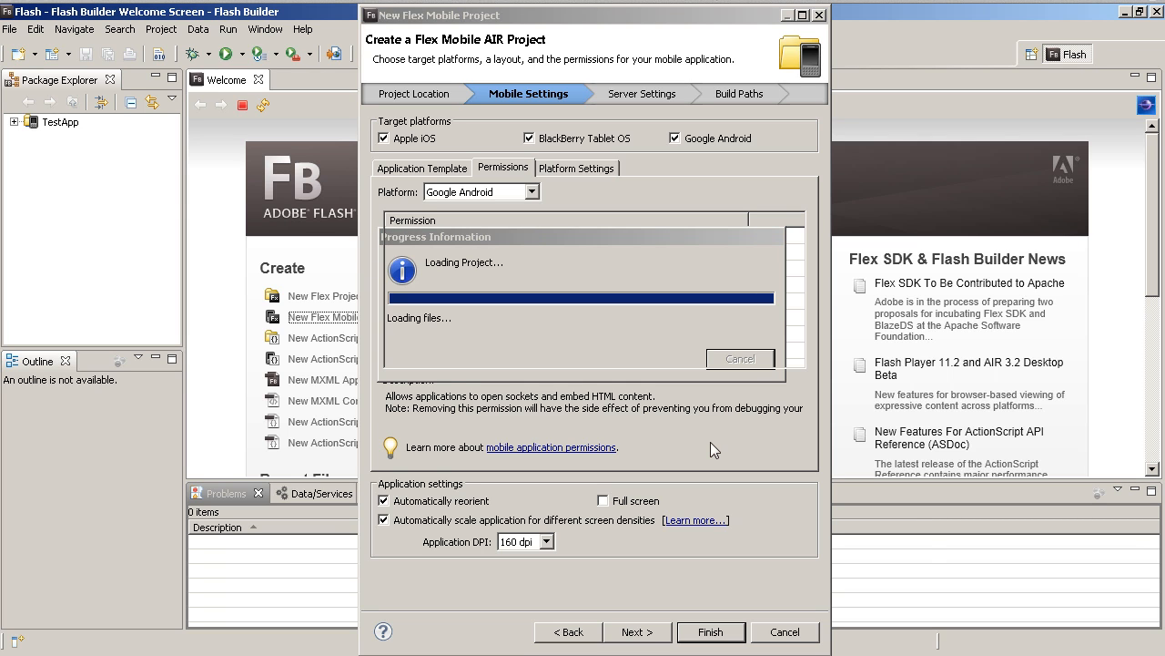
left_click(711, 631)
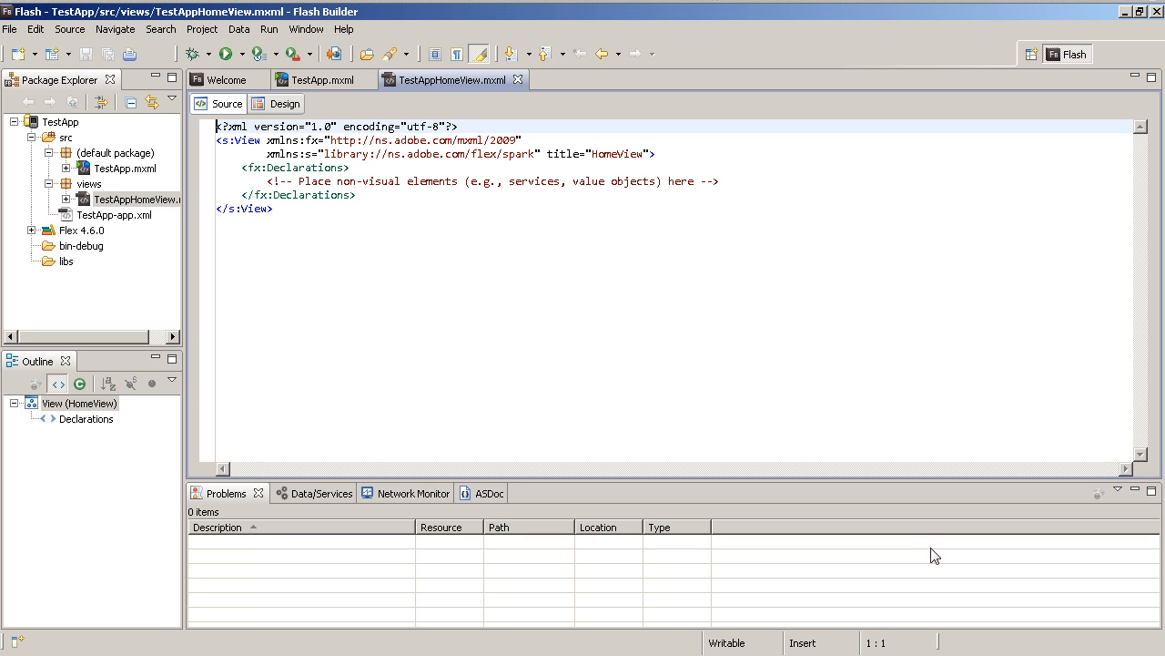
mouse_move(155, 216)
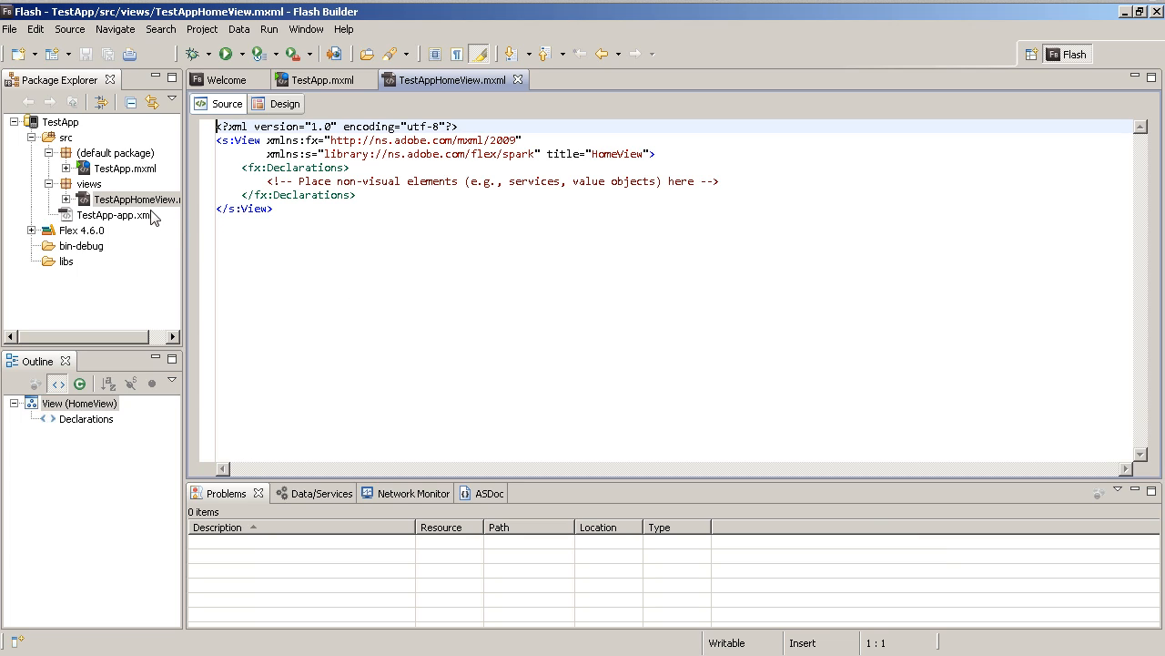
mouse_move(452, 105)
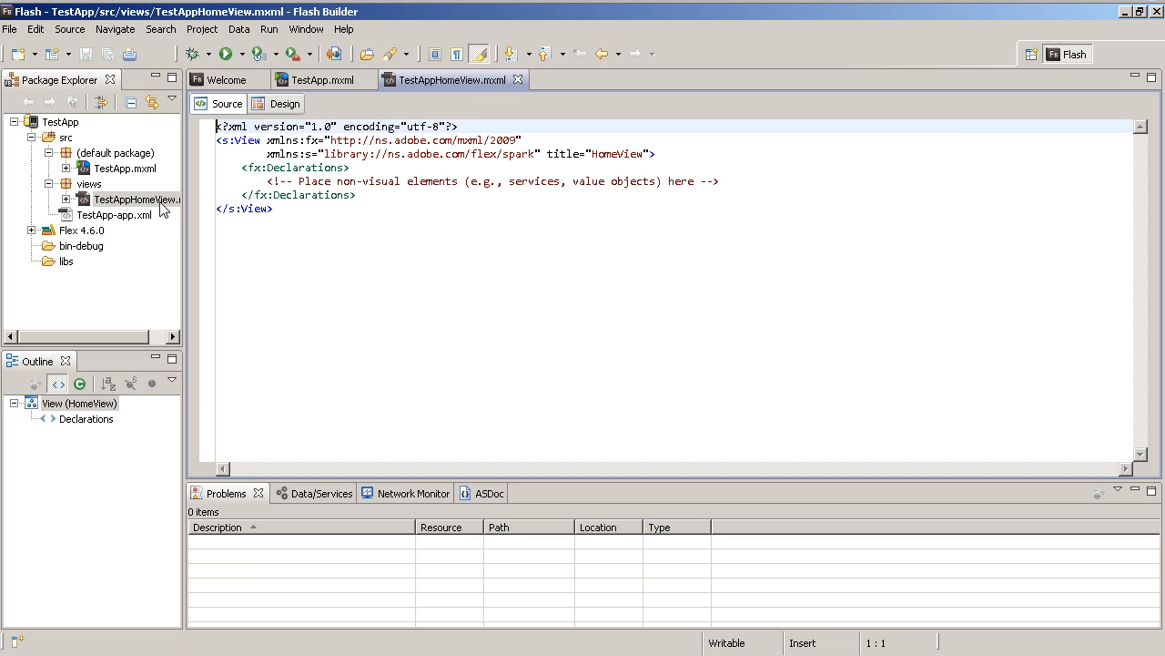
mouse_move(94, 166)
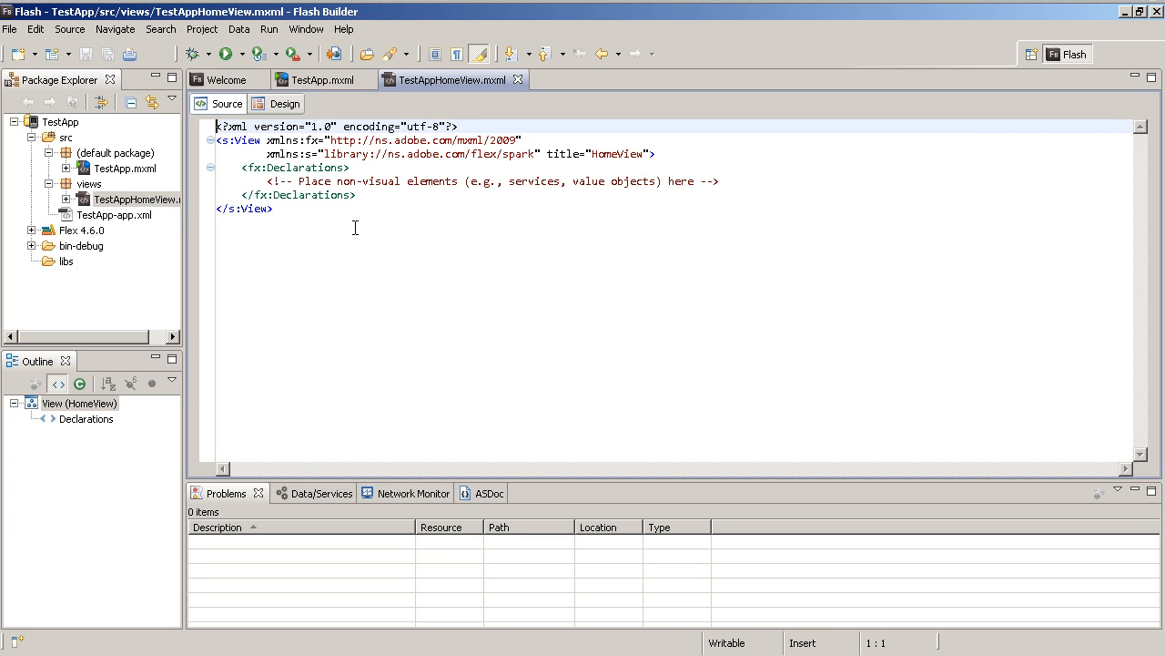
mouse_move(369, 221)
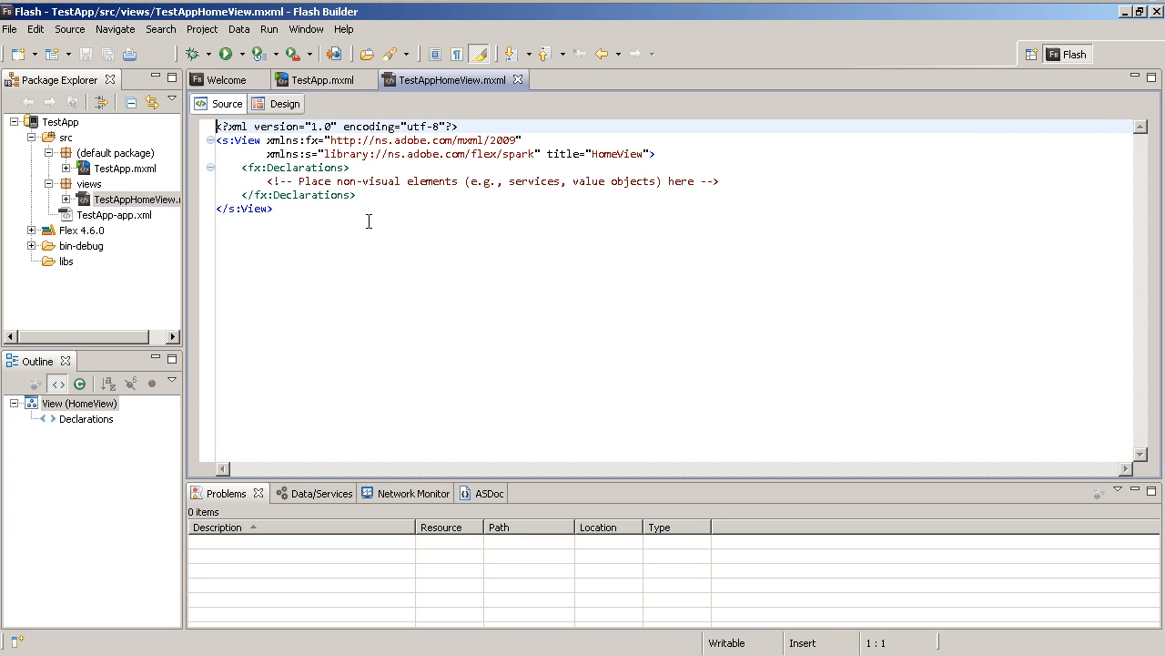
mouse_move(365, 217)
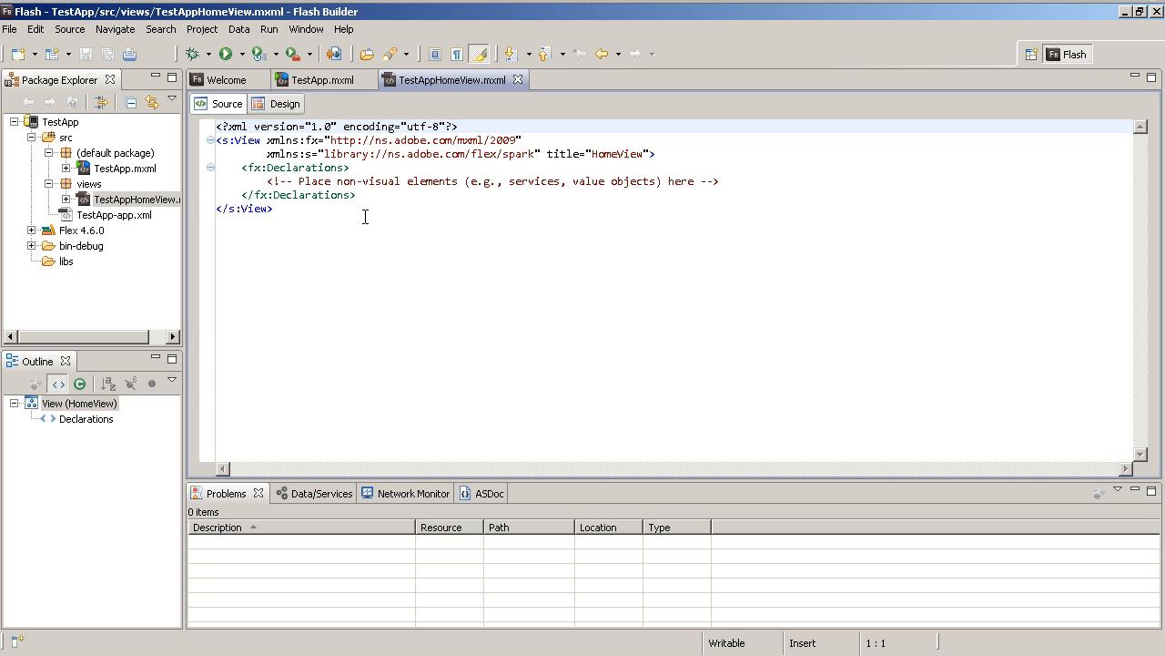
- Open TestApp's Flex Build Packaging > Apple iOS properties on the Package Contents tab
left_click(203, 28)
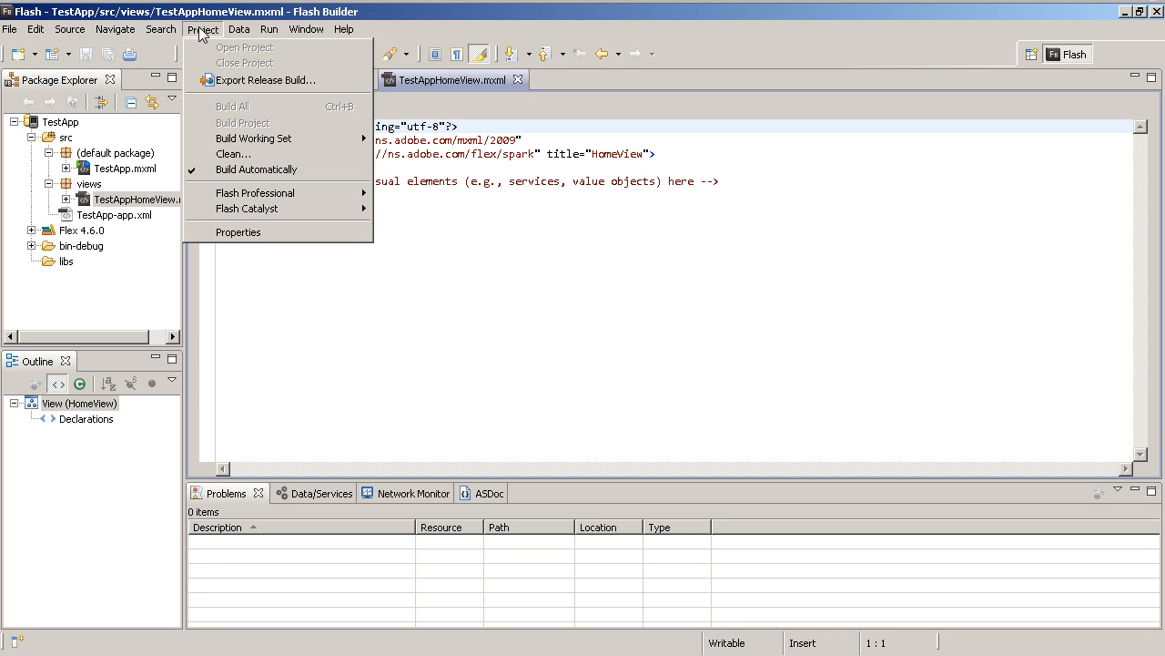
left_click(237, 232)
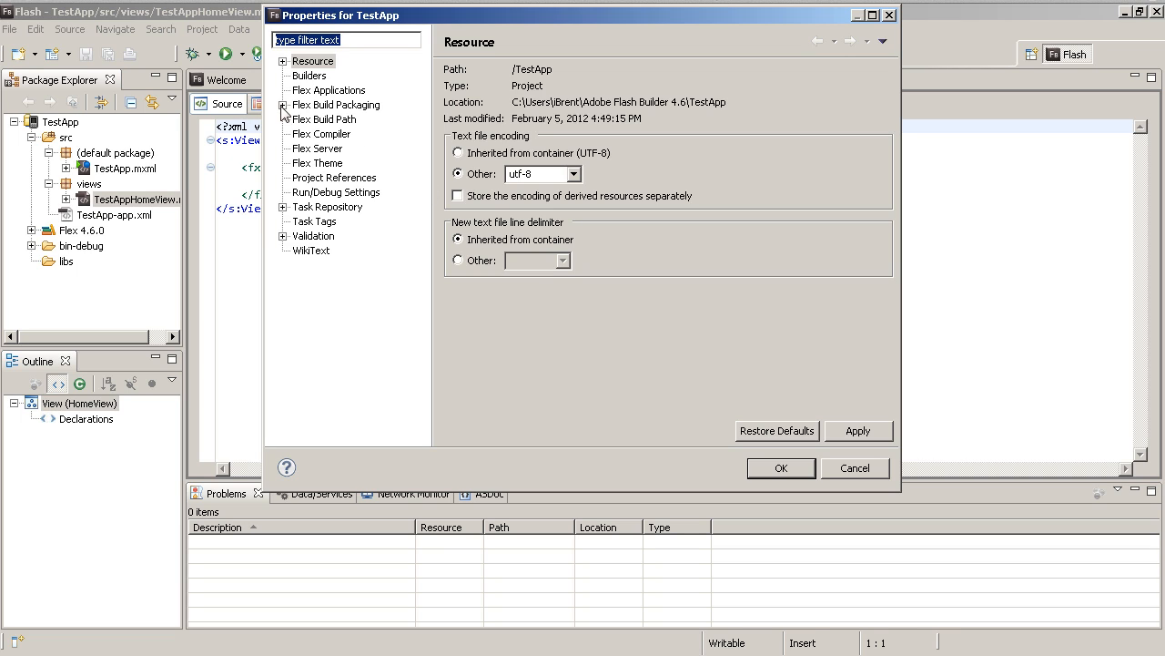
left_click(284, 105)
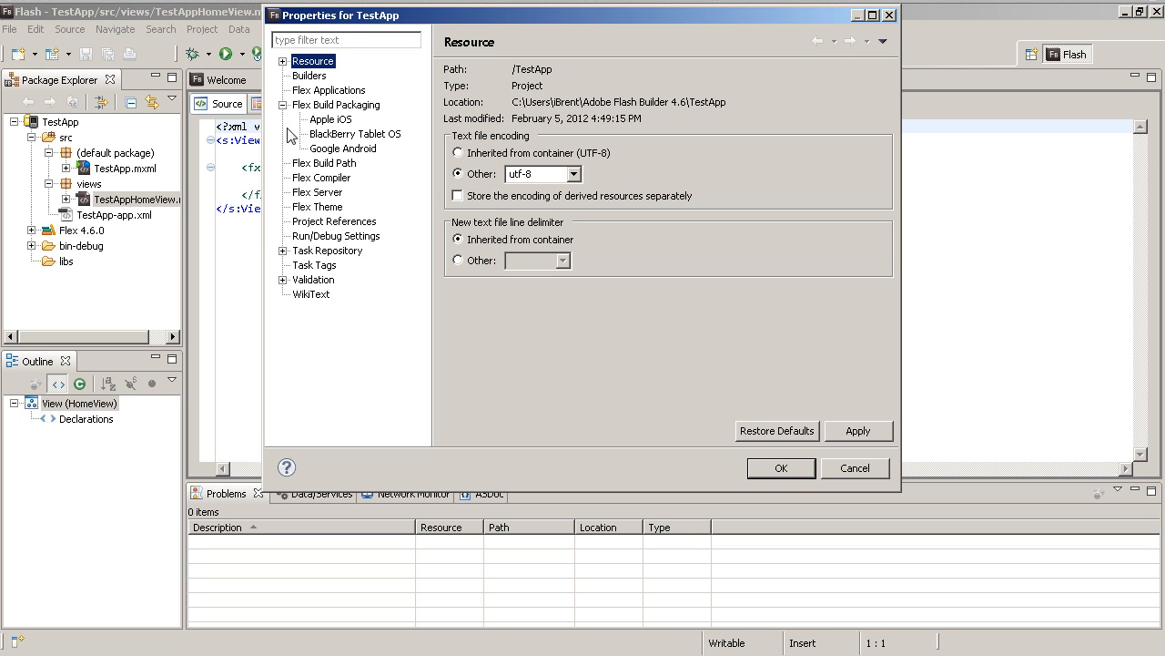
left_click(328, 119)
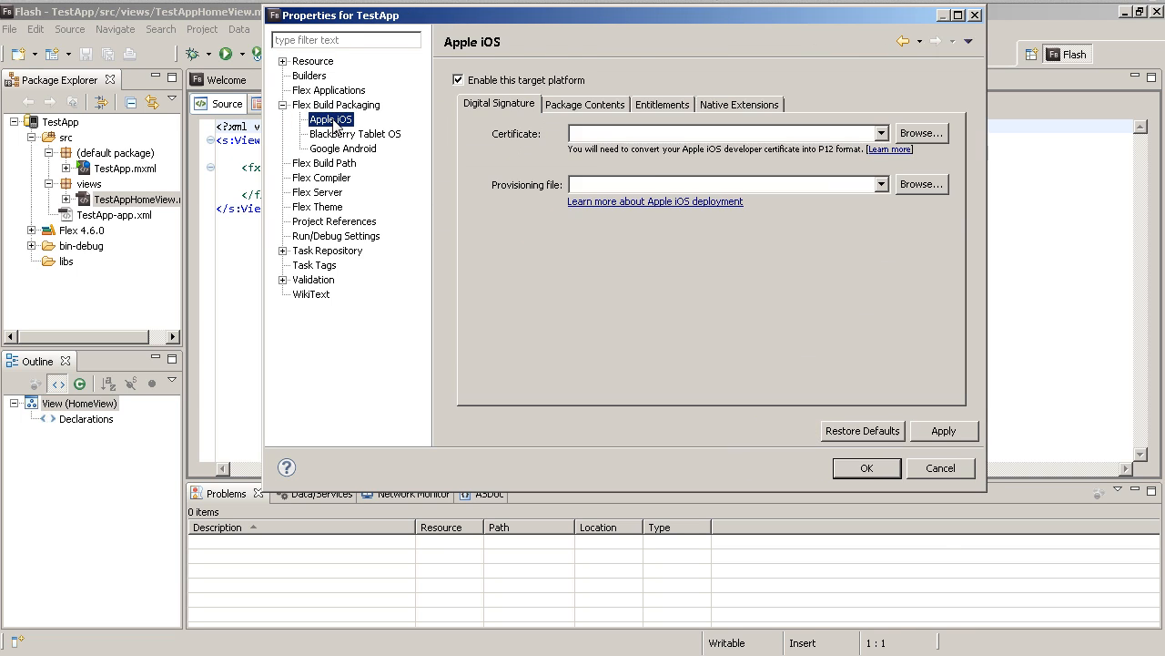
mouse_move(423, 136)
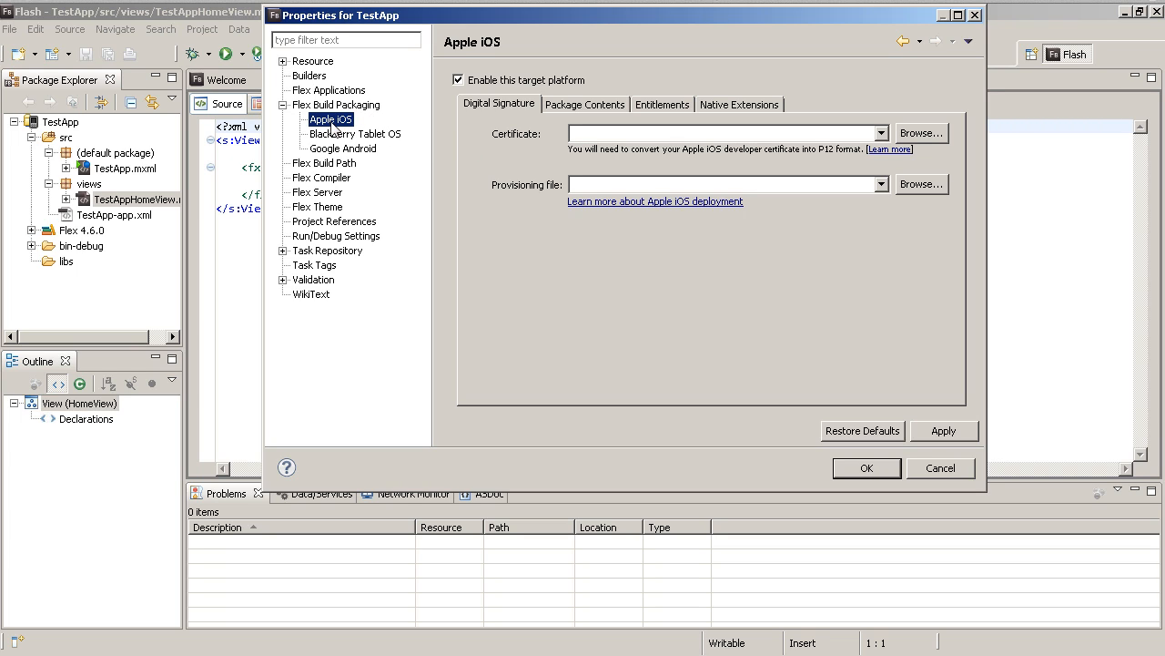
mouse_move(564, 111)
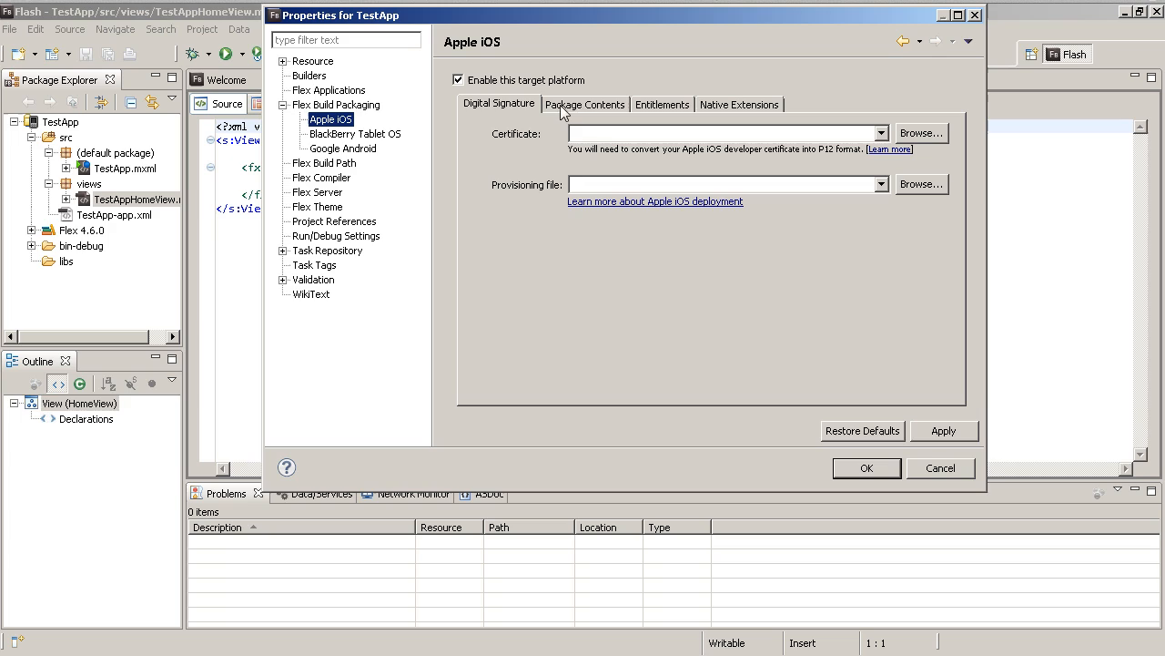
mouse_move(532, 170)
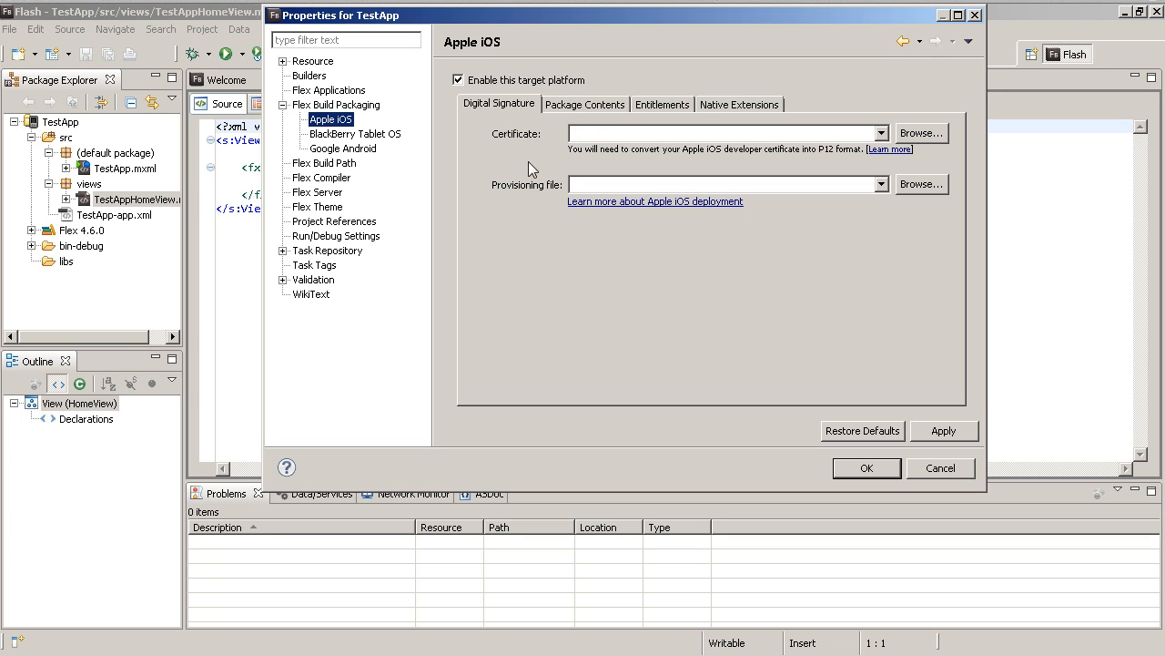
mouse_move(866, 136)
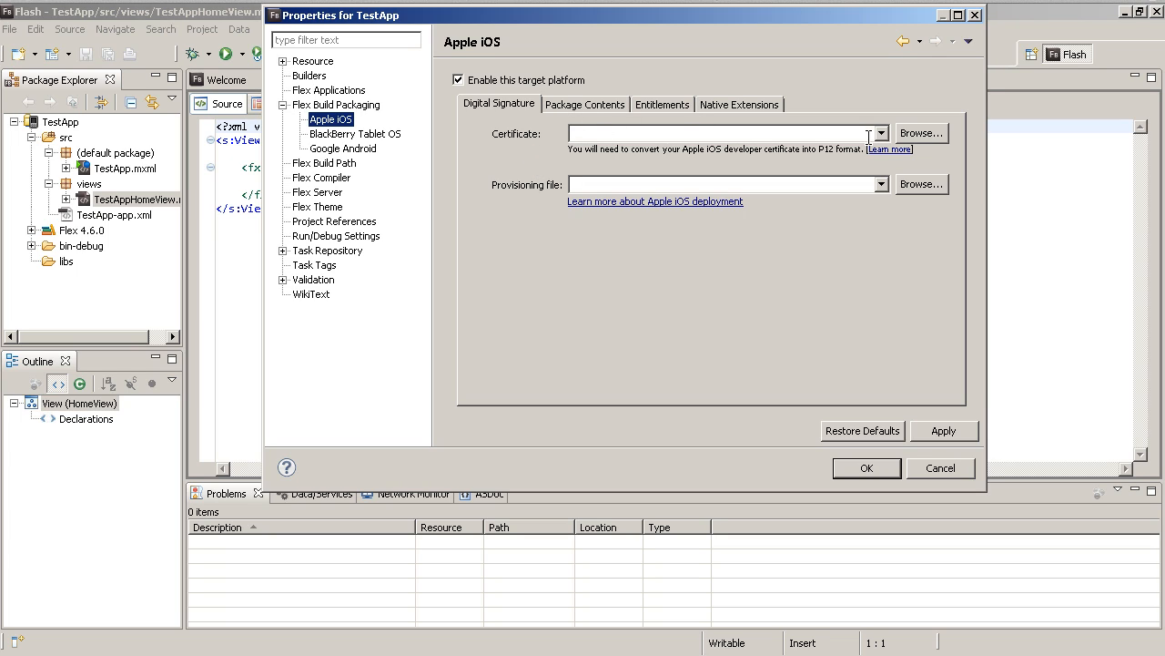
mouse_move(754, 184)
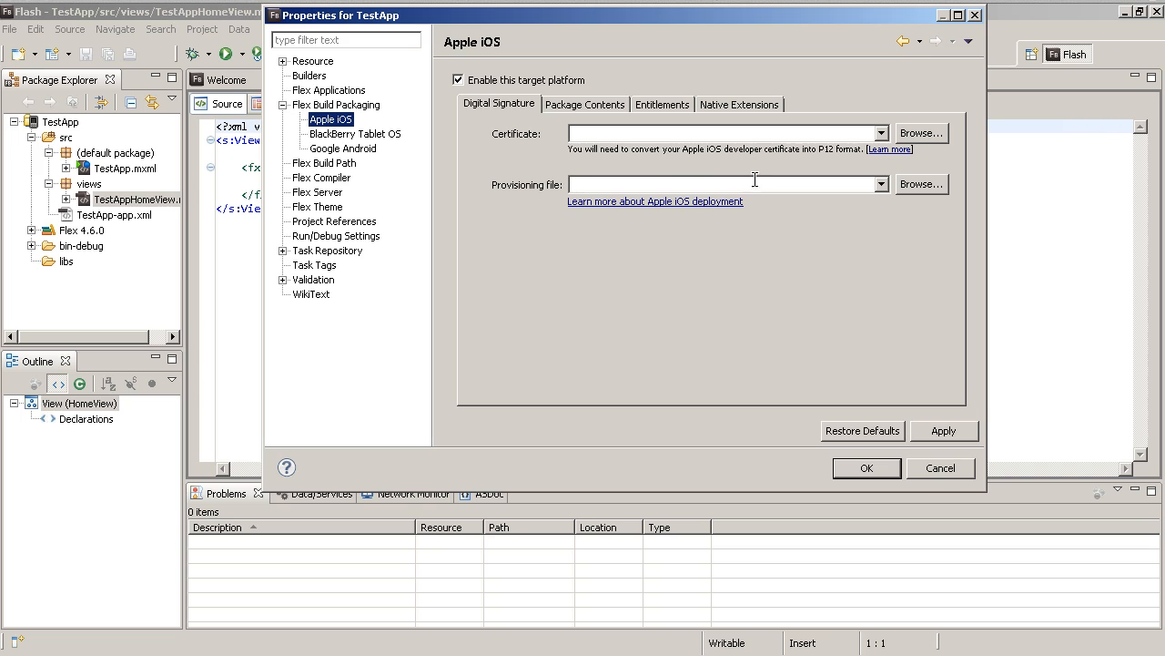
left_click(585, 103)
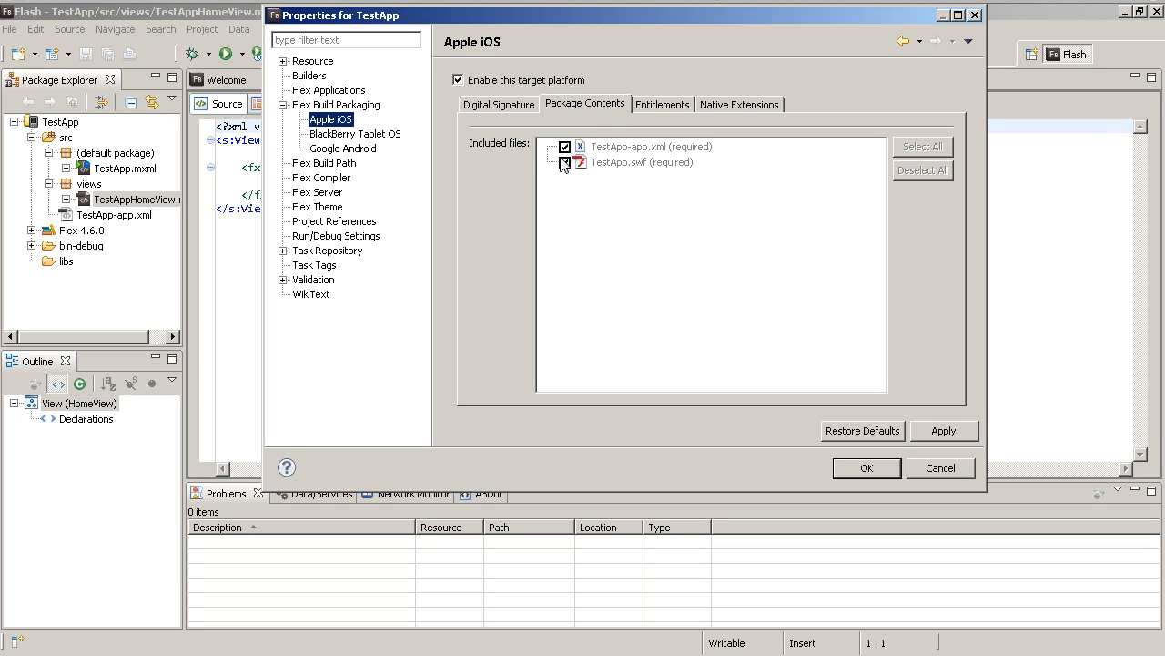
- Review the iOS Entitlements and Native Extensions tabs, then switch to Google Android packaging
left_click(662, 104)
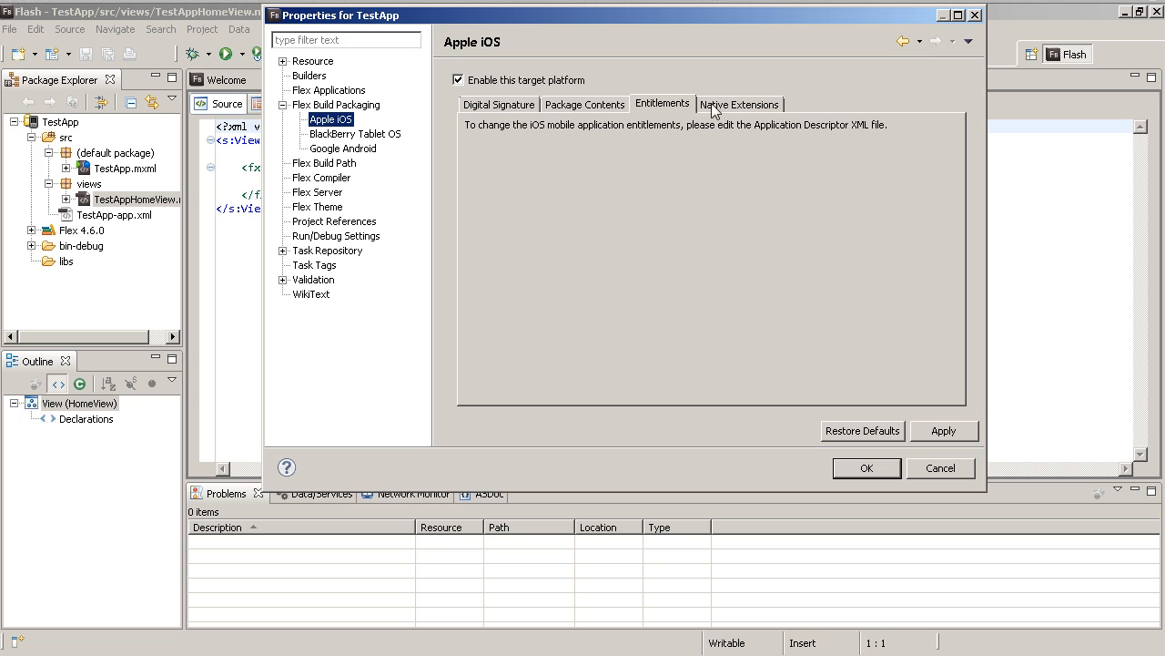
left_click(739, 103)
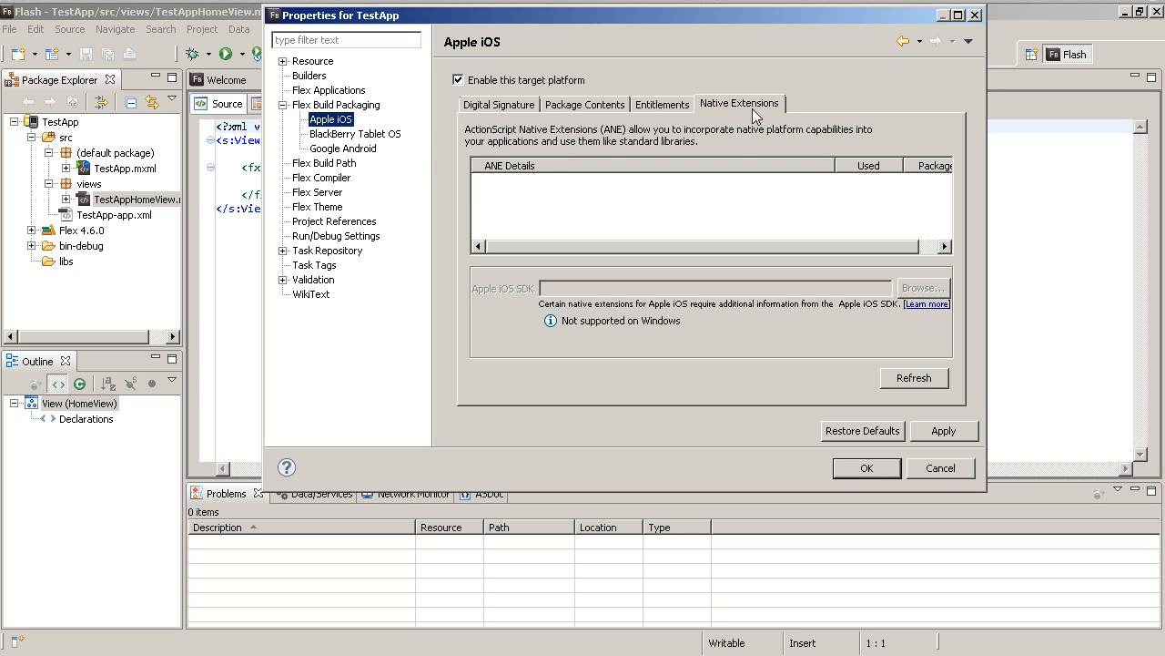
mouse_move(537, 170)
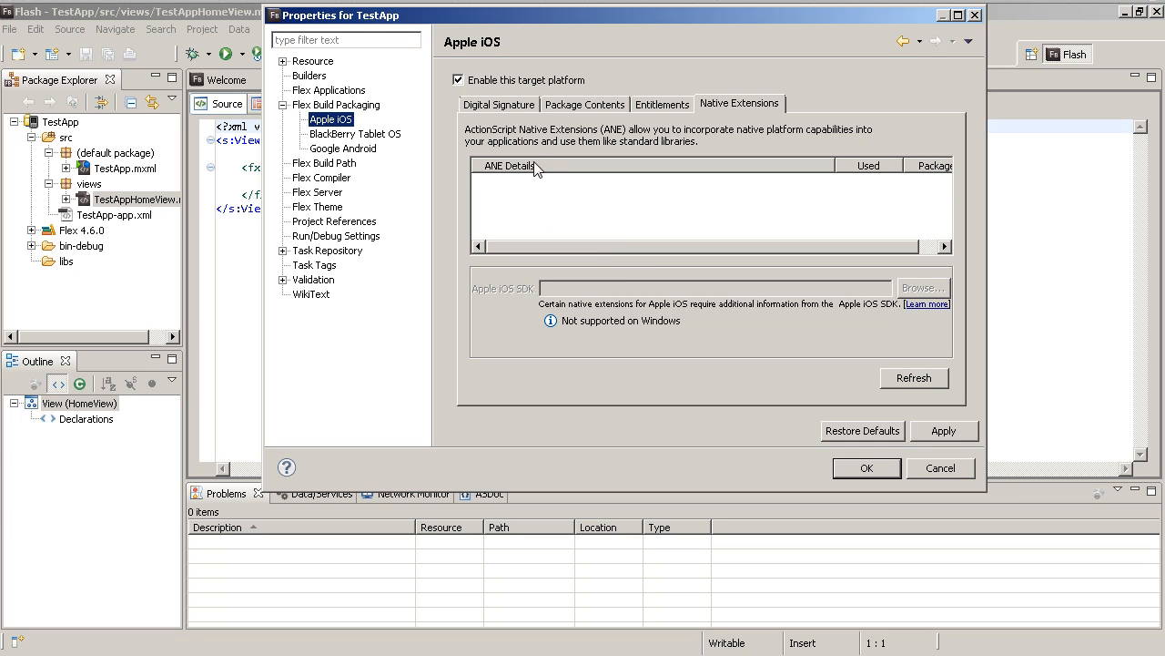
mouse_move(754, 171)
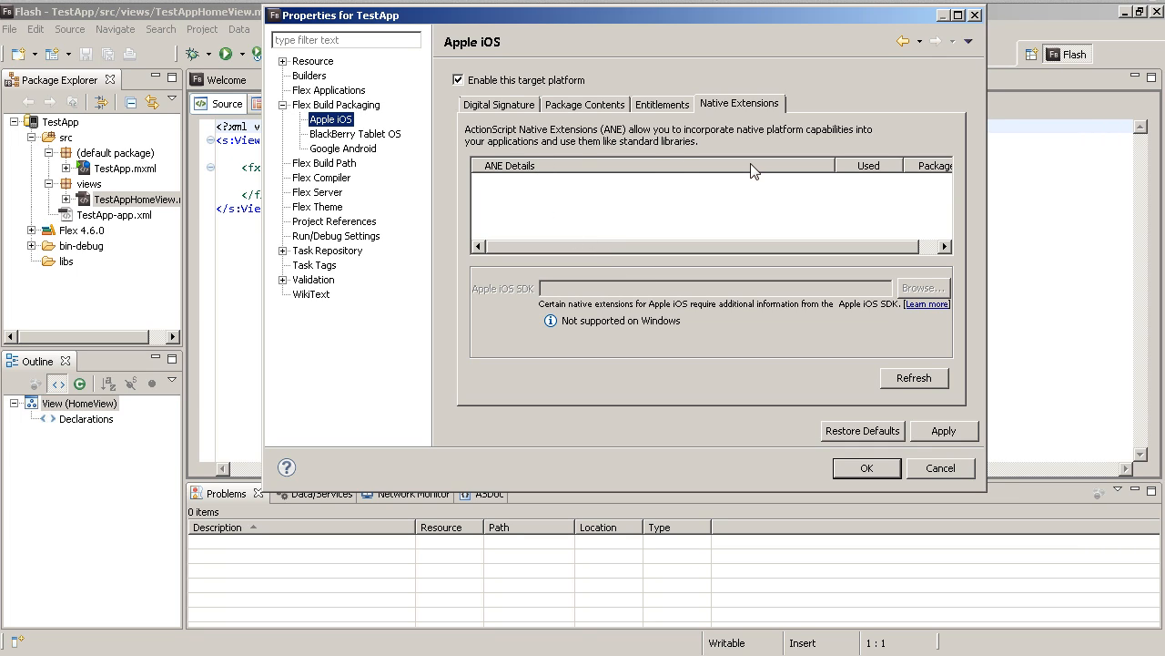
mouse_move(669, 157)
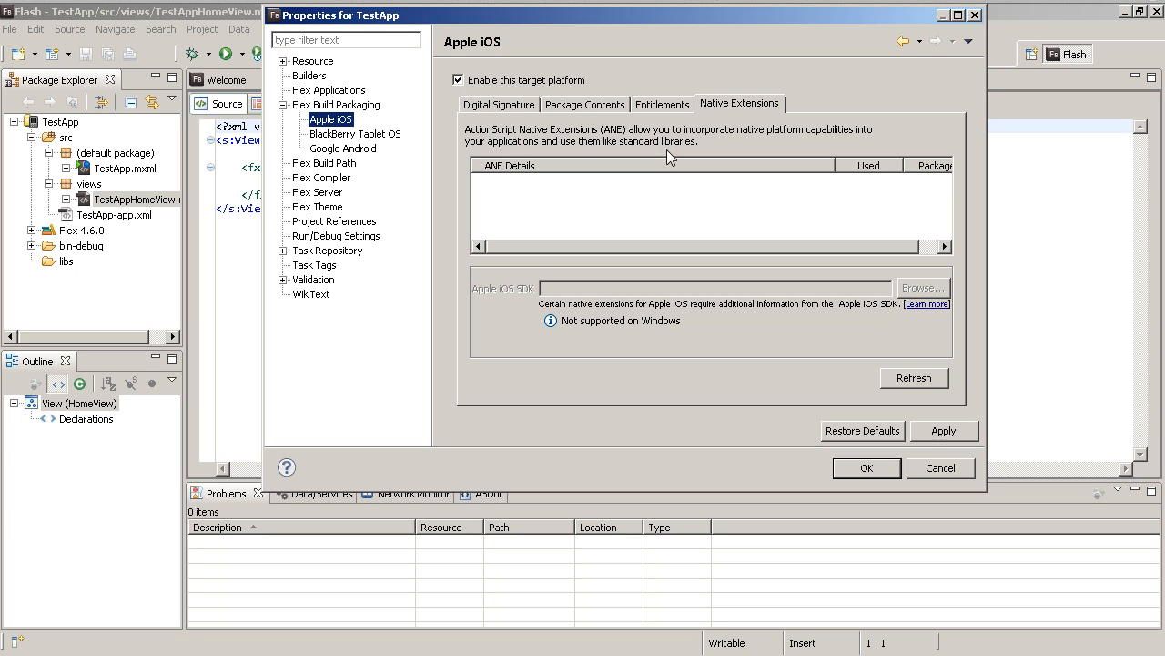
mouse_move(733, 126)
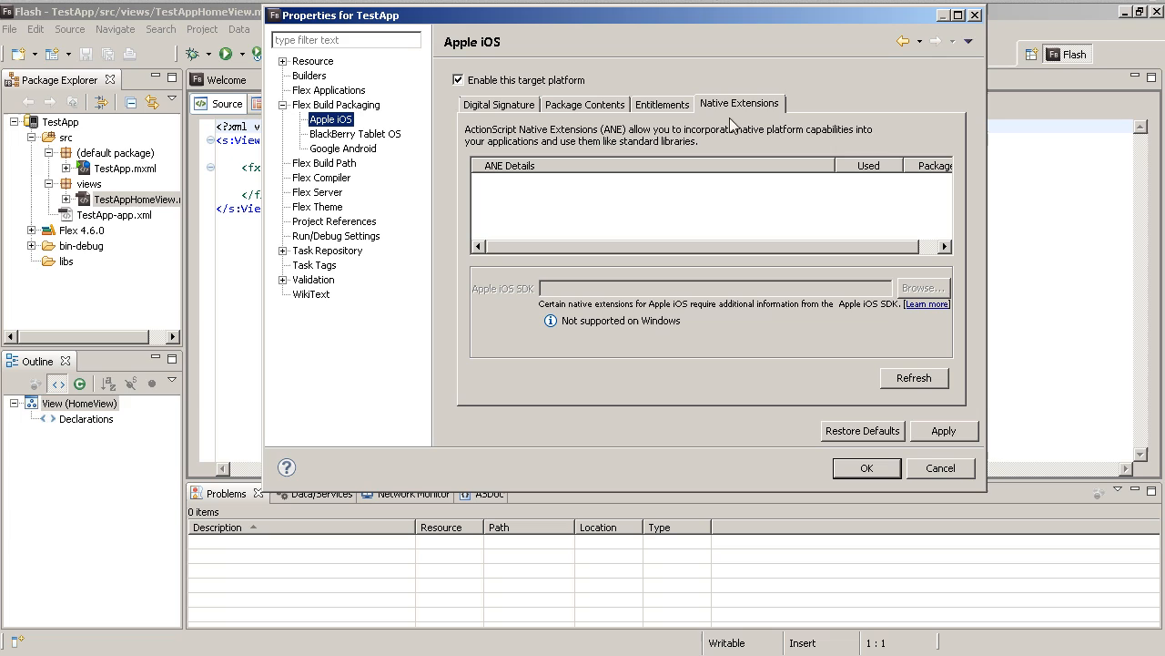
left_click(343, 148)
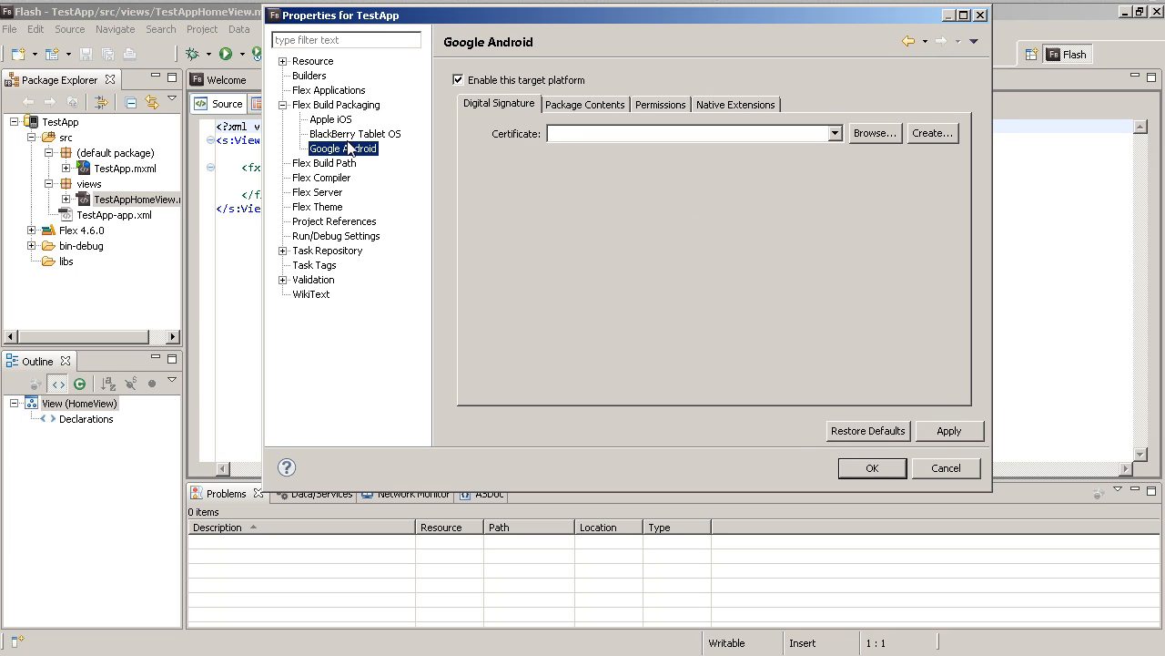
- Check the Android Native Extensions tab, then close Properties with OK
left_click(735, 104)
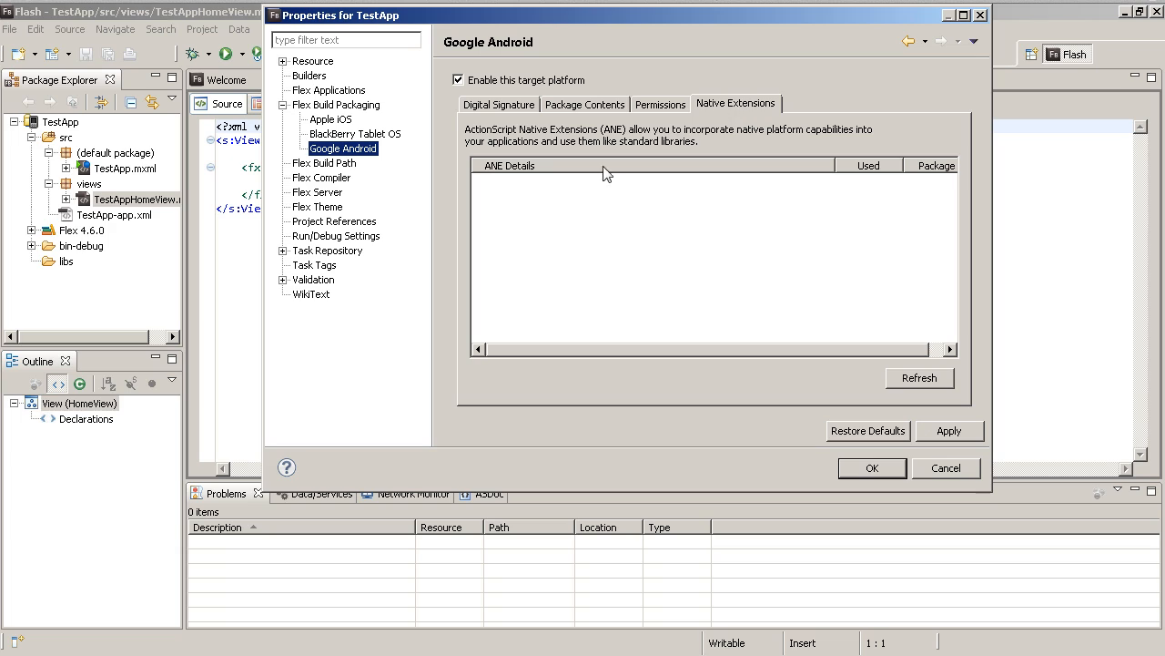
mouse_move(878, 452)
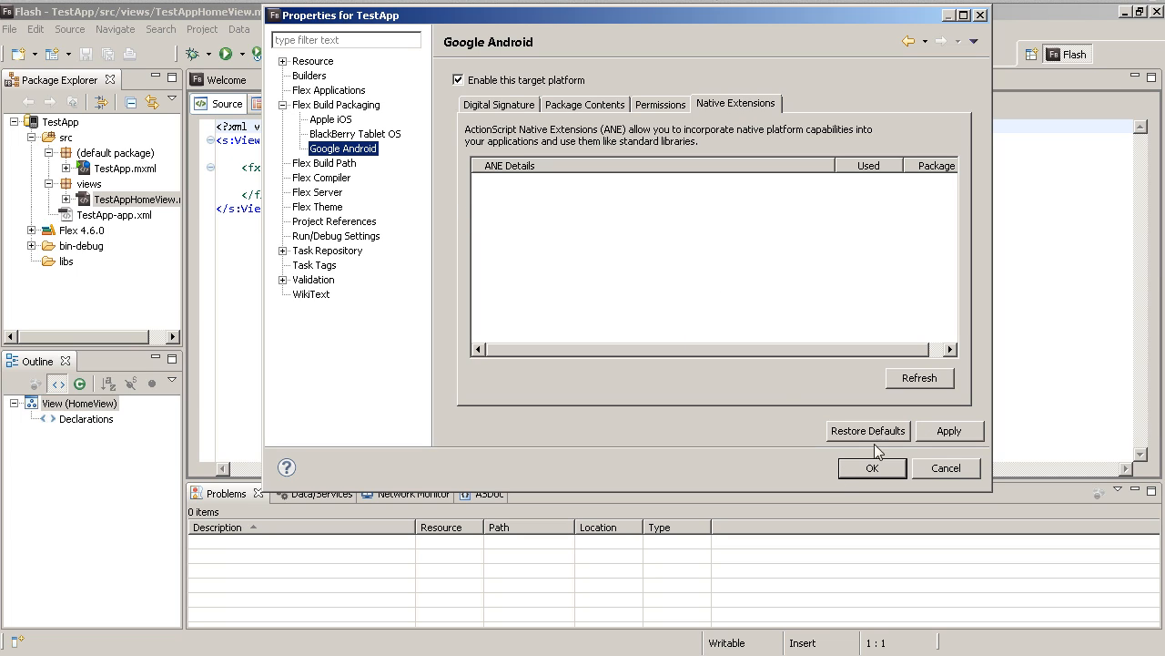
mouse_move(817, 361)
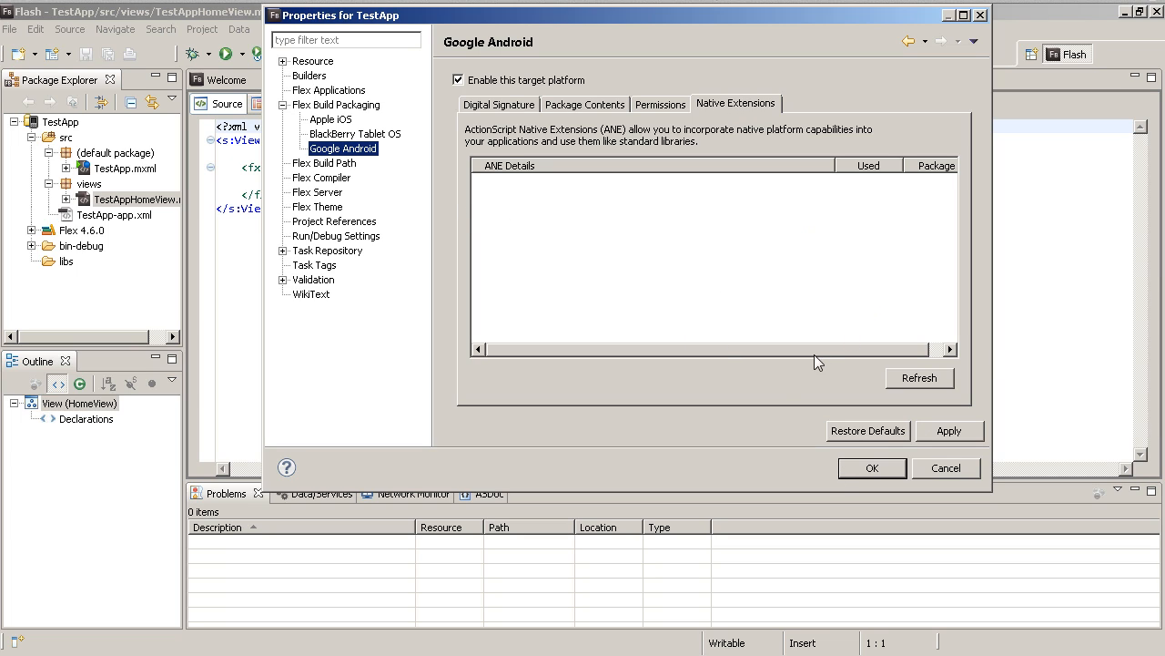
mouse_move(401, 322)
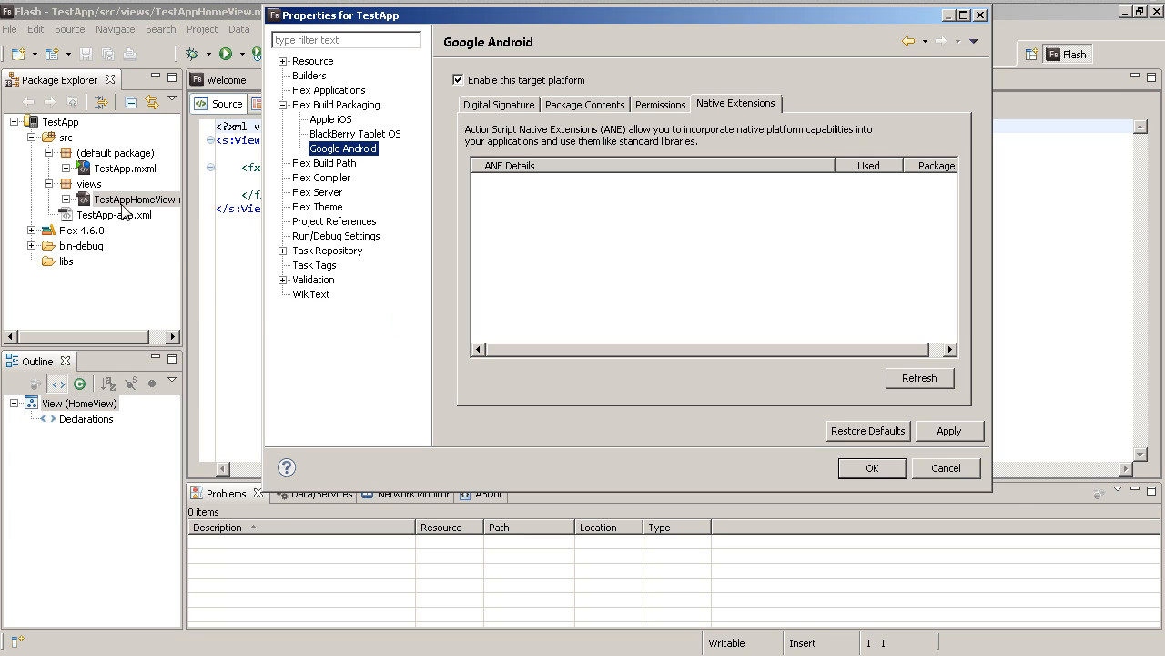
mouse_move(411, 332)
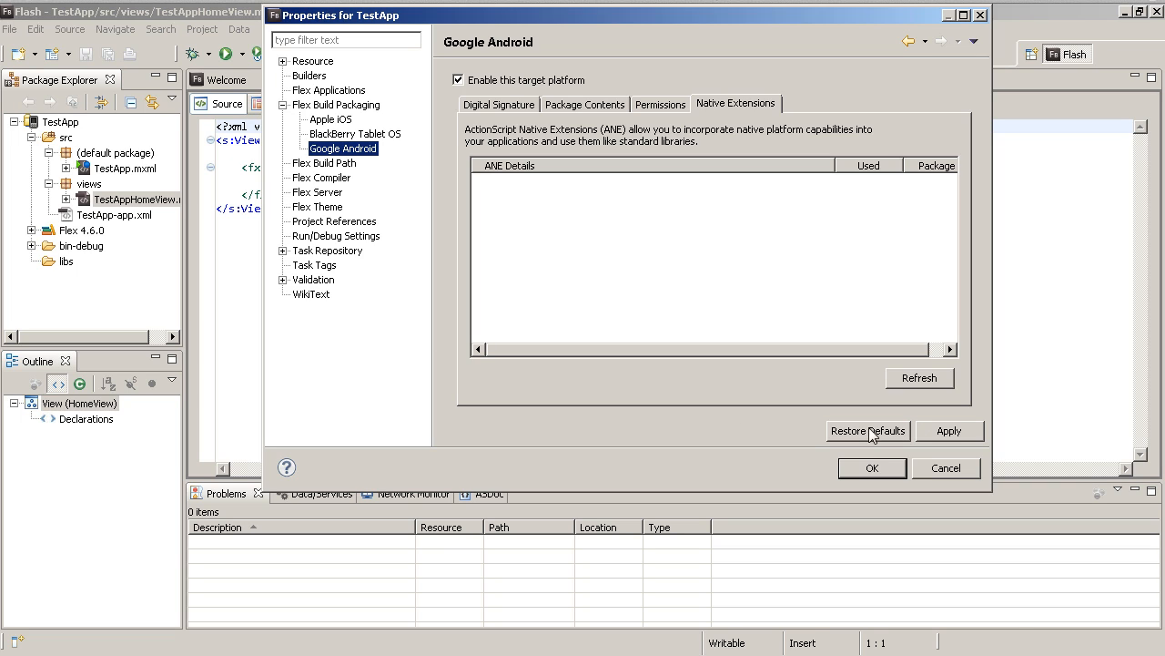
mouse_move(722, 399)
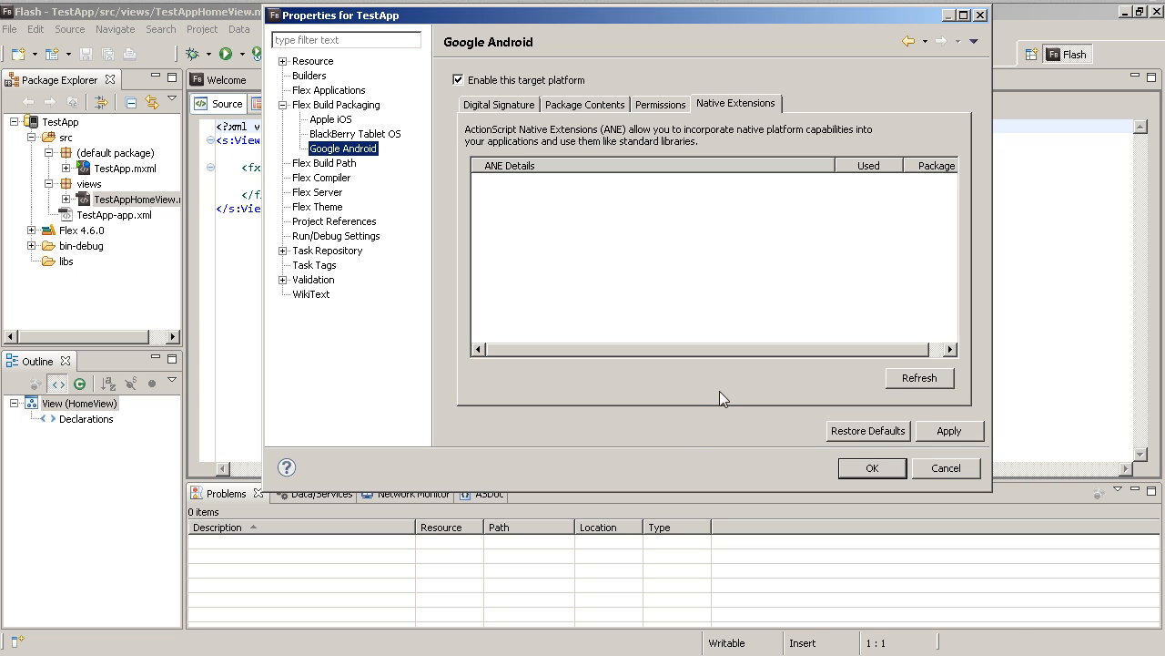
left_click(945, 468)
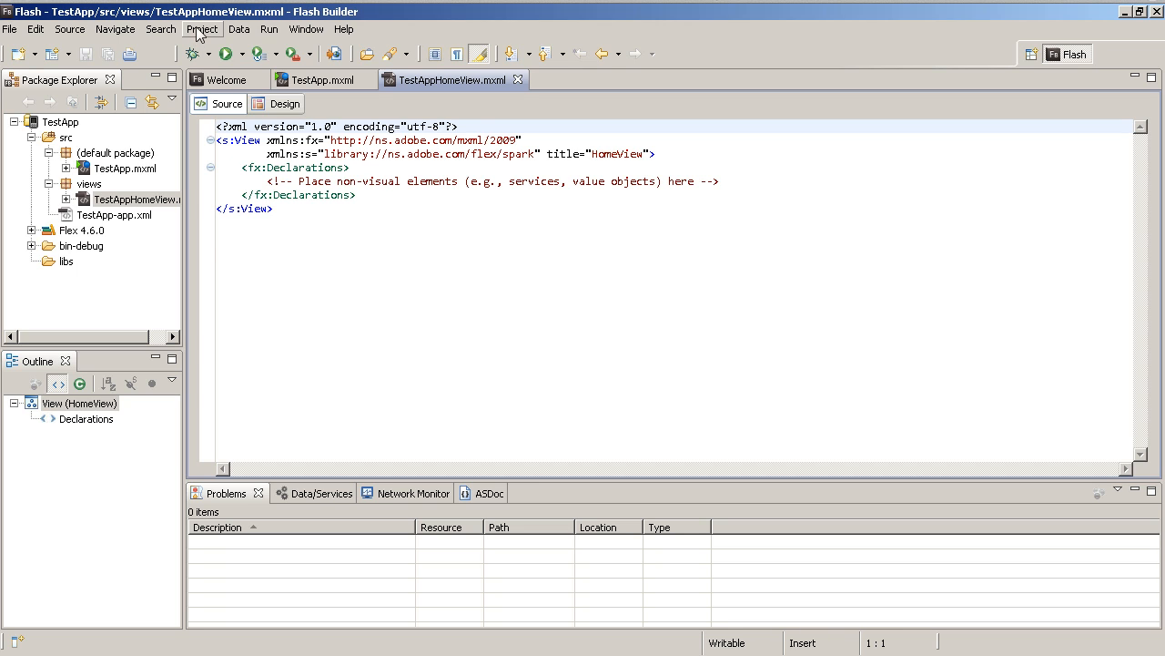
mouse_move(253, 89)
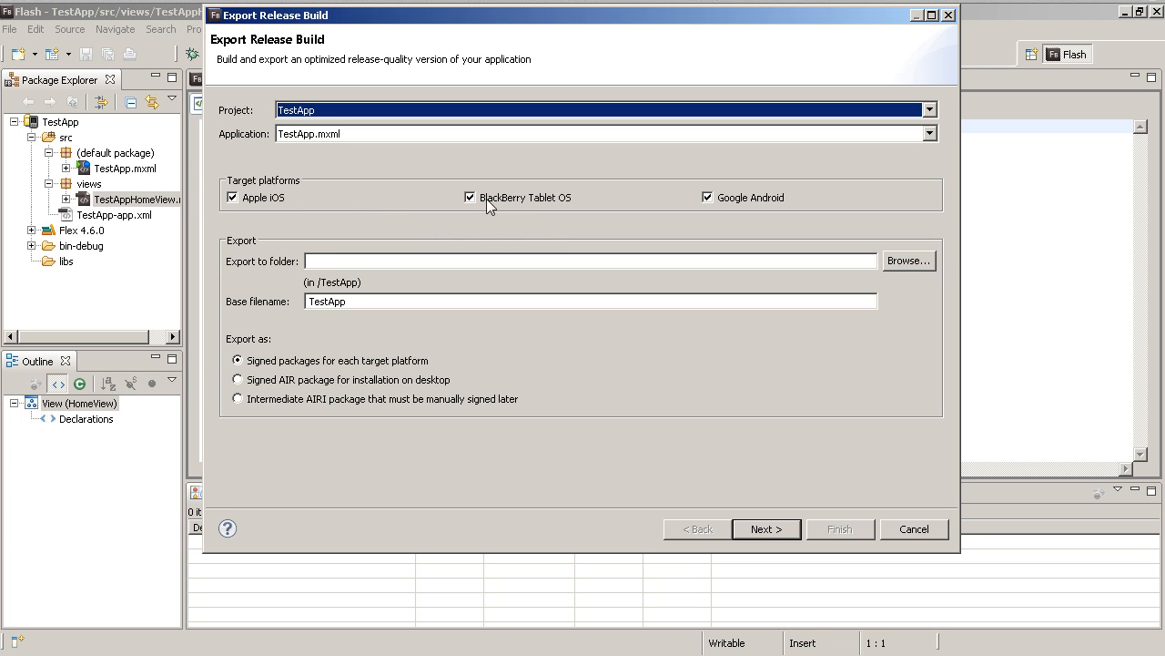
mouse_move(378, 410)
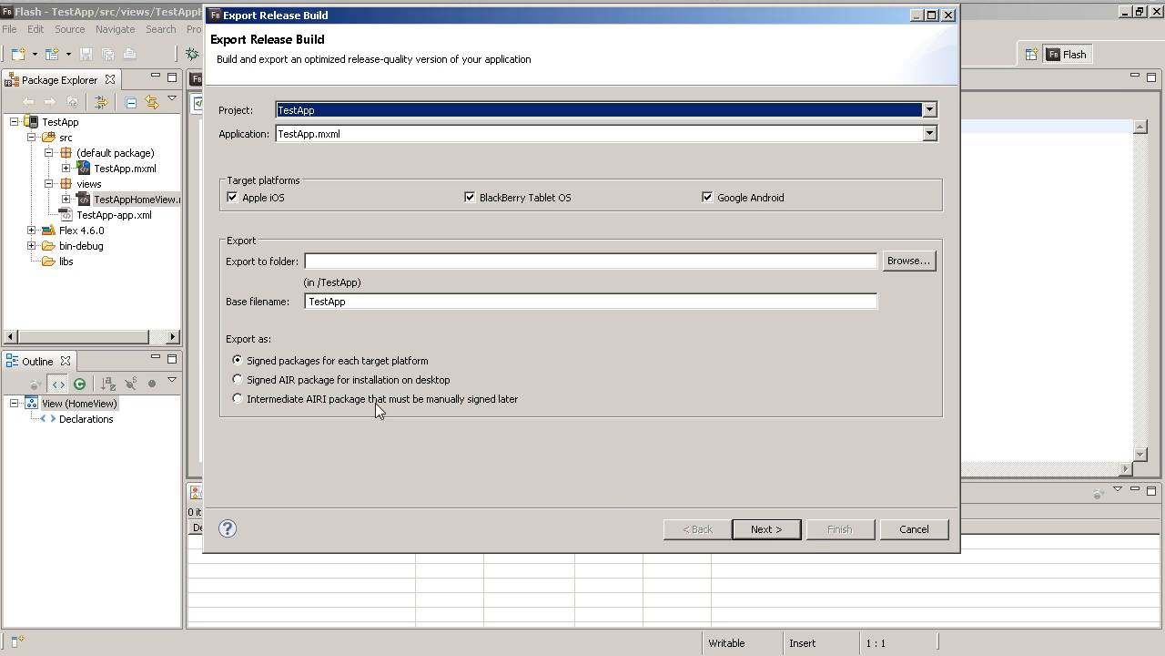
- Advance the export to Packaging Settings and select the Google Android target platform
left_click(839, 529)
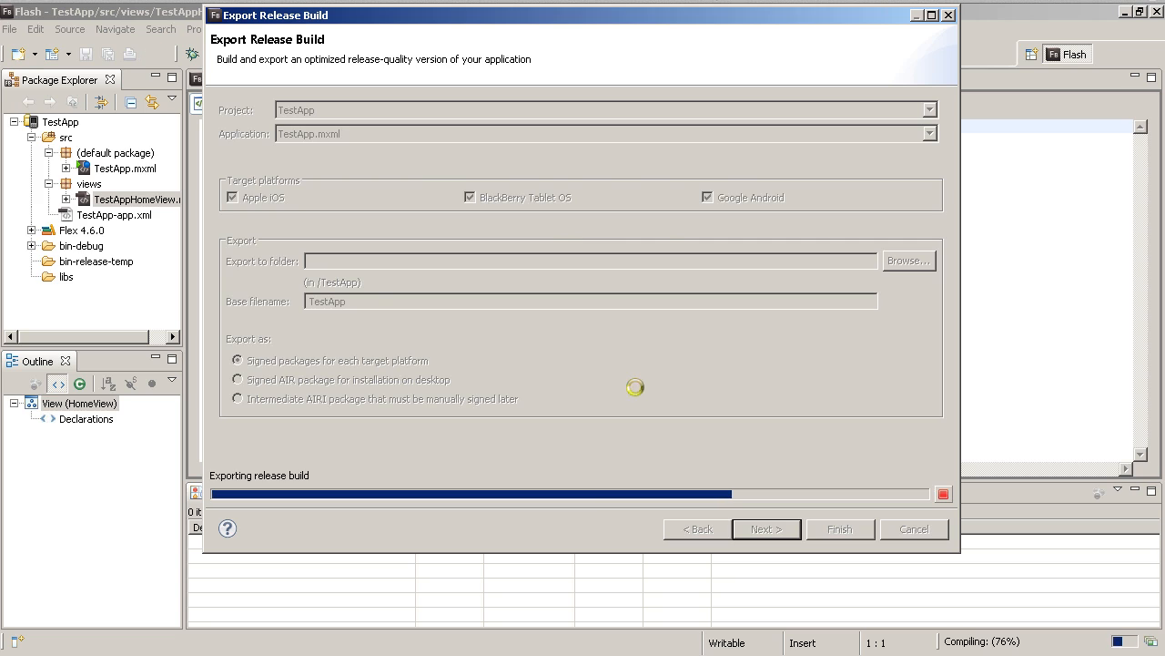
left_click(766, 528)
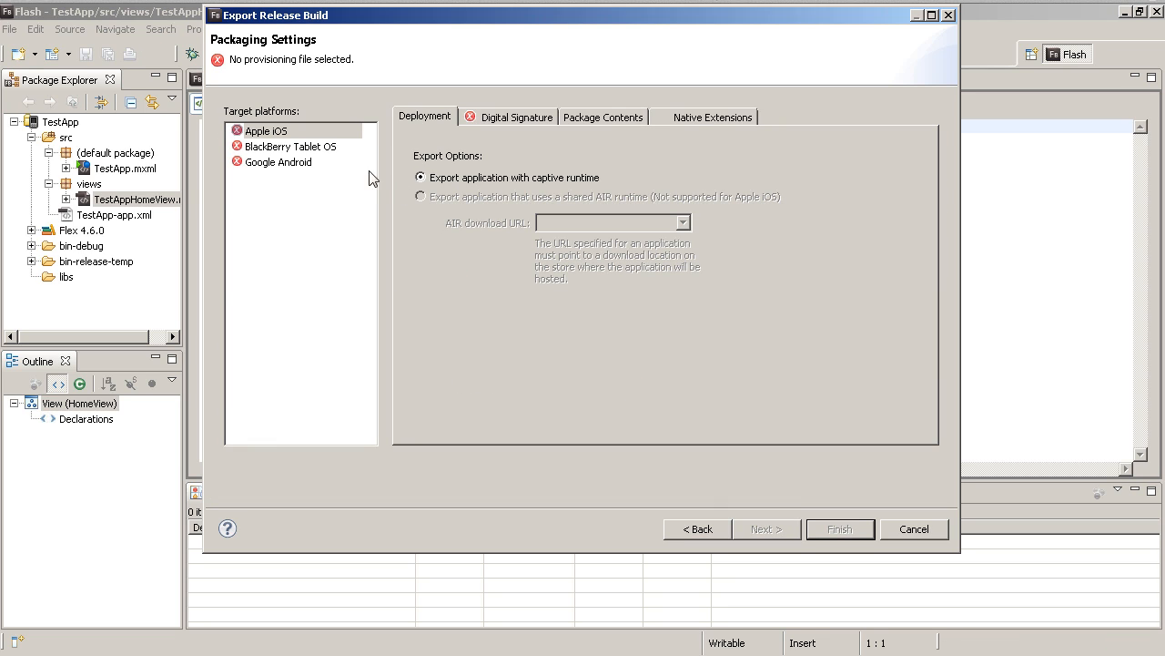
mouse_move(269, 67)
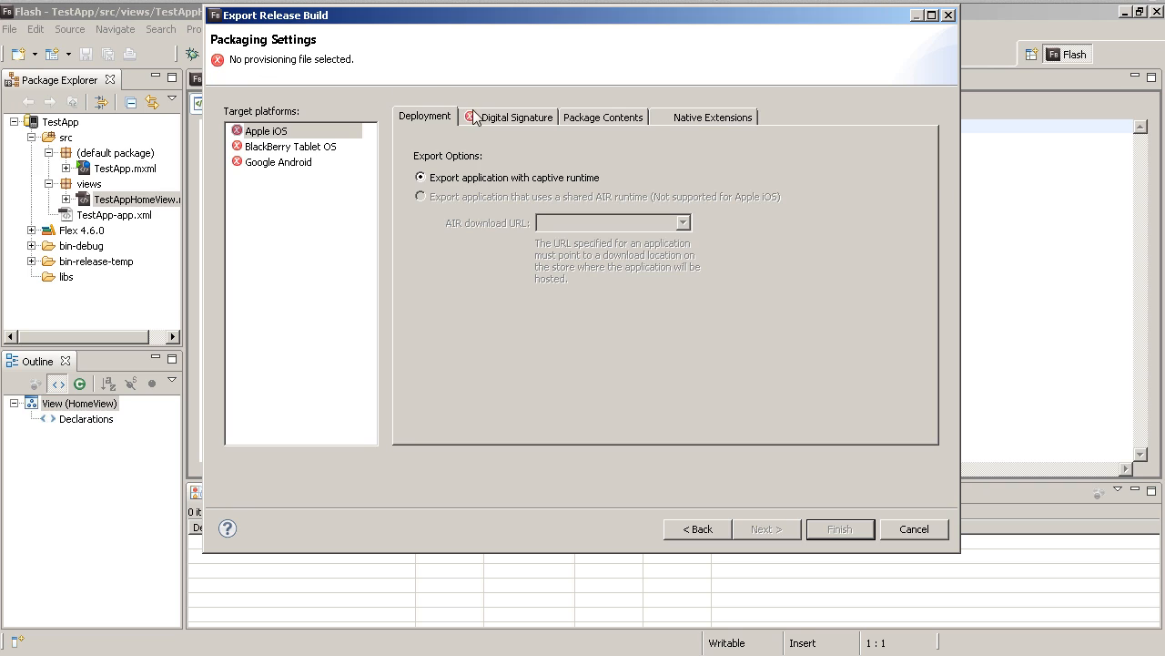
mouse_move(301, 155)
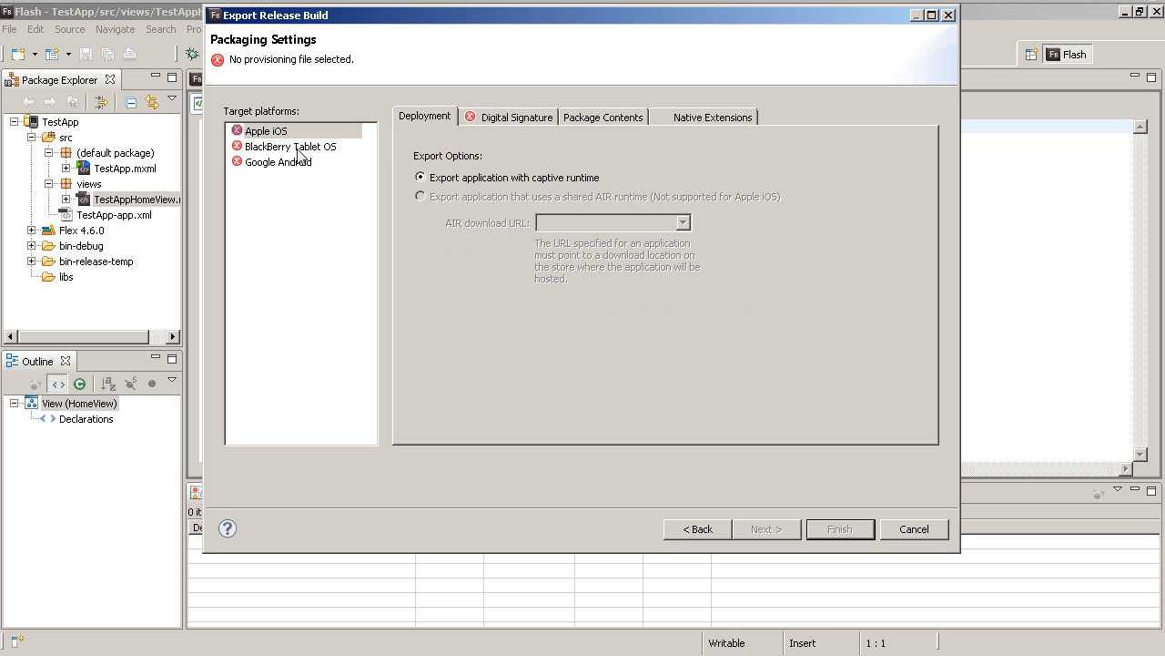
mouse_move(304, 156)
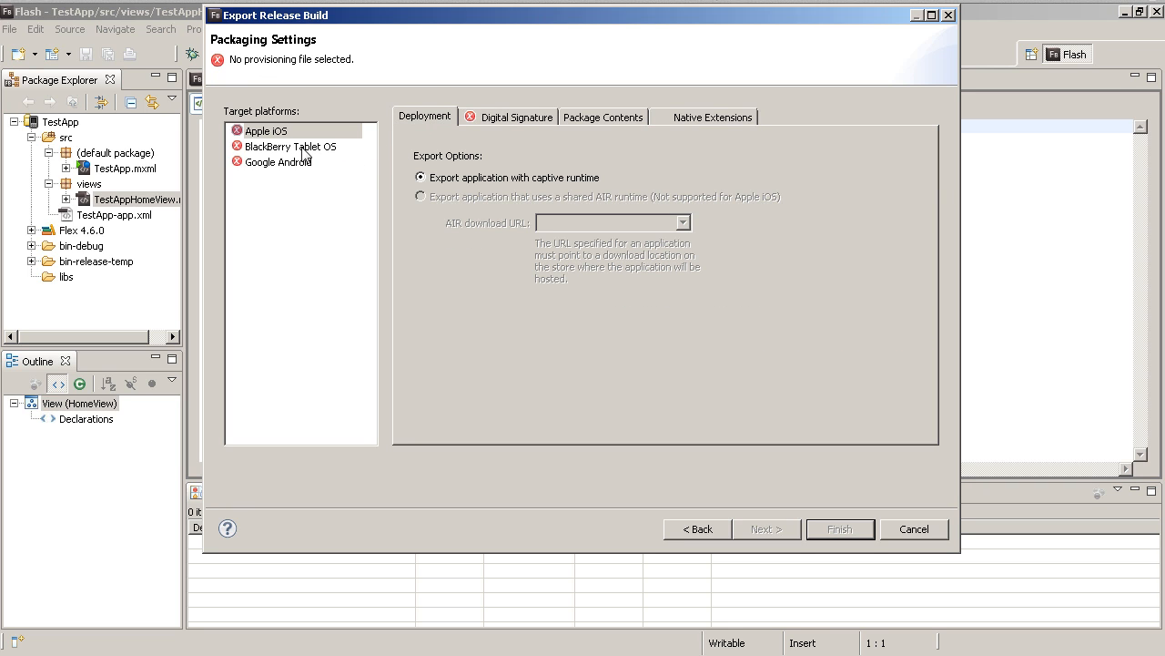
left_click(279, 161)
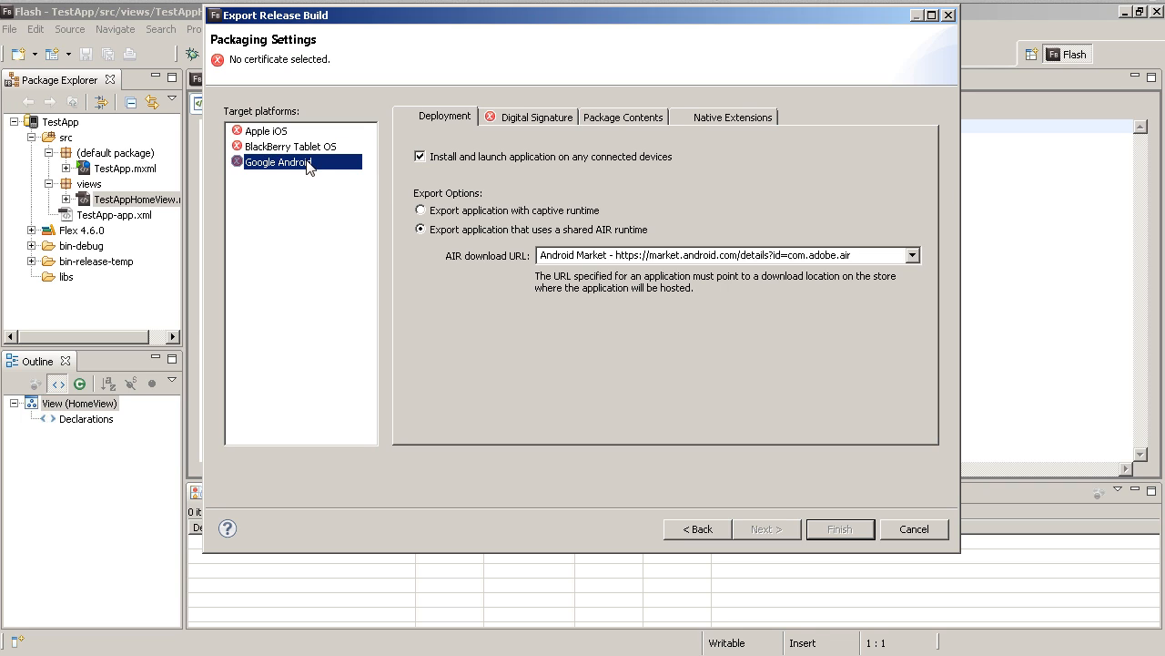
mouse_move(447, 134)
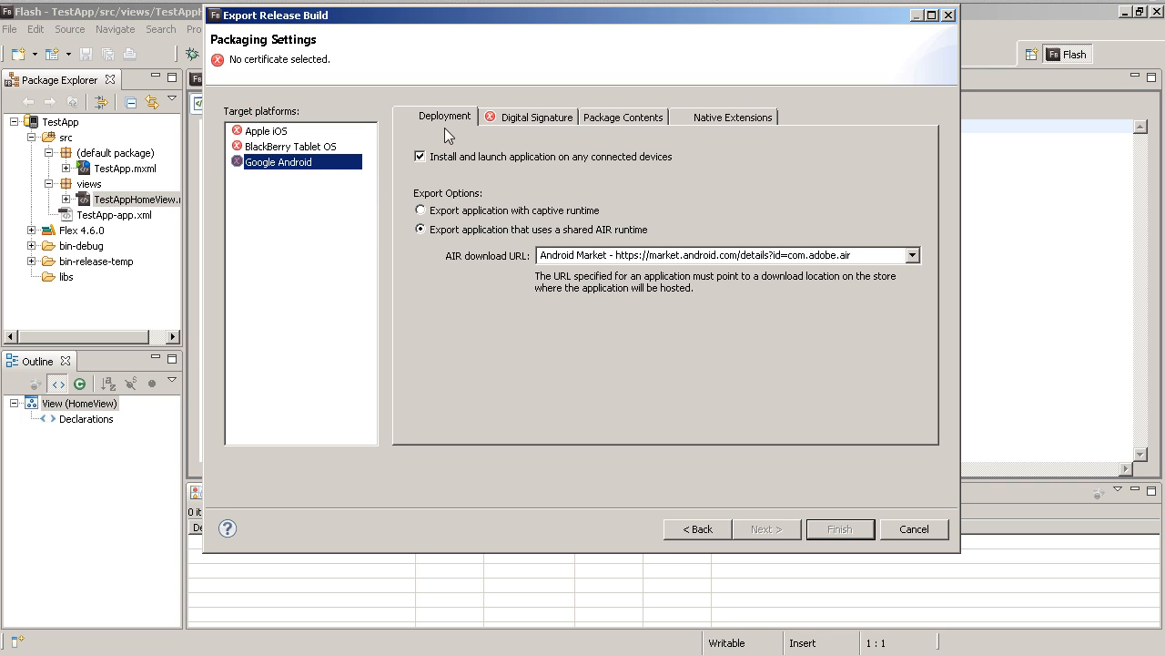
mouse_move(491, 225)
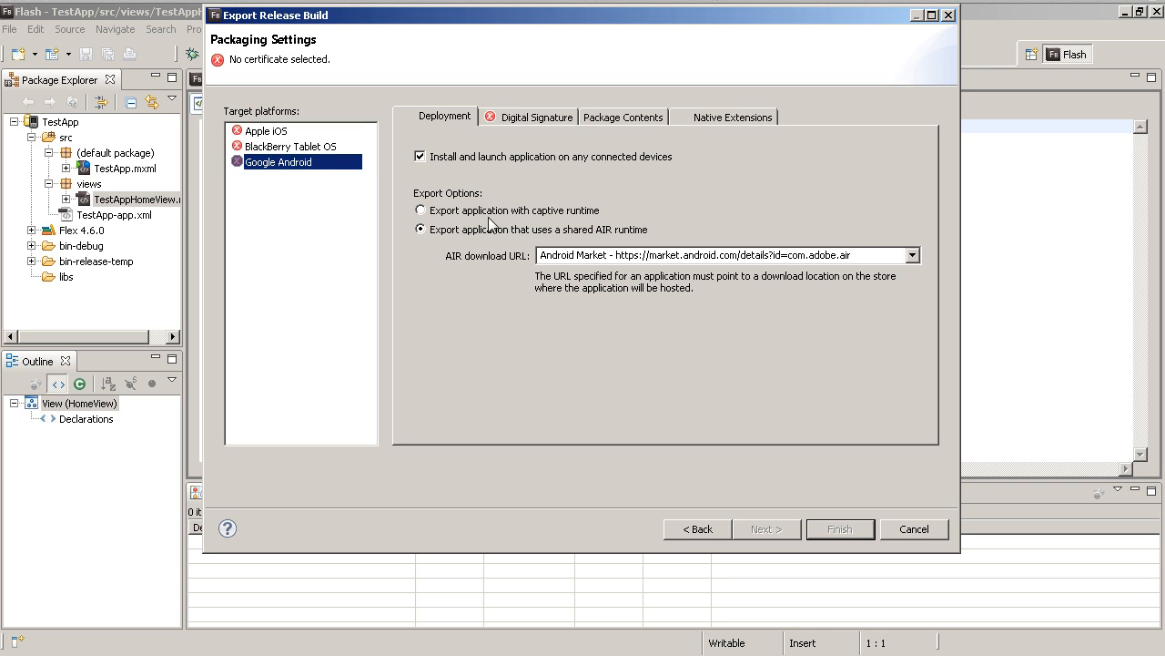
mouse_move(468, 237)
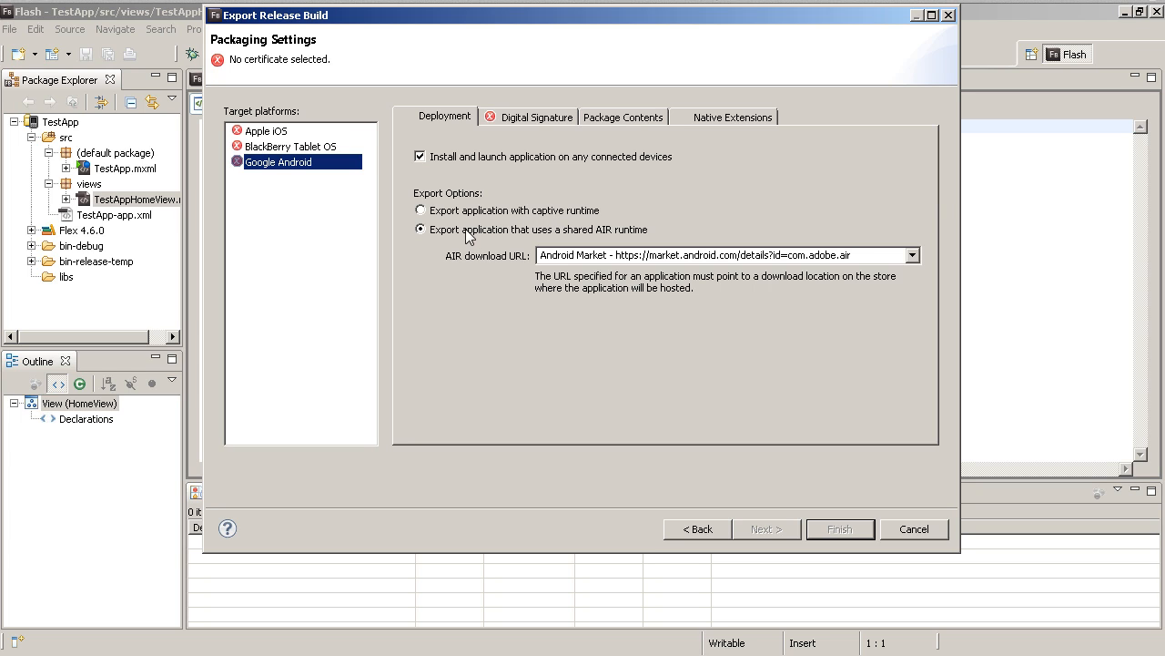
mouse_move(482, 277)
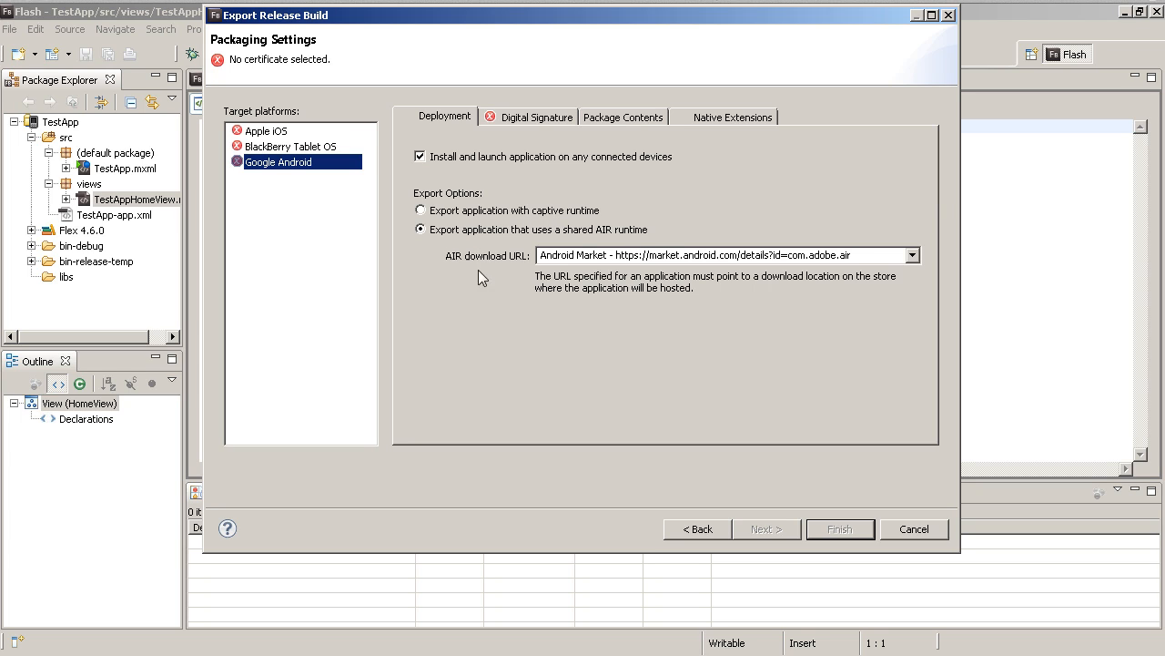
mouse_move(927, 264)
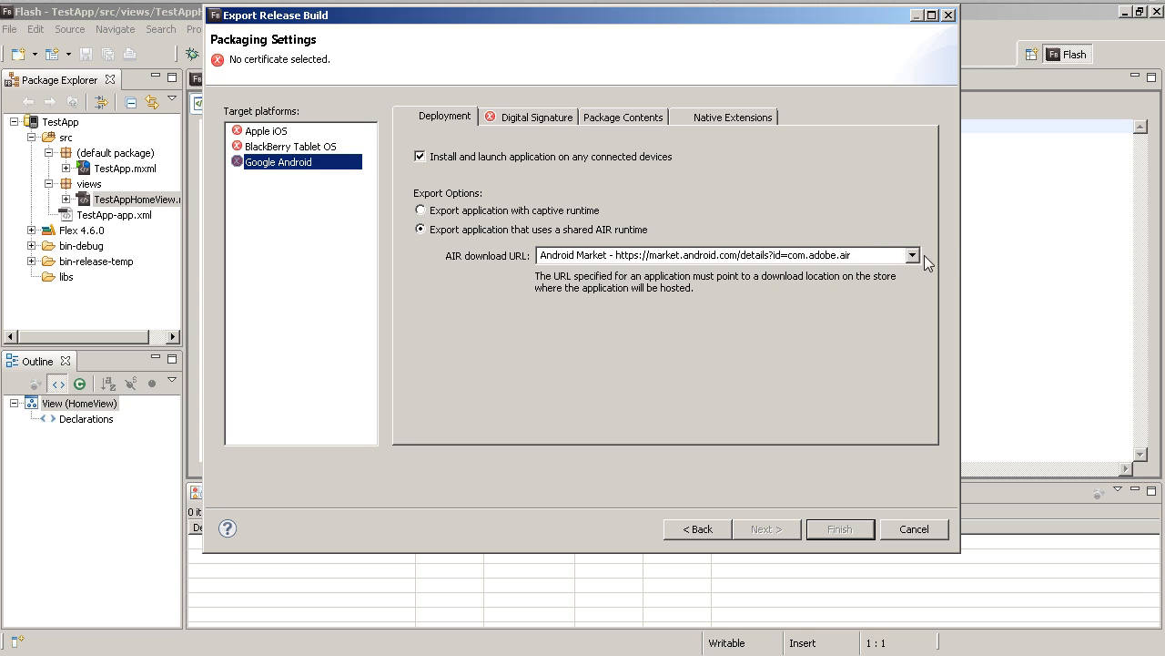
left_click(911, 255)
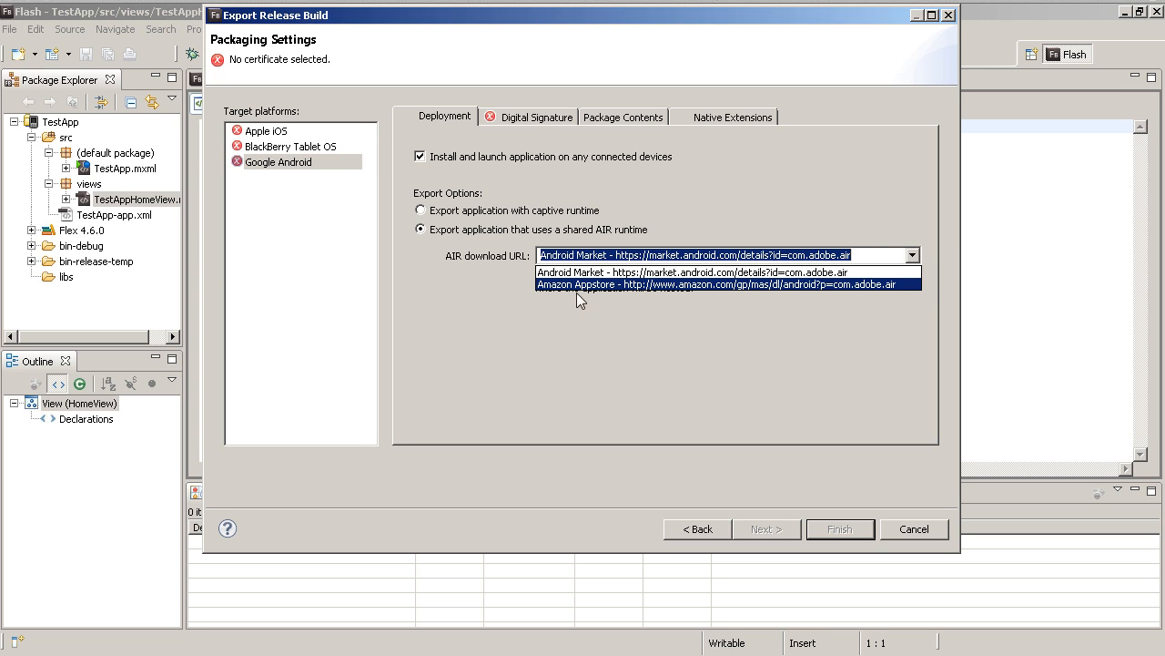
mouse_move(610, 272)
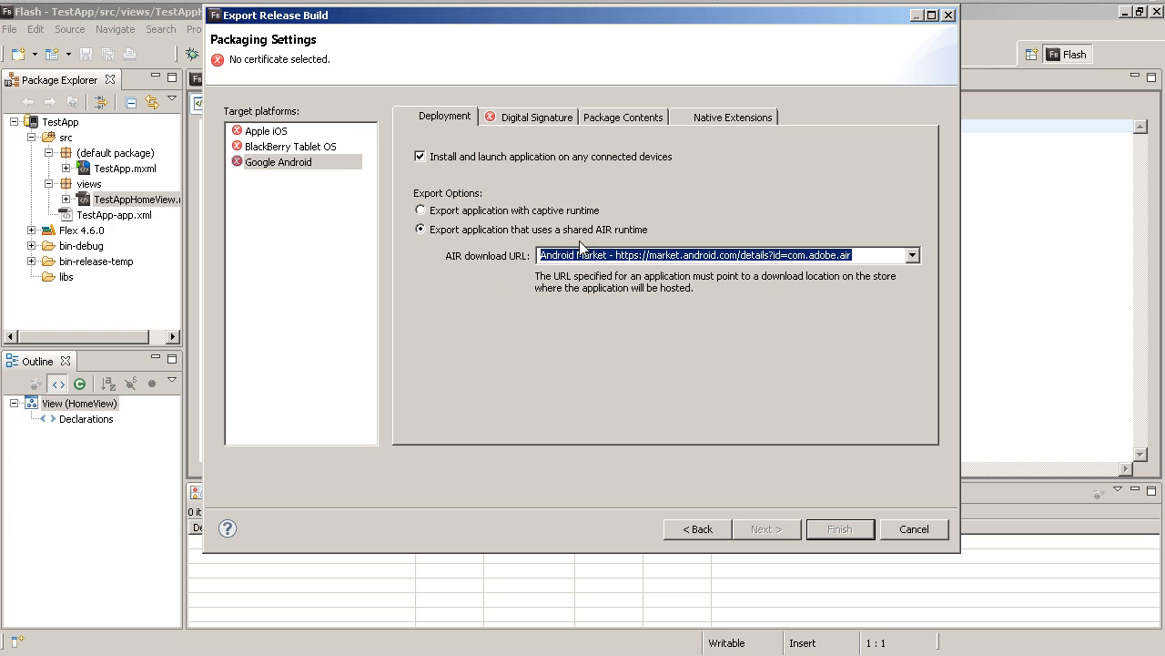
mouse_move(738, 198)
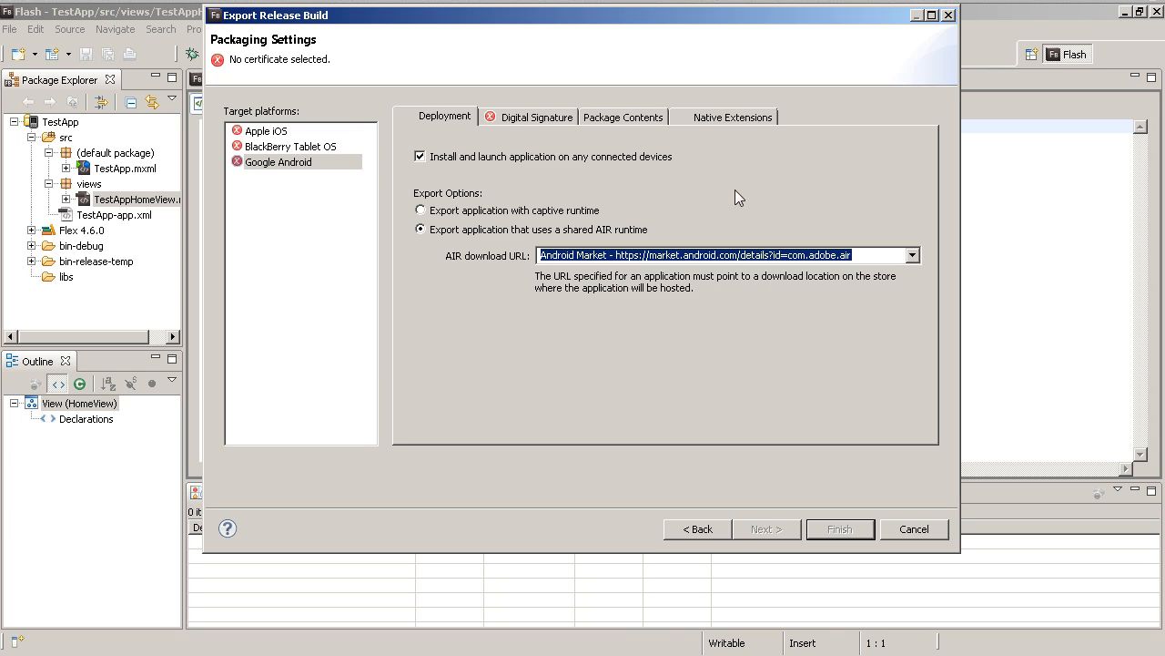
- Choose 'Export application with captive runtime' on the Android Deployment tab
left_click(420, 211)
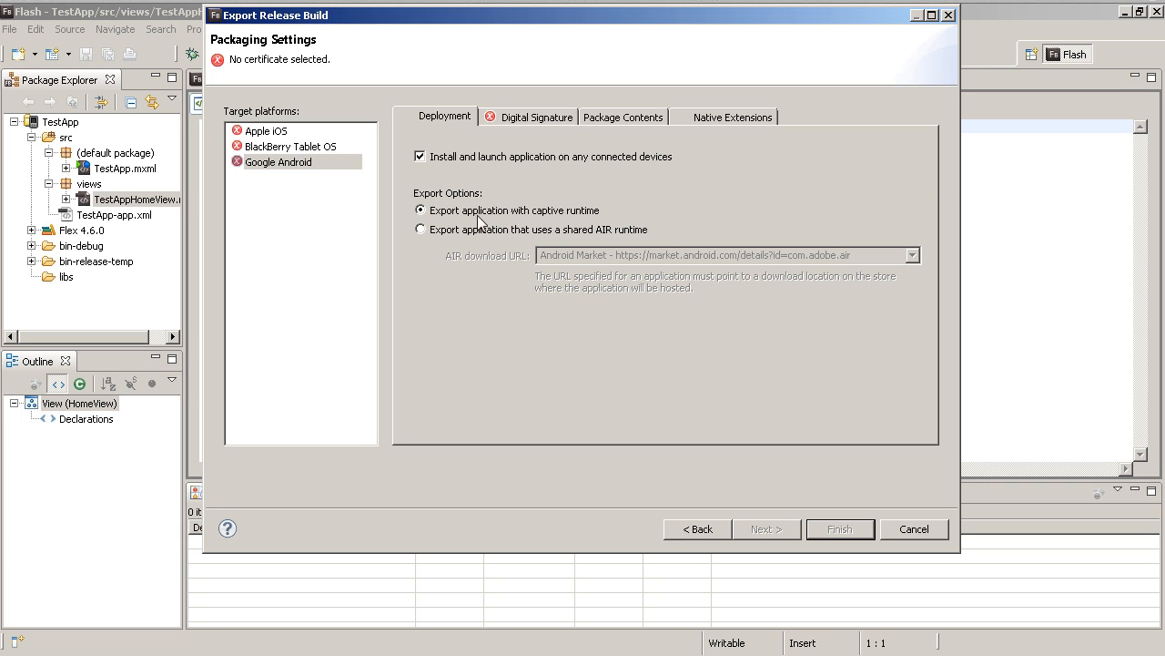
mouse_move(801, 234)
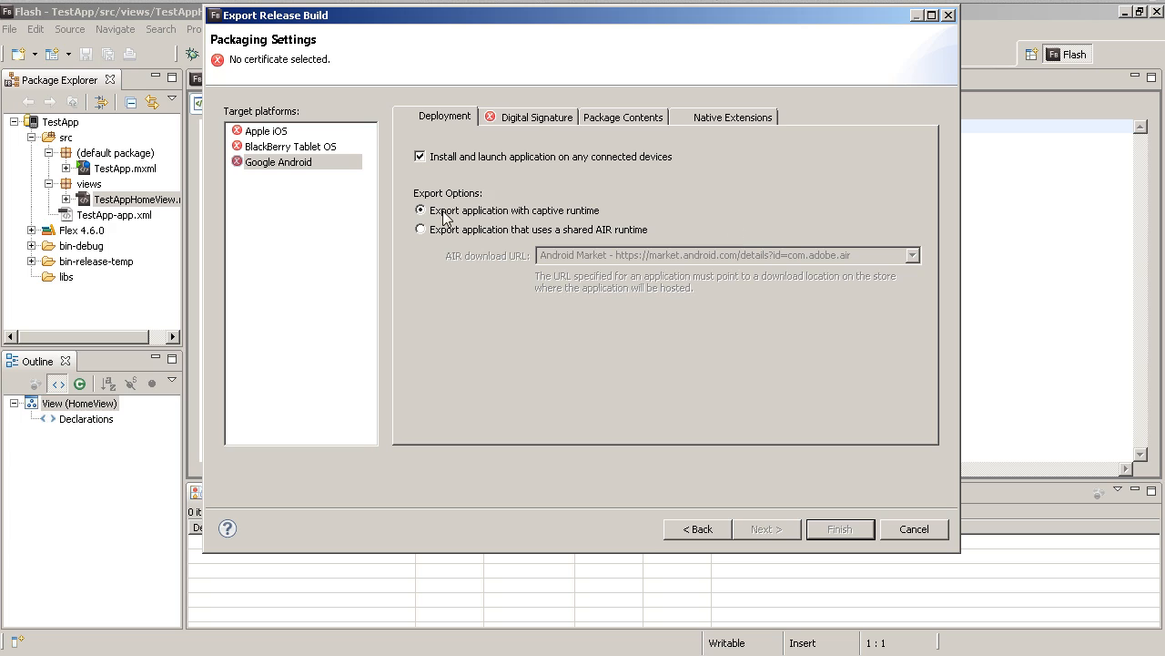
mouse_move(626, 213)
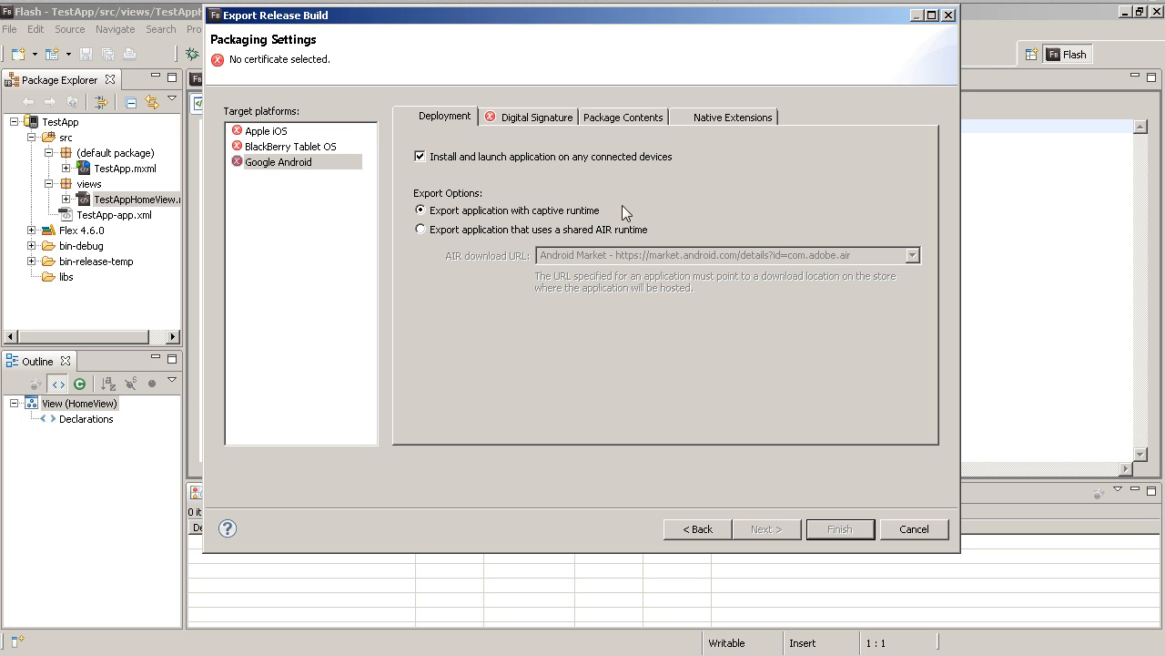
mouse_move(639, 208)
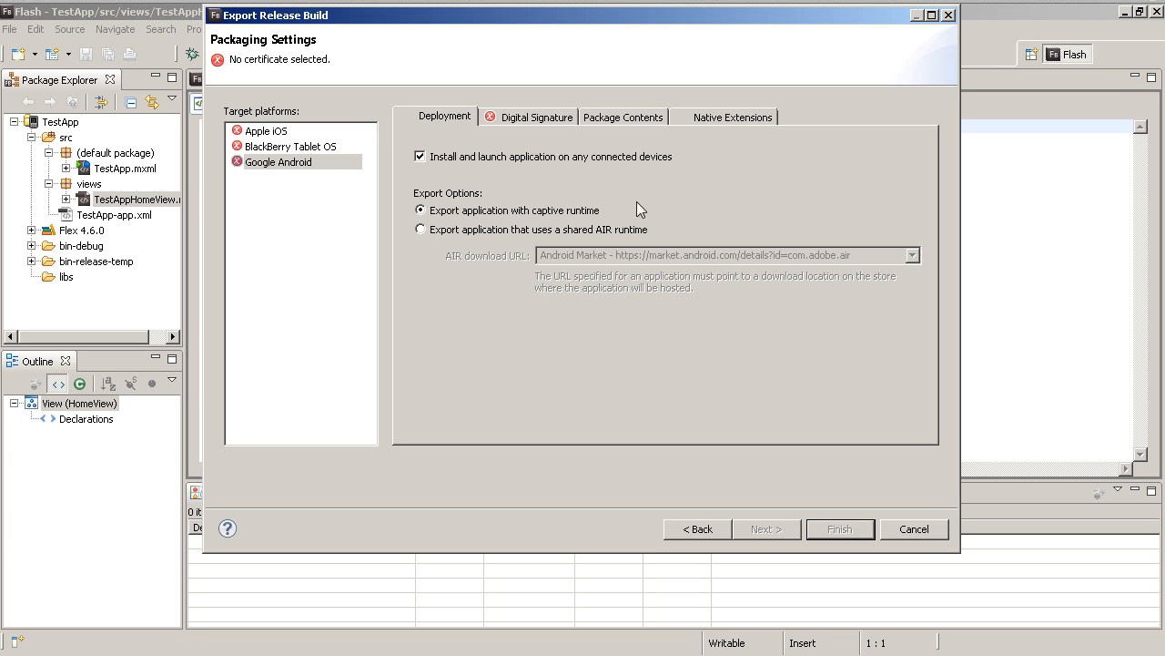
mouse_move(542, 222)
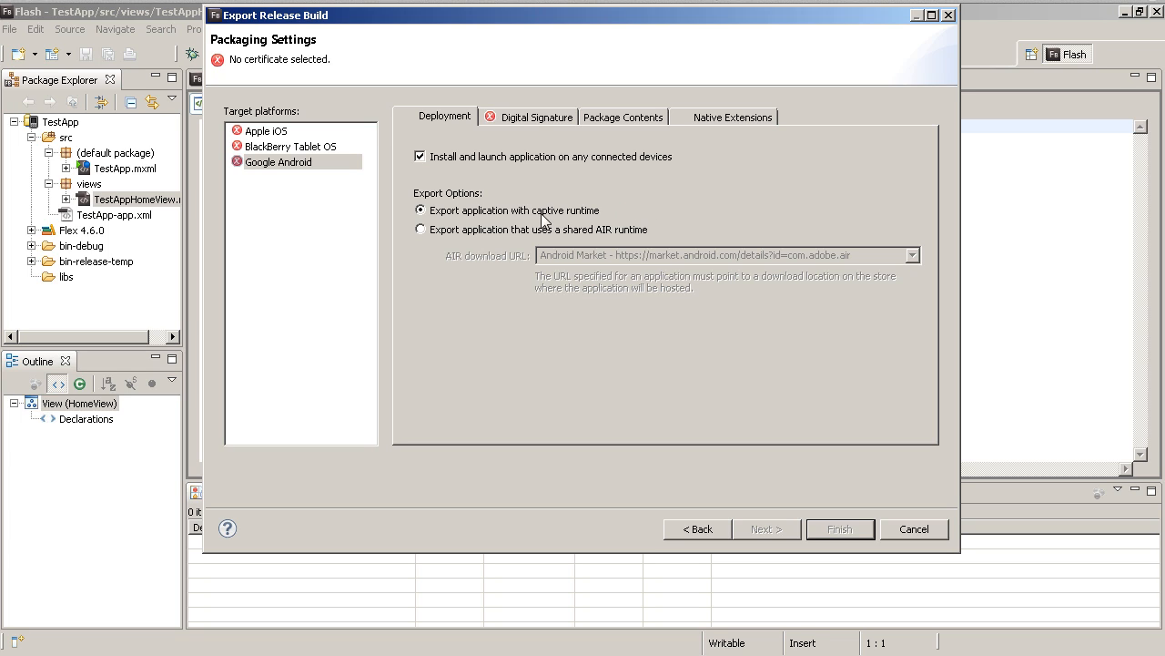
mouse_move(728, 215)
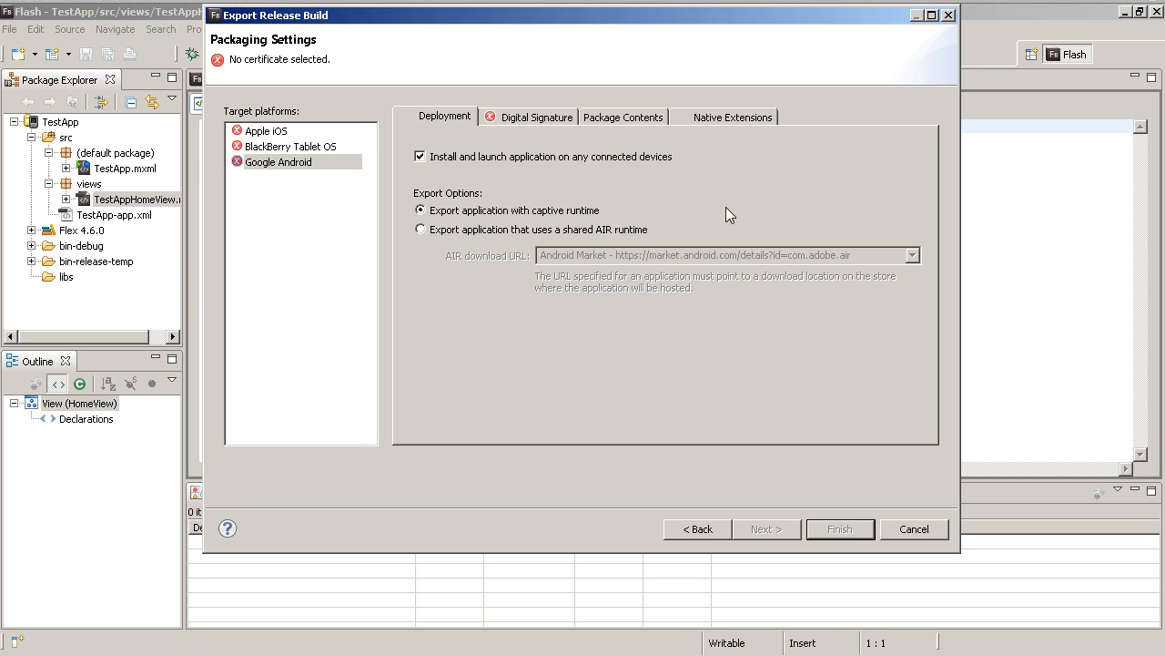
mouse_move(665, 196)
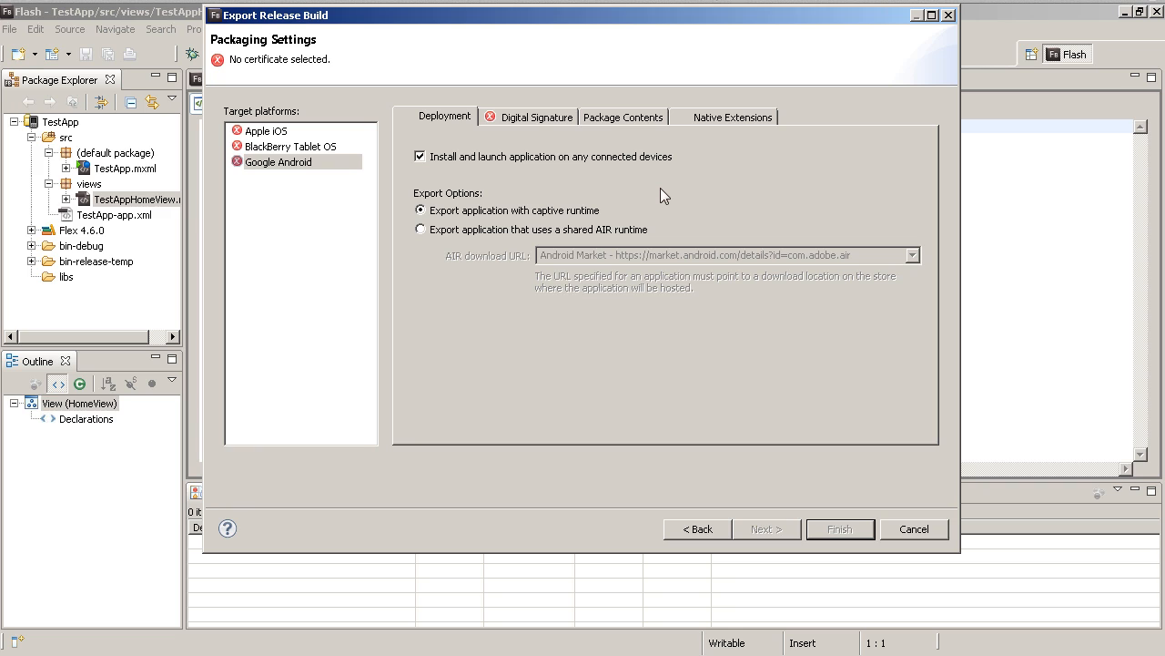
mouse_move(296, 168)
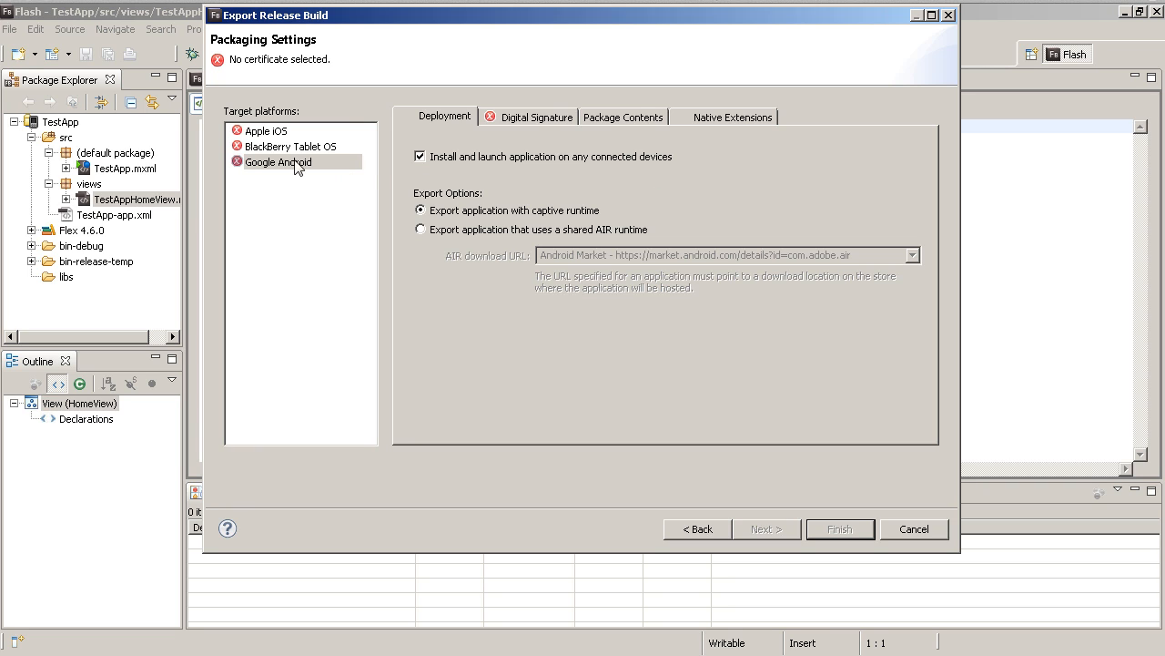
mouse_move(913, 529)
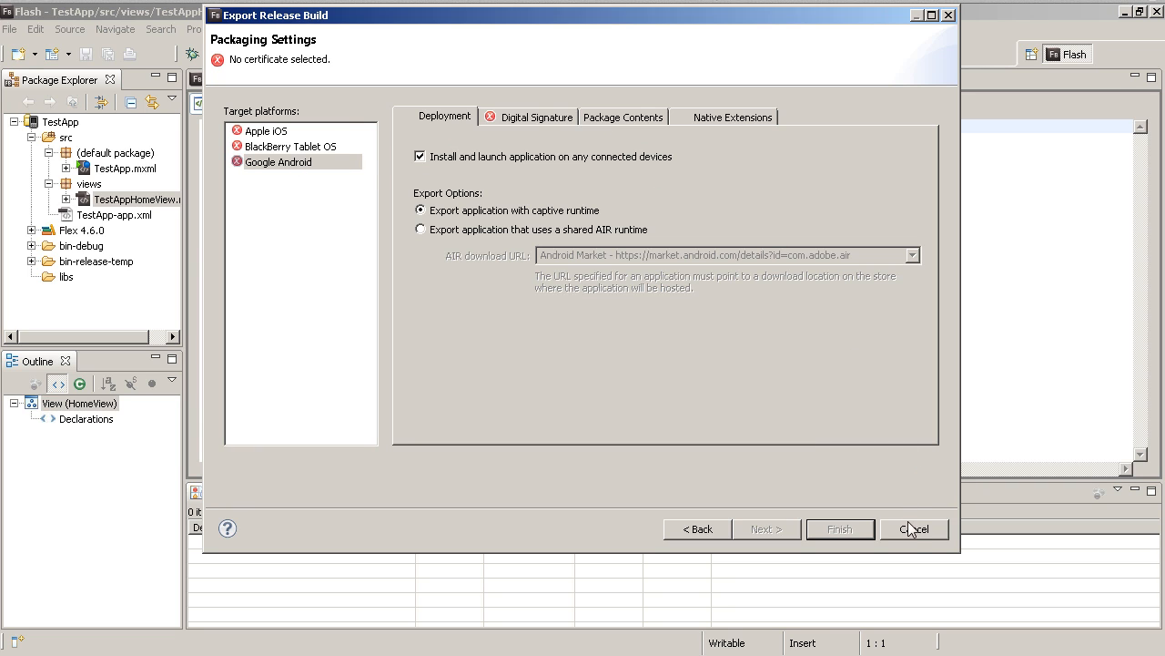
- Cancel Export Release Build and return to the TestAppHomeView.mxml source editor
left_click(915, 528)
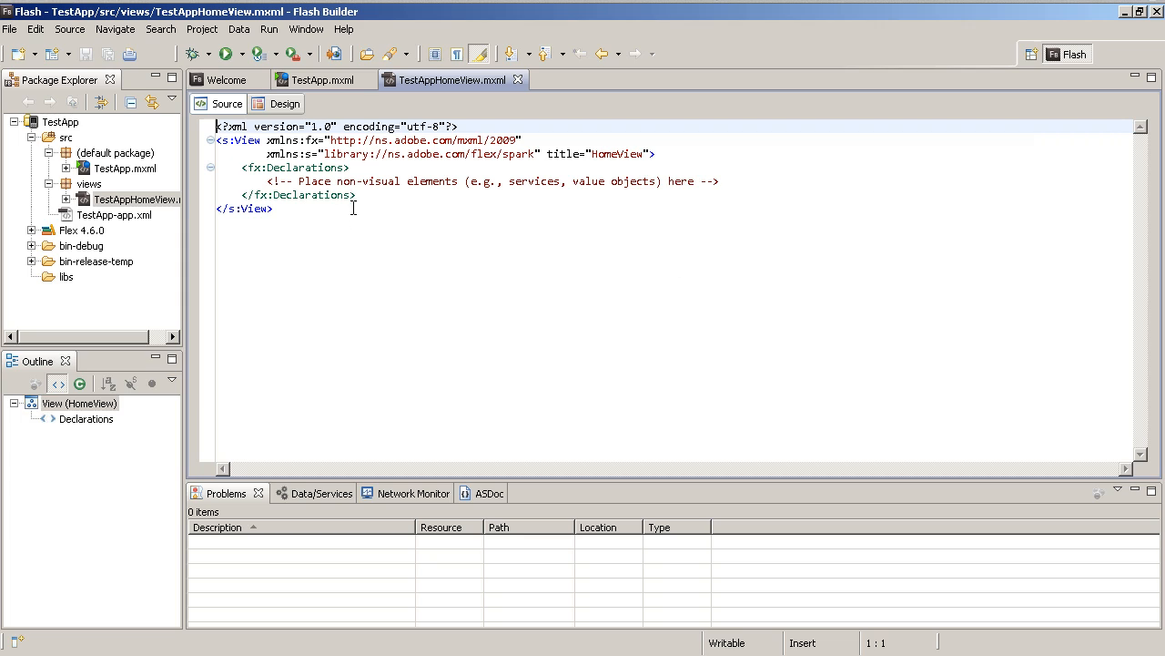
mouse_move(368, 230)
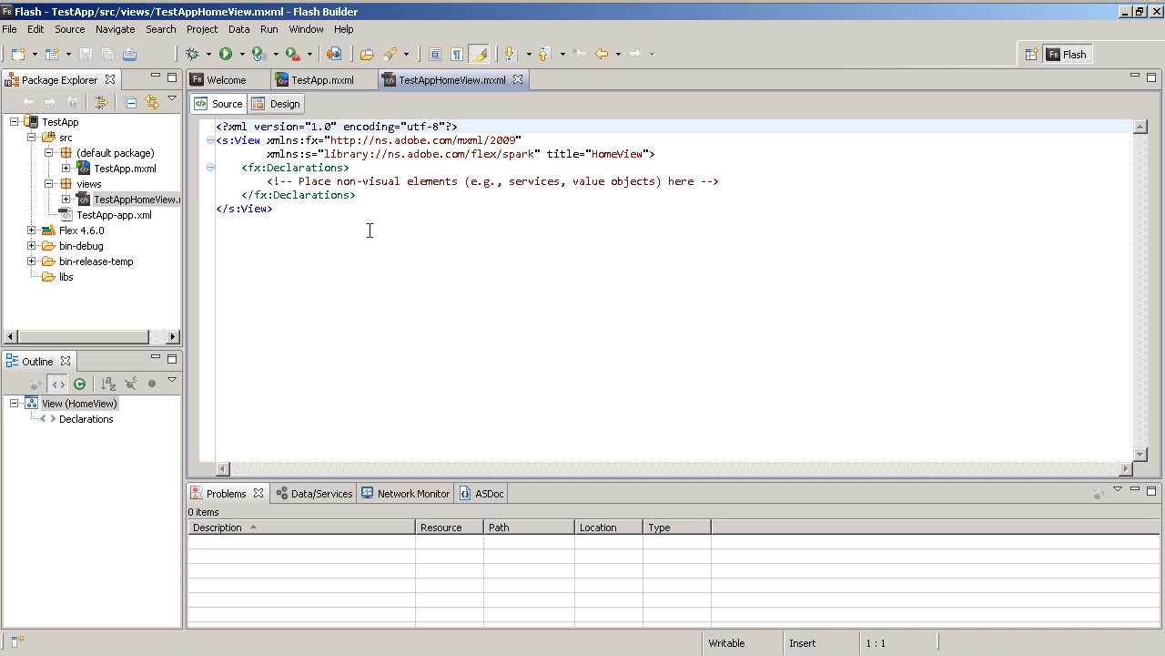
left_click(216, 127)
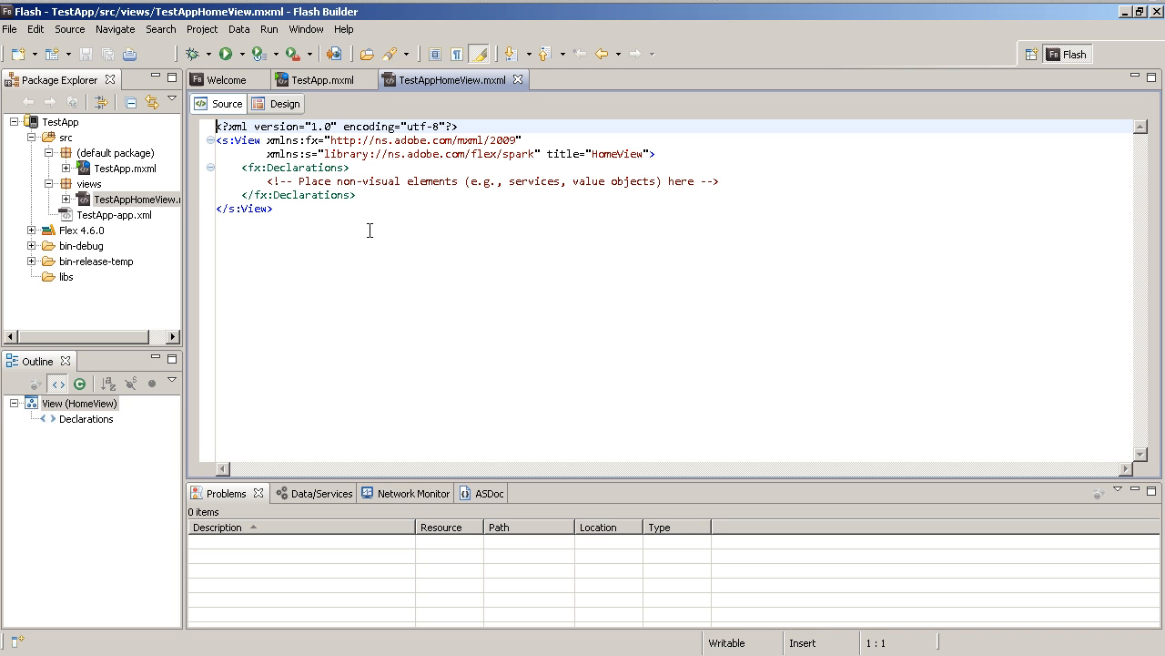